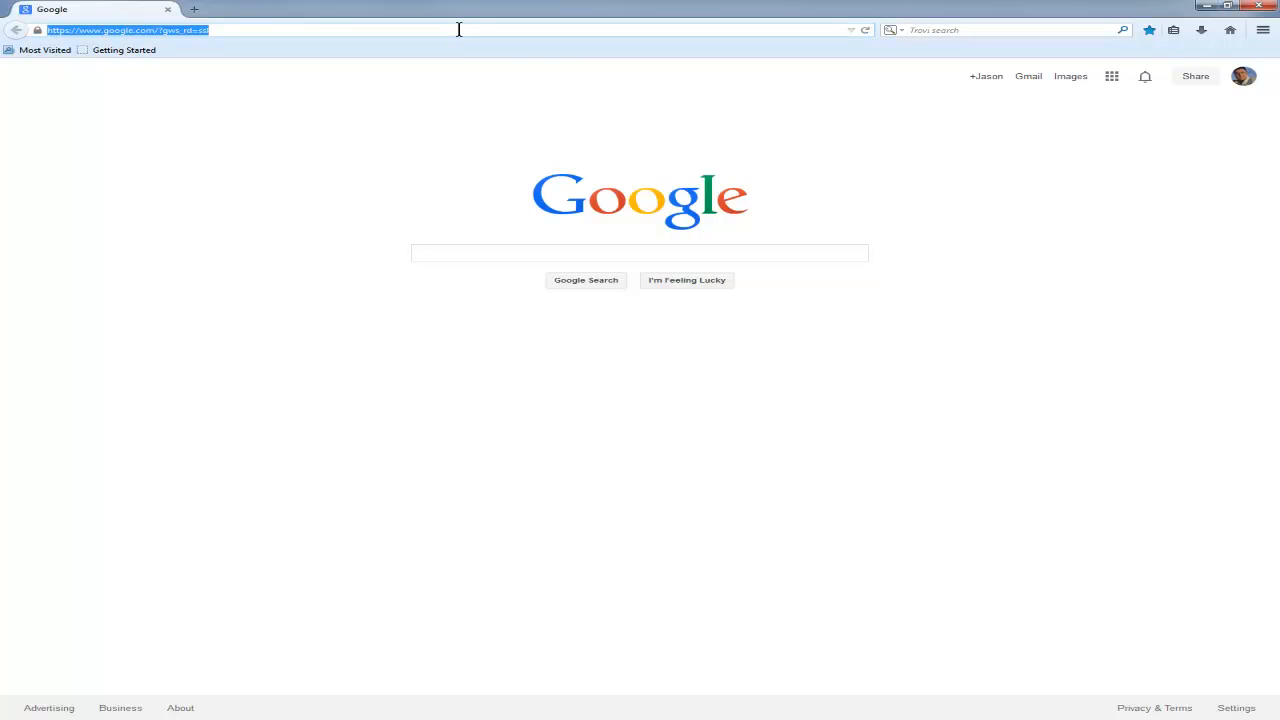
mouse_move(538, 218)
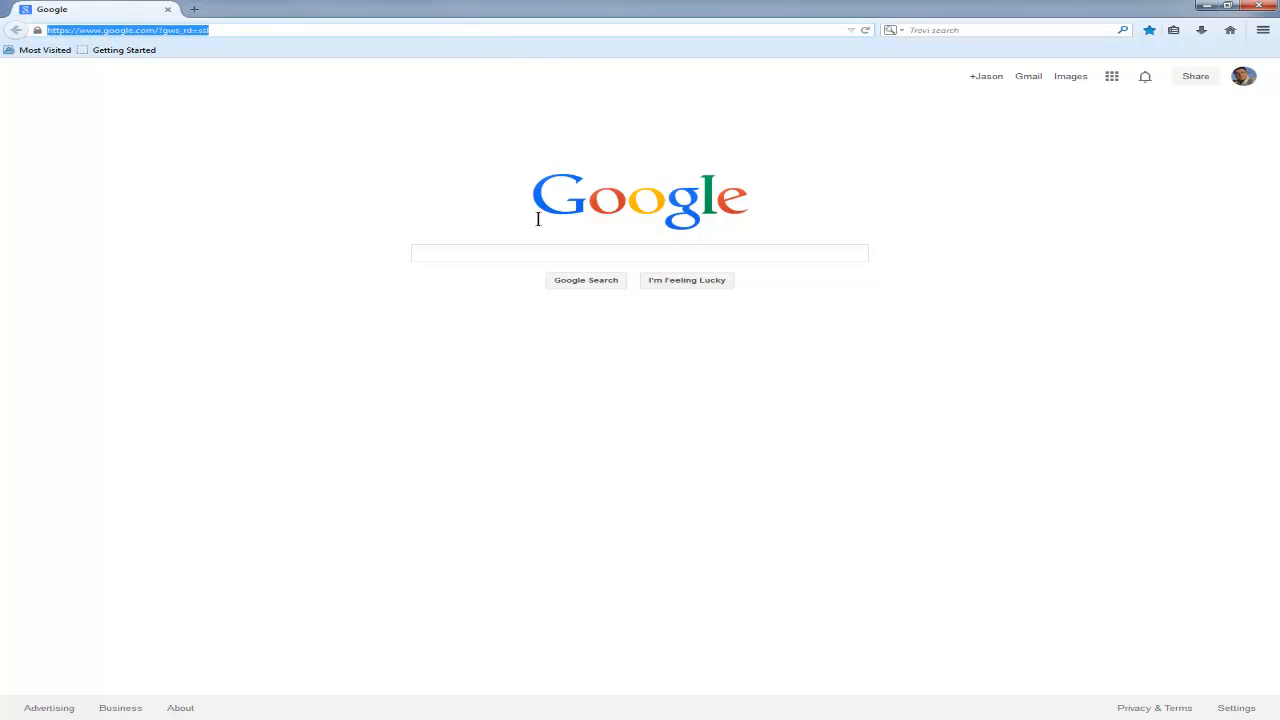
Search Google for Firefox and open the free Firefox download result
left_click(640, 252)
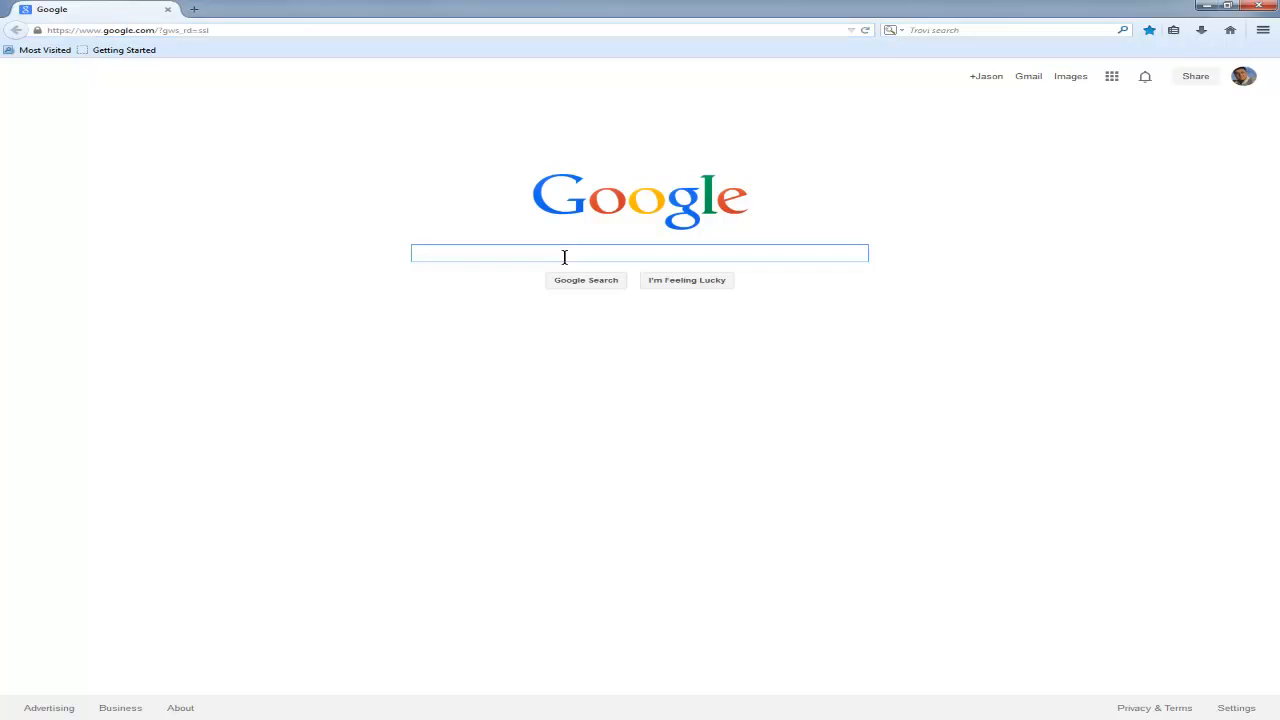
type("firefox")
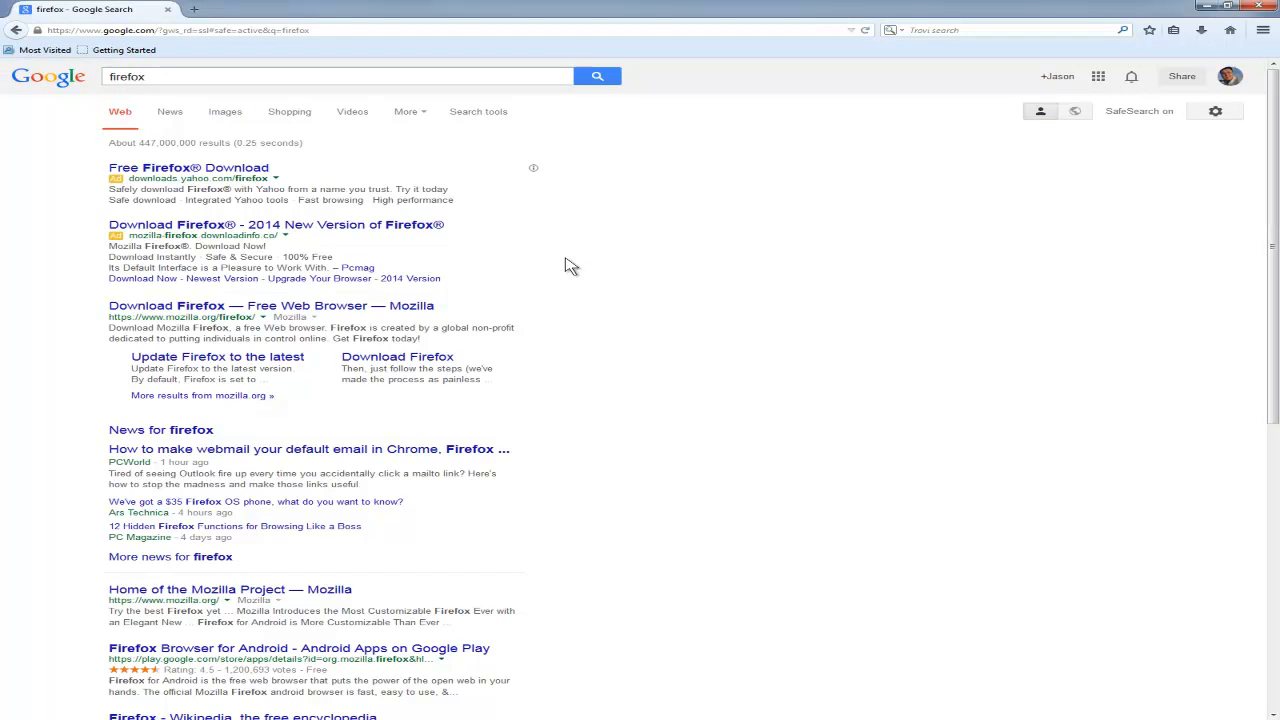
mouse_move(168, 168)
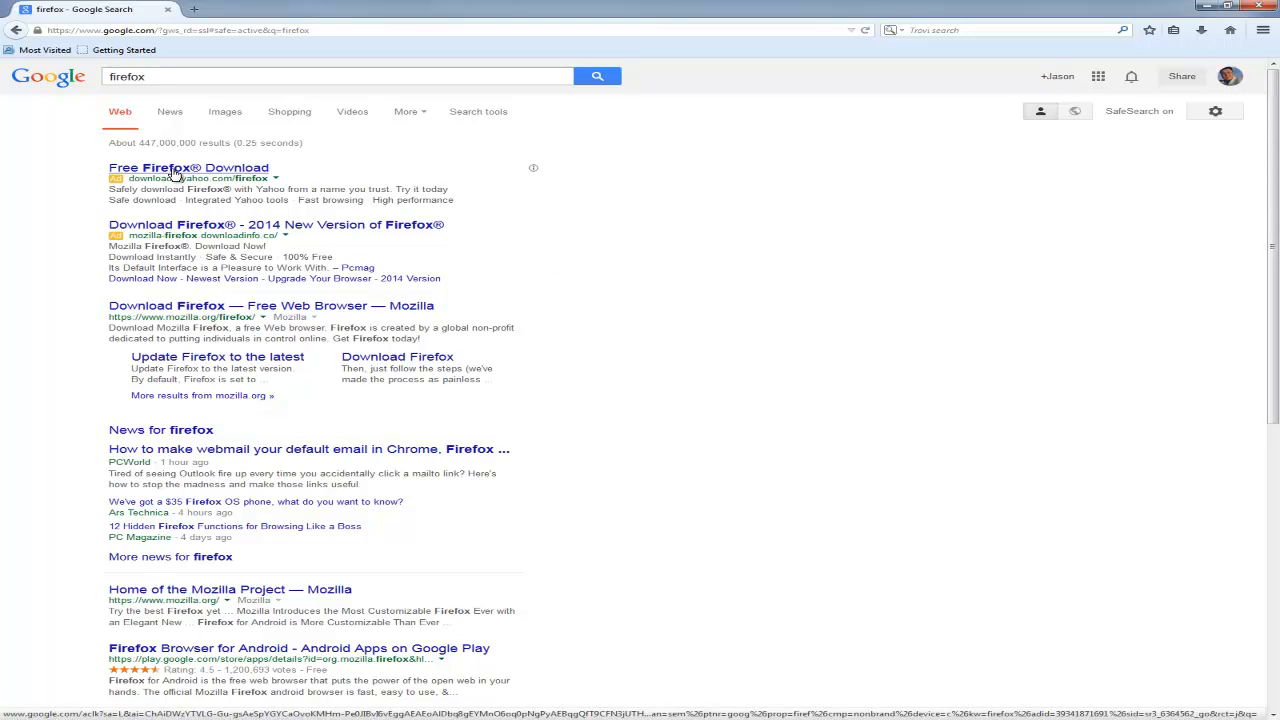
left_click(150, 168)
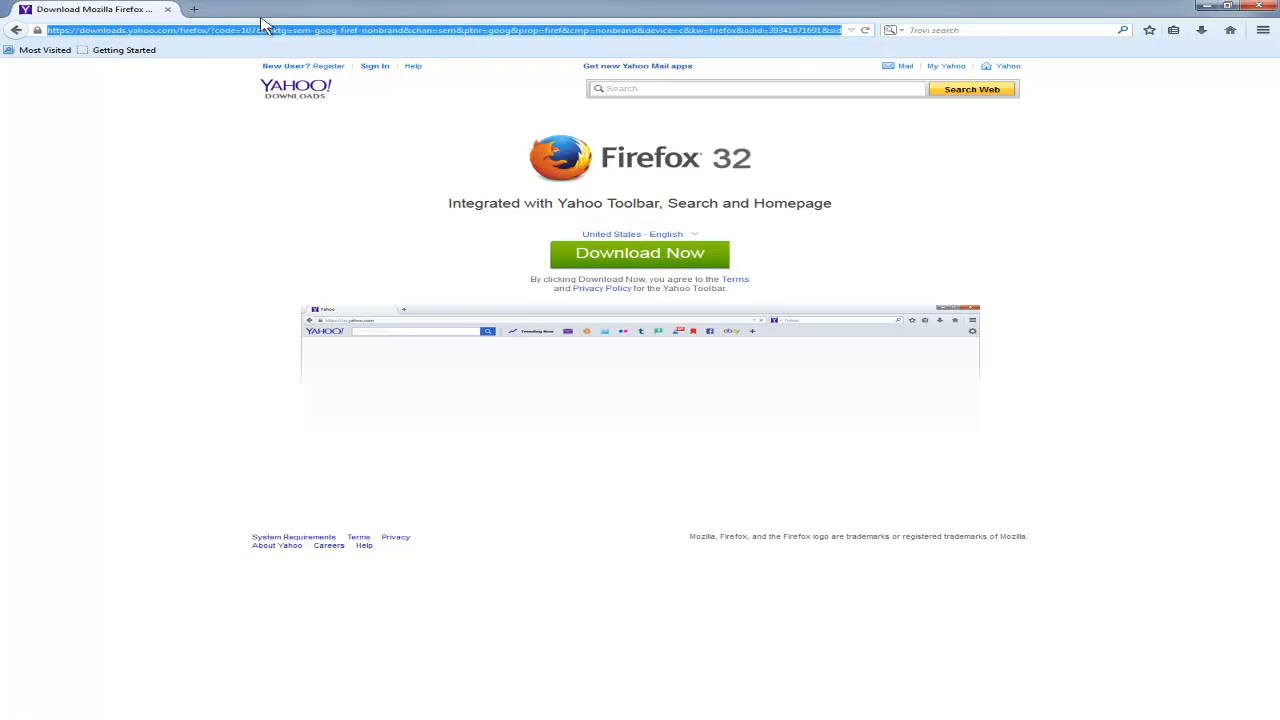
mouse_move(344, 22)
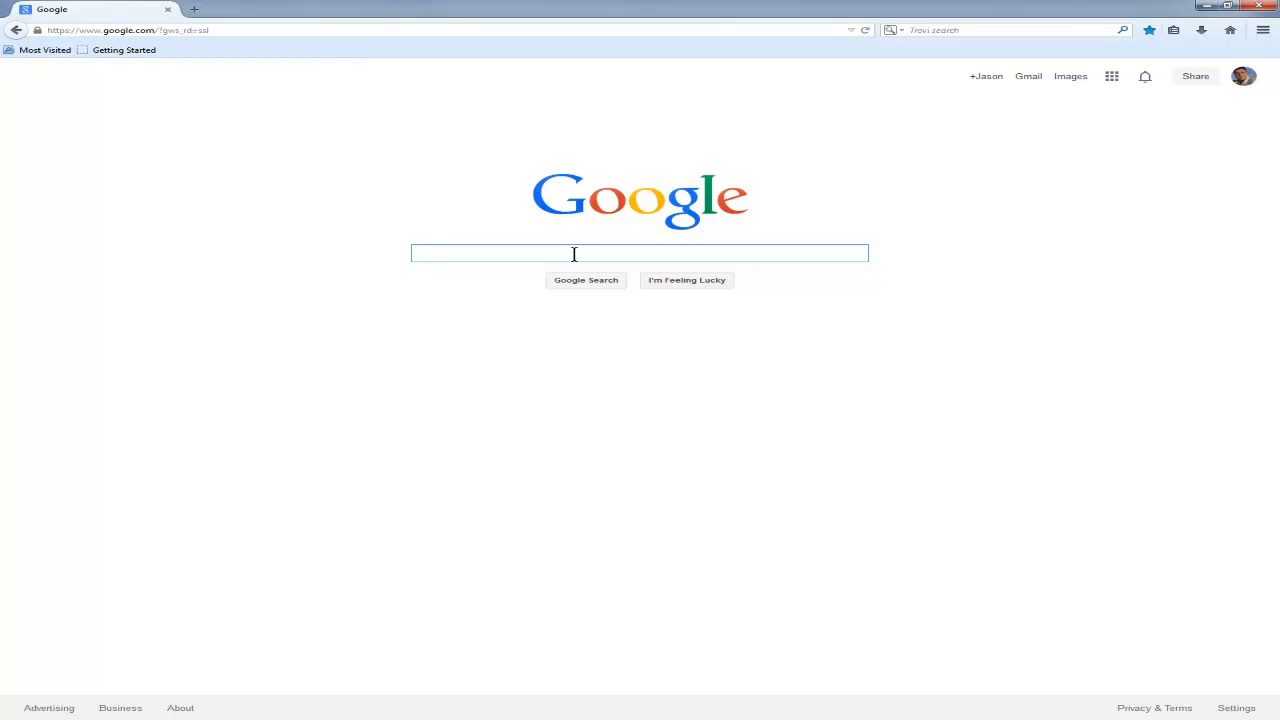
Search Google for 'youtube plugin for firefox' via the matching autocomplete suggestion
type("youtube")
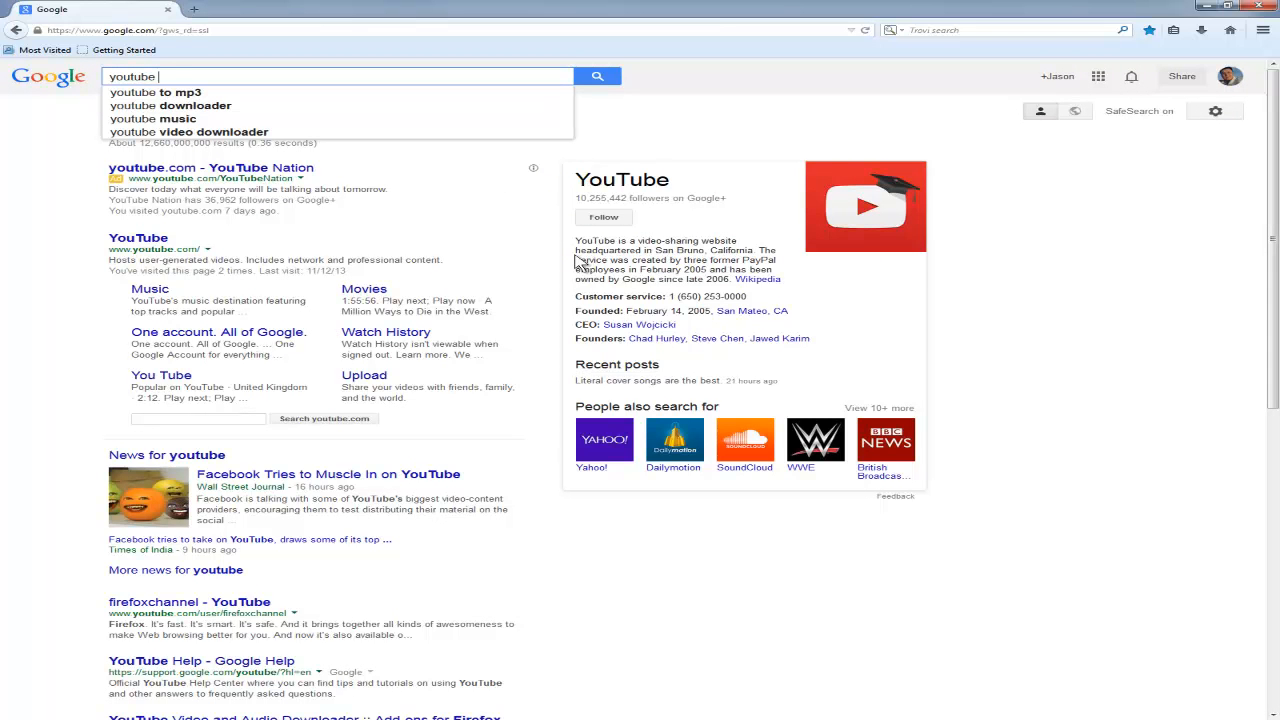
type("plugin")
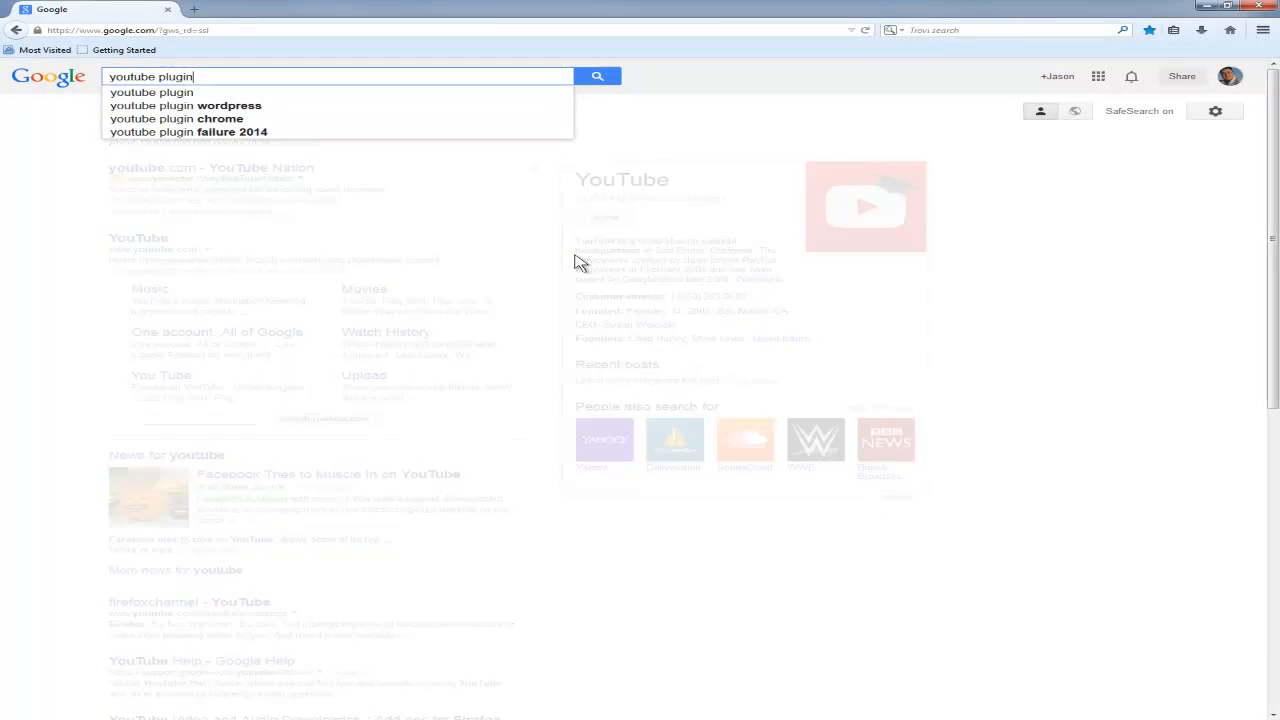
key("BackSpace")
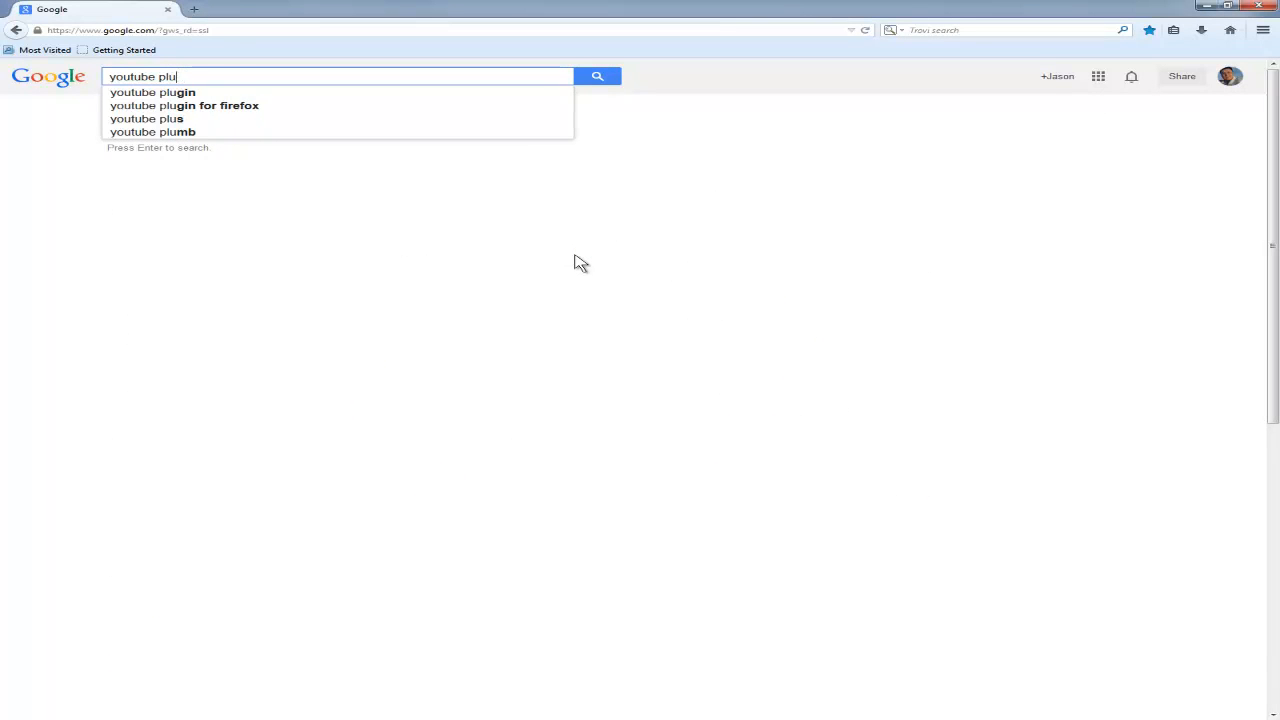
left_click(184, 104)
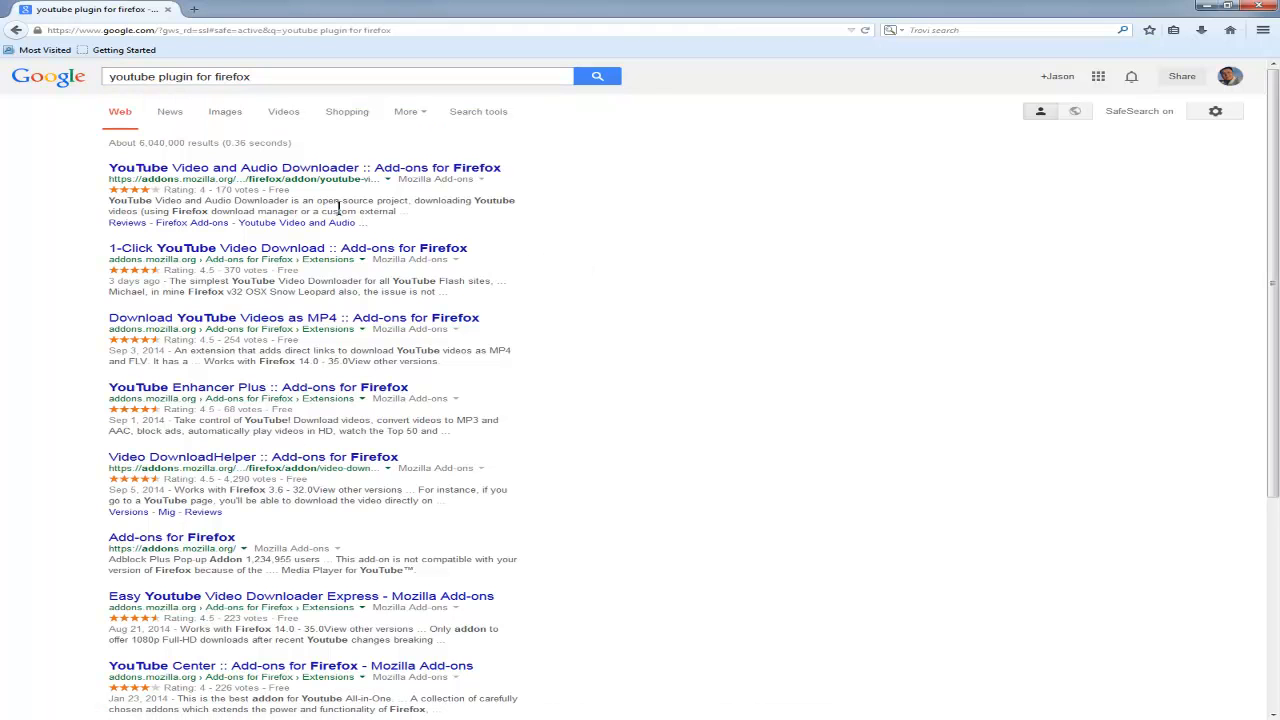
mouse_move(422, 168)
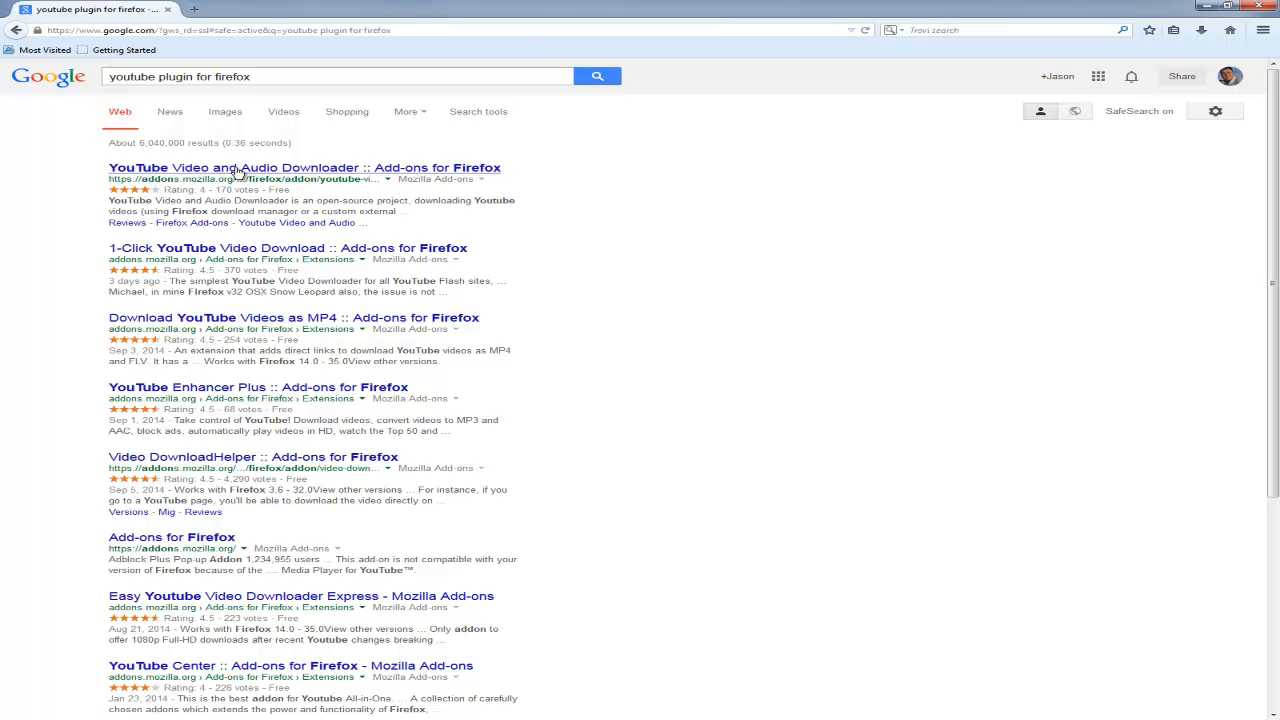
Open the YouTube Video and Audio Downloader page, Add to Firefox, allow and confirm Install Now
left_click(304, 168)
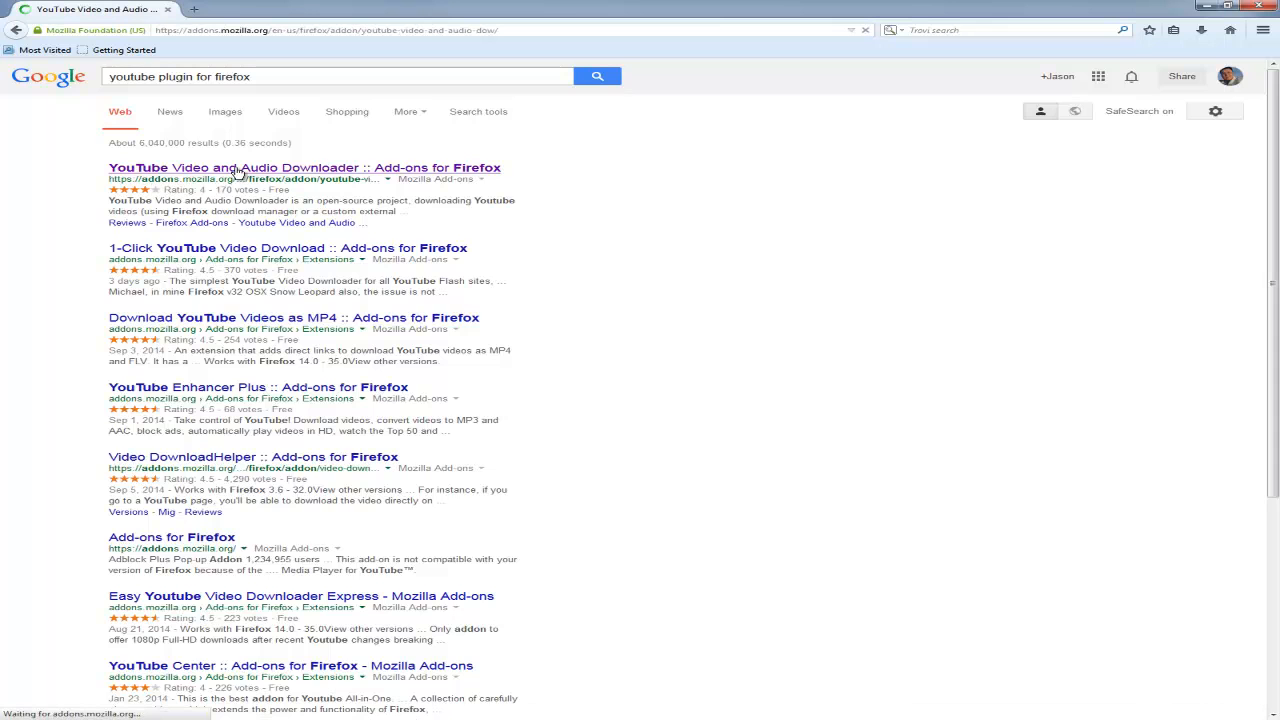
left_click(304, 168)
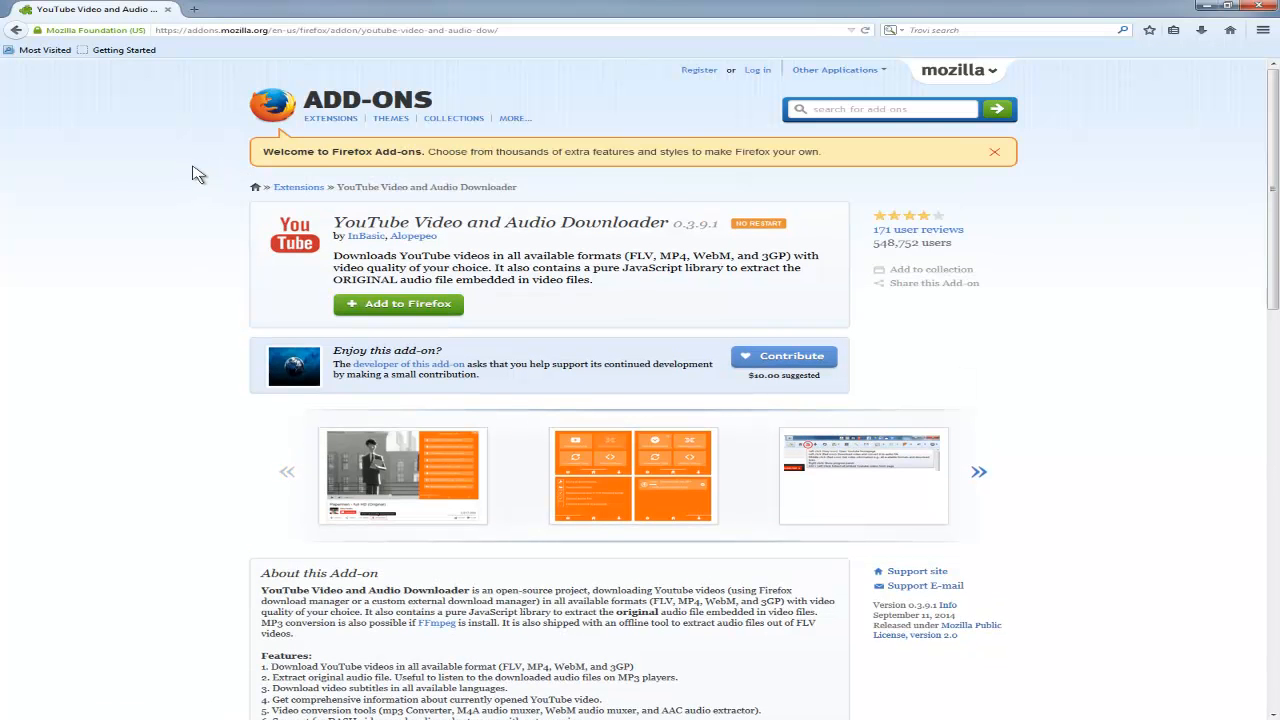
mouse_move(836, 240)
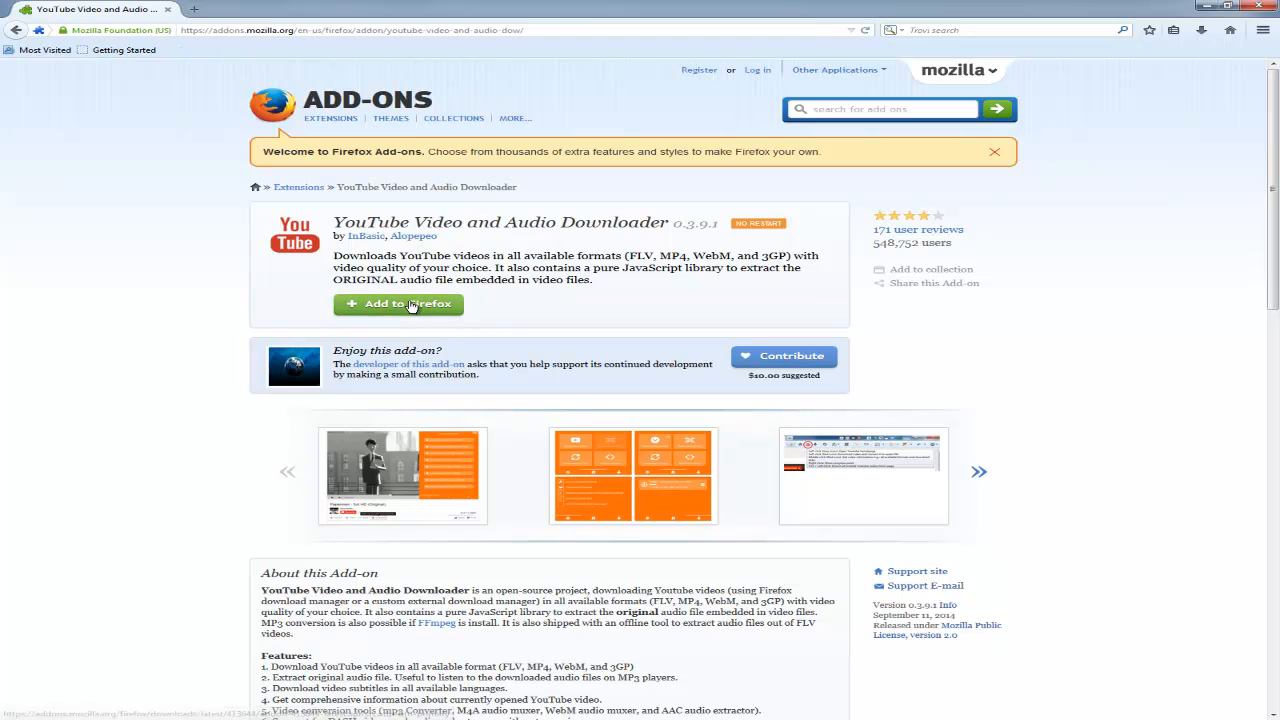
left_click(398, 304)
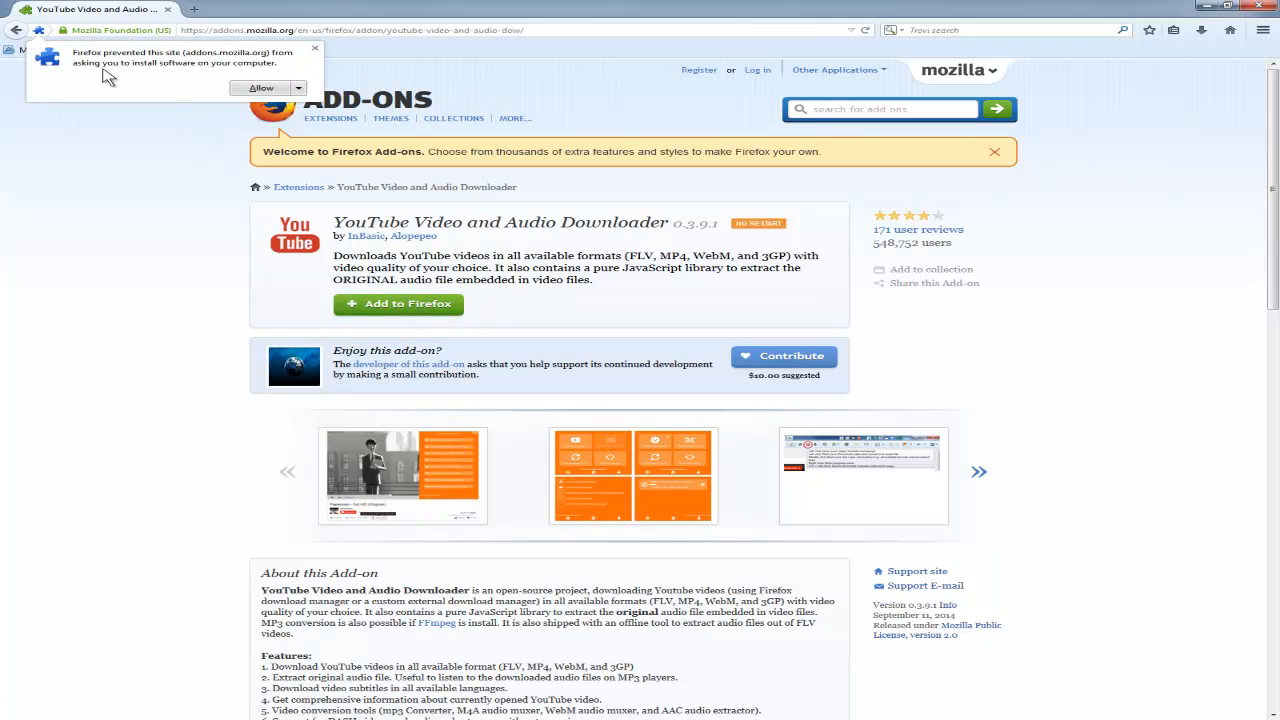
mouse_move(122, 62)
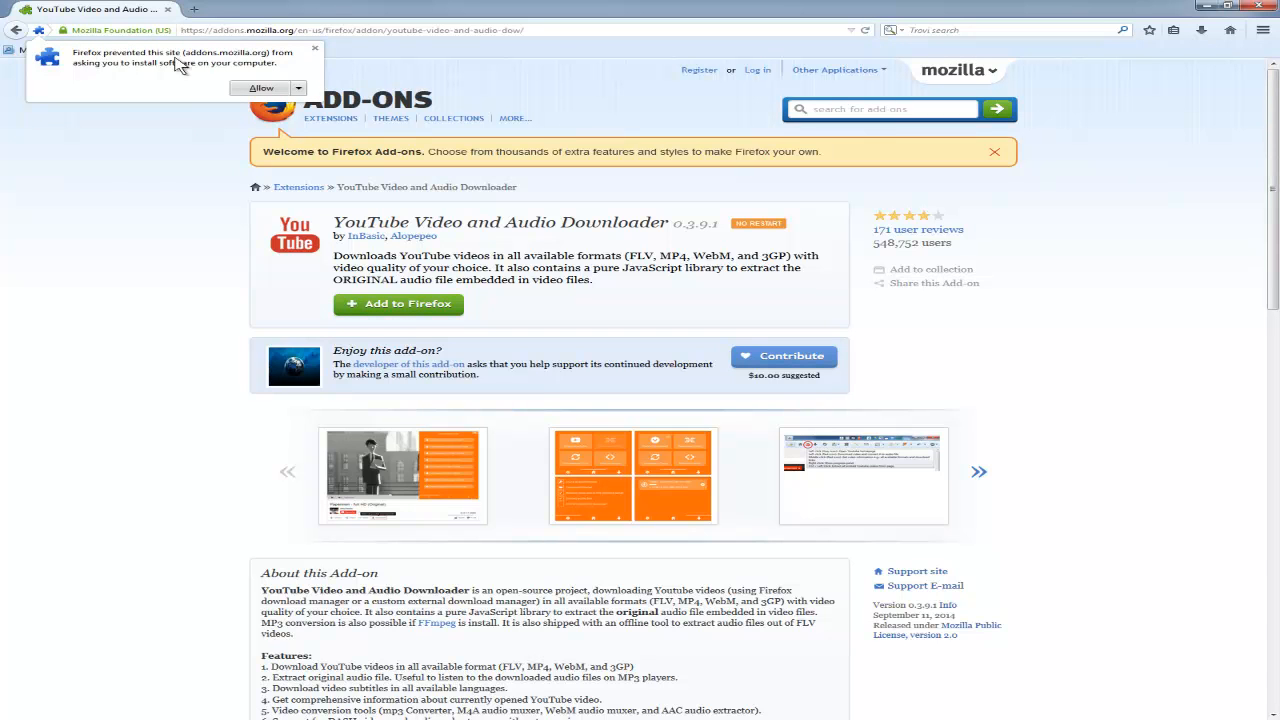
mouse_move(230, 80)
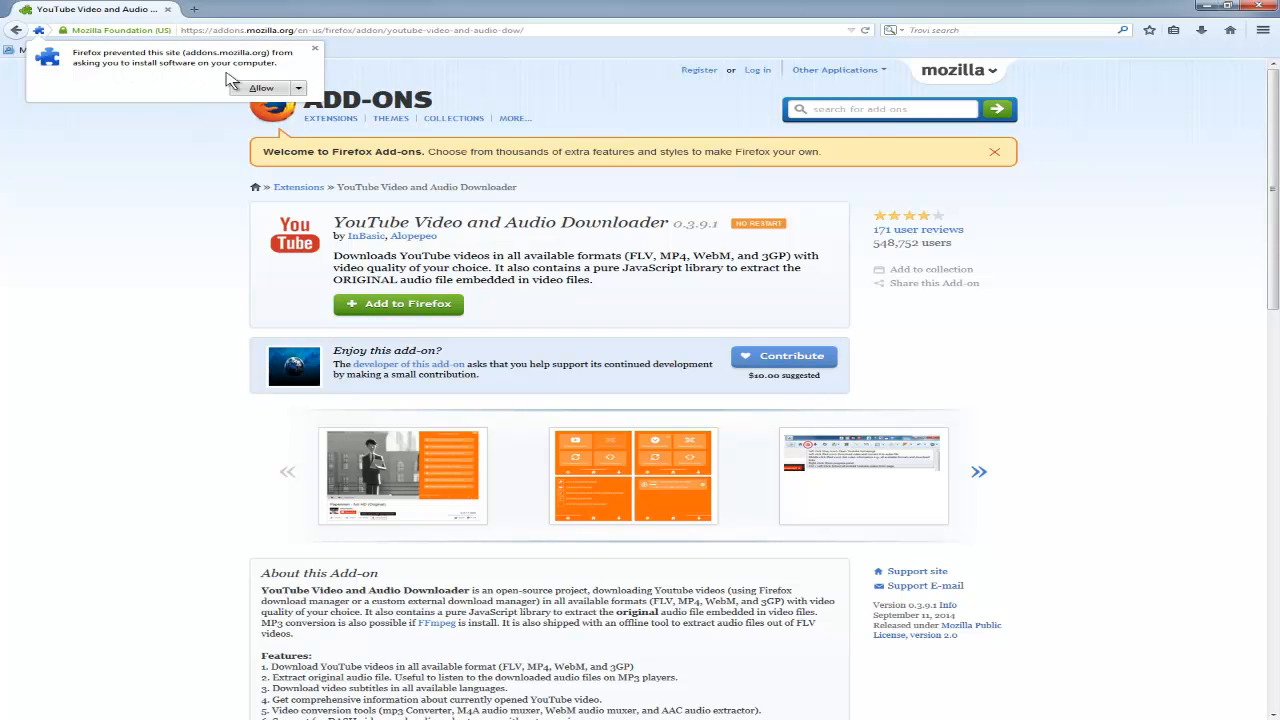
left_click(260, 88)
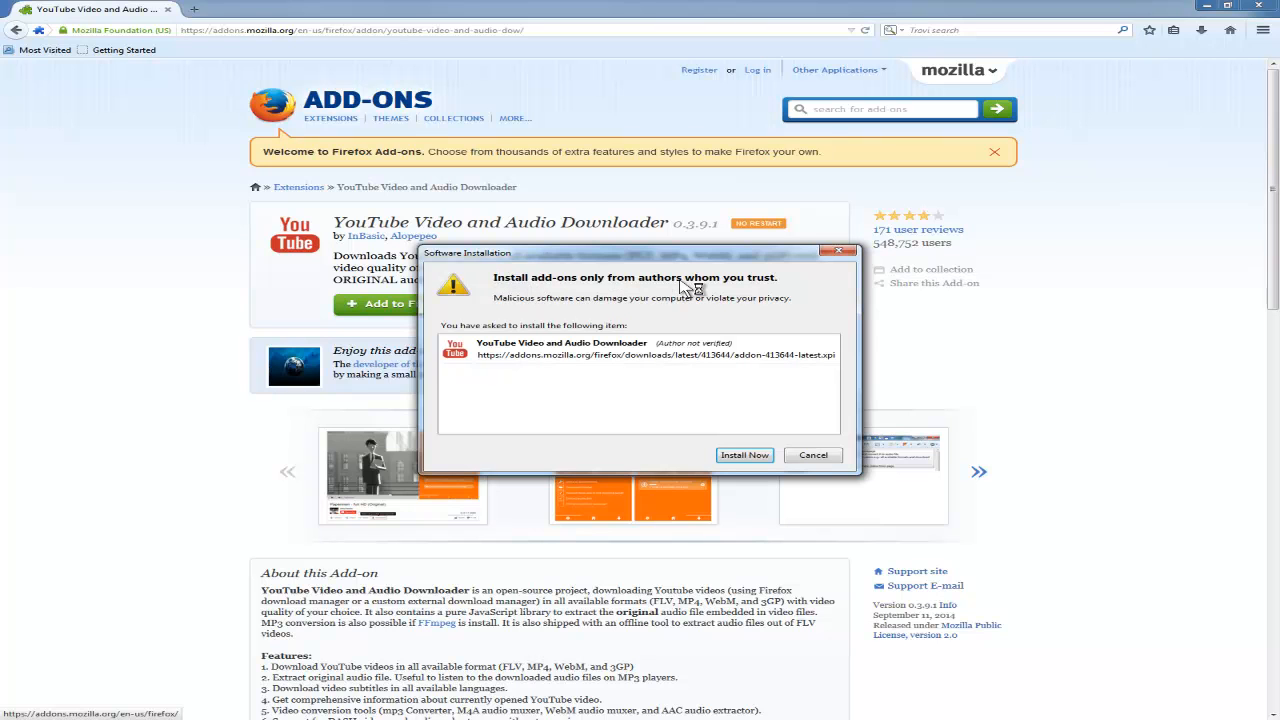
mouse_move(728, 296)
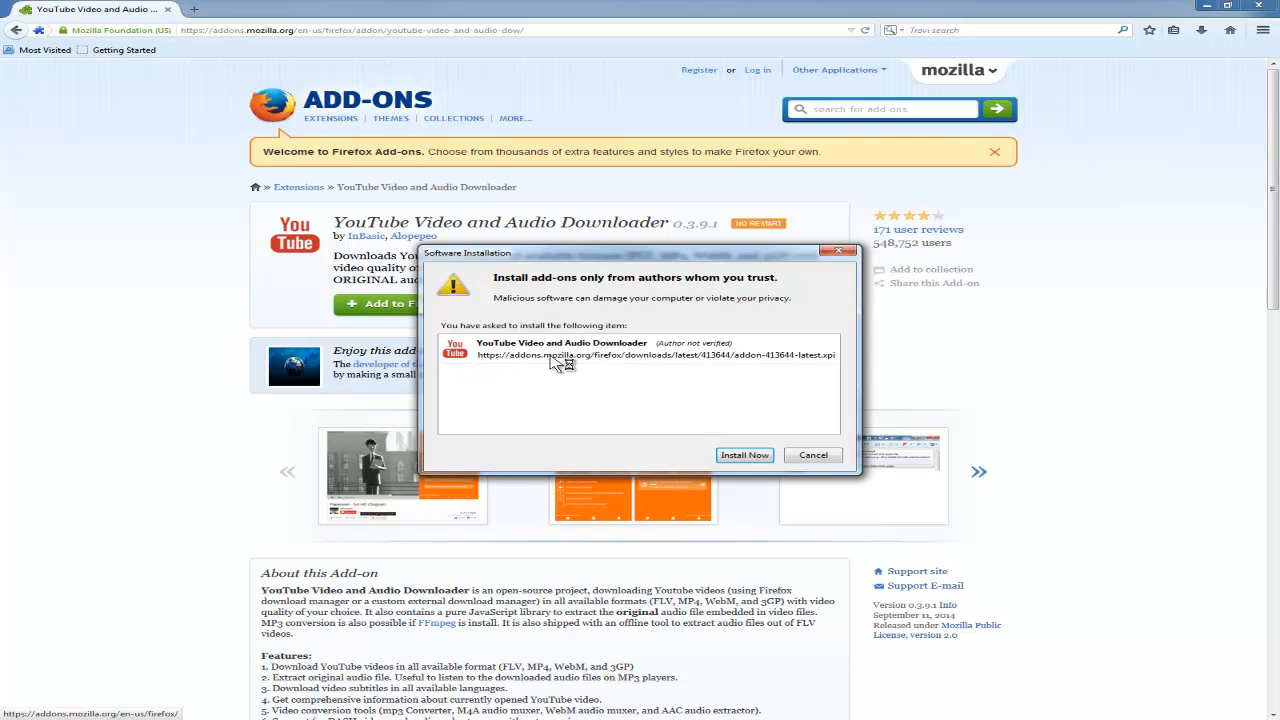
left_click(744, 456)
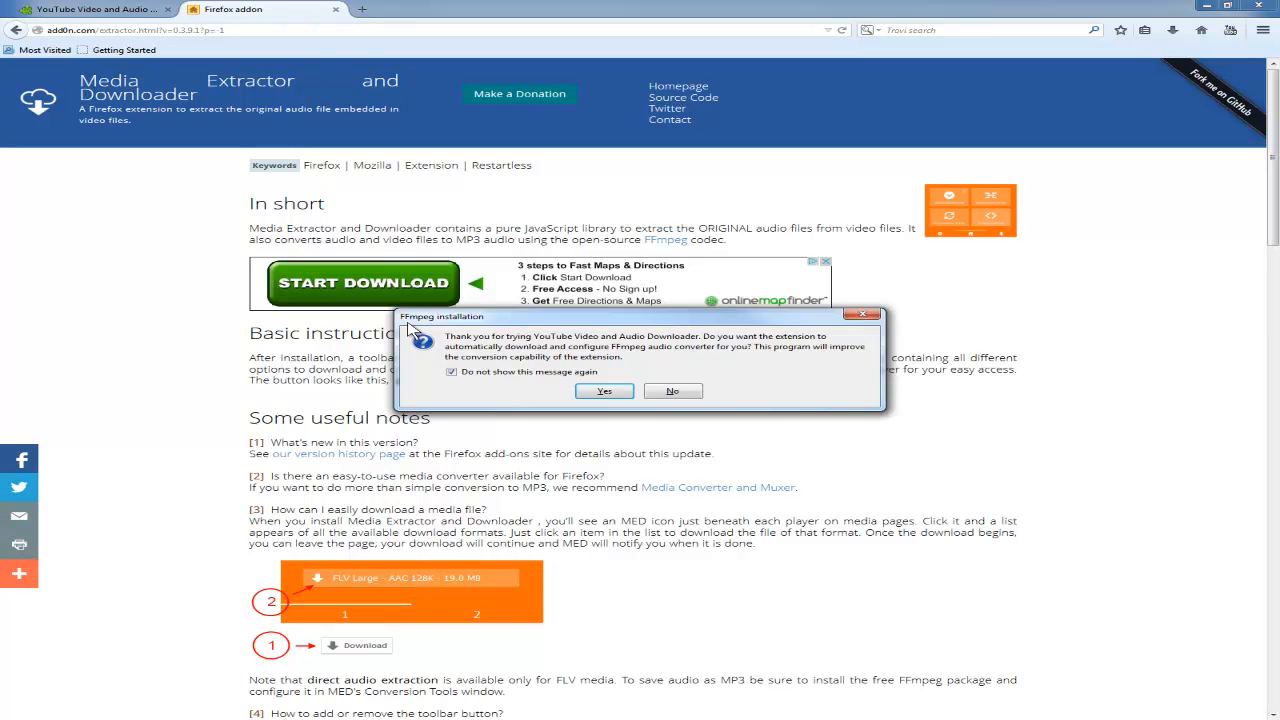
mouse_move(424, 332)
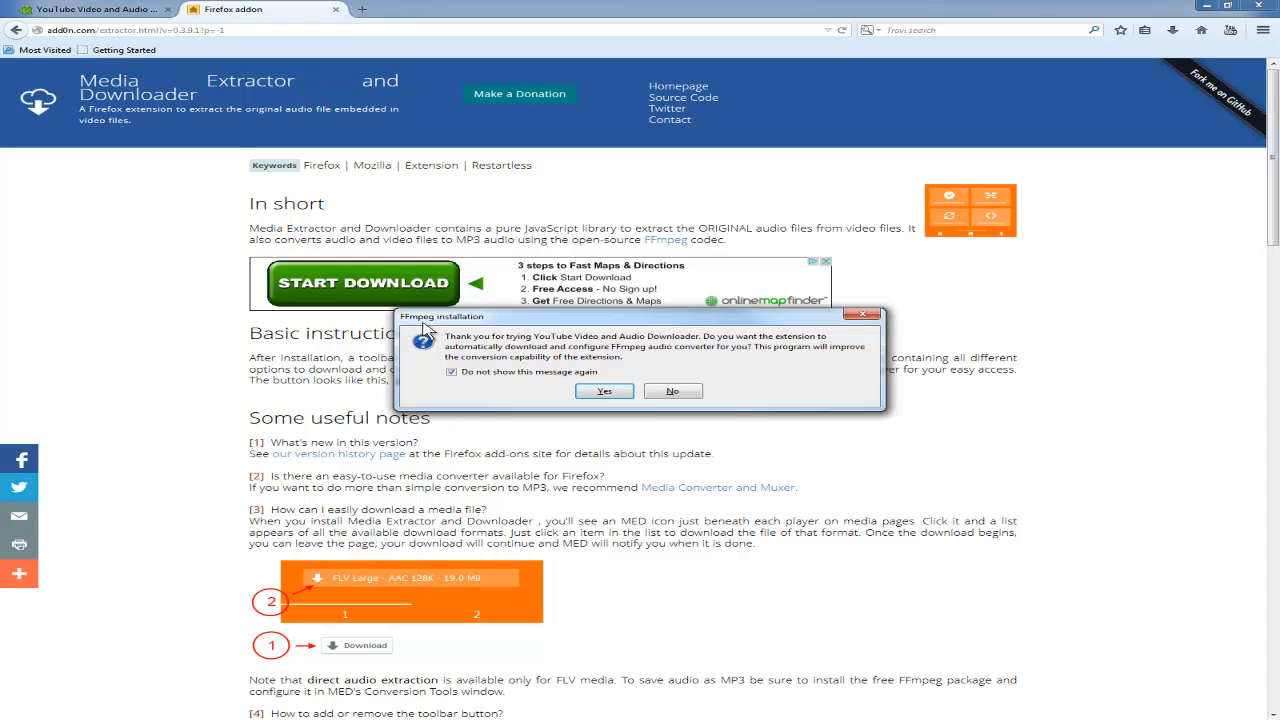
mouse_move(500, 344)
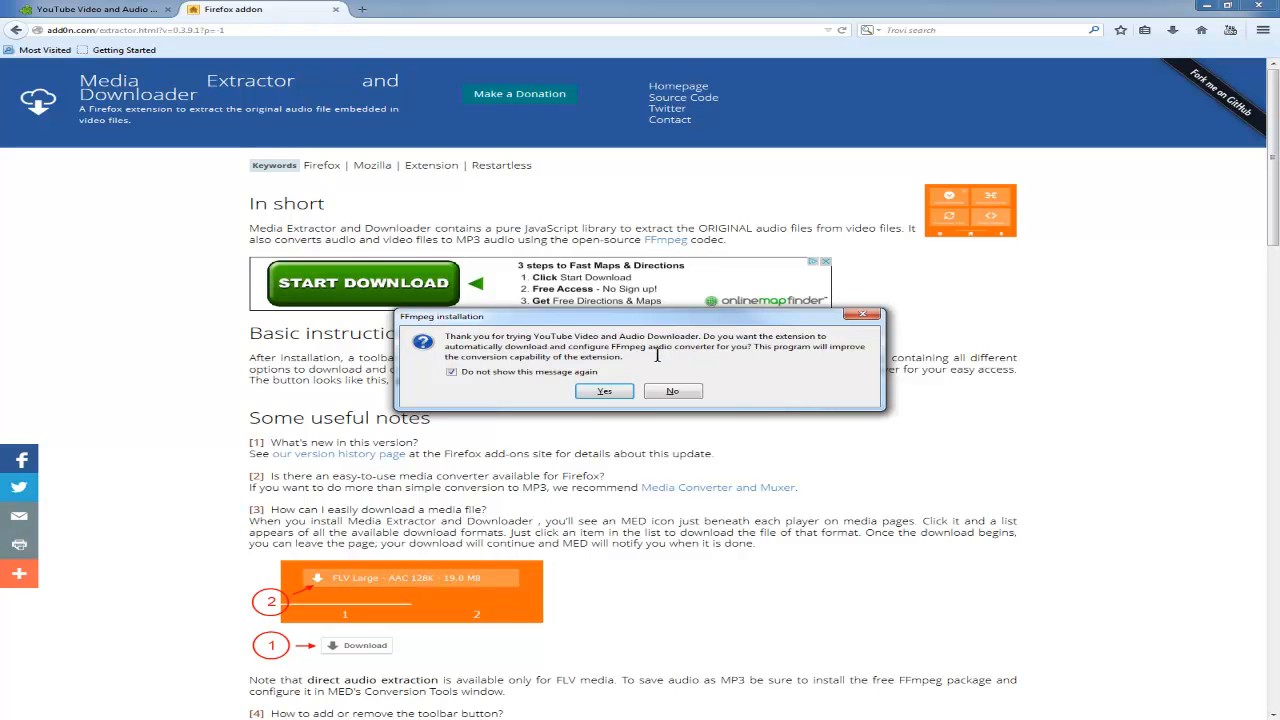
mouse_move(704, 344)
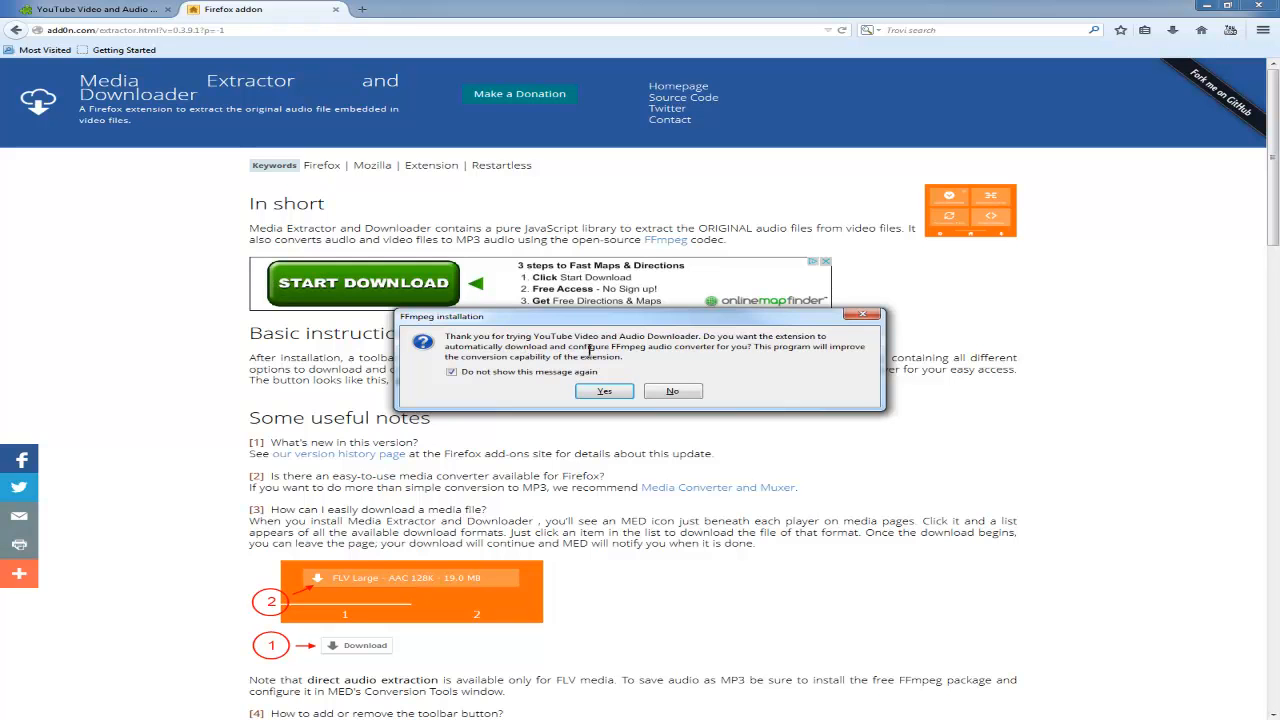
mouse_move(698, 358)
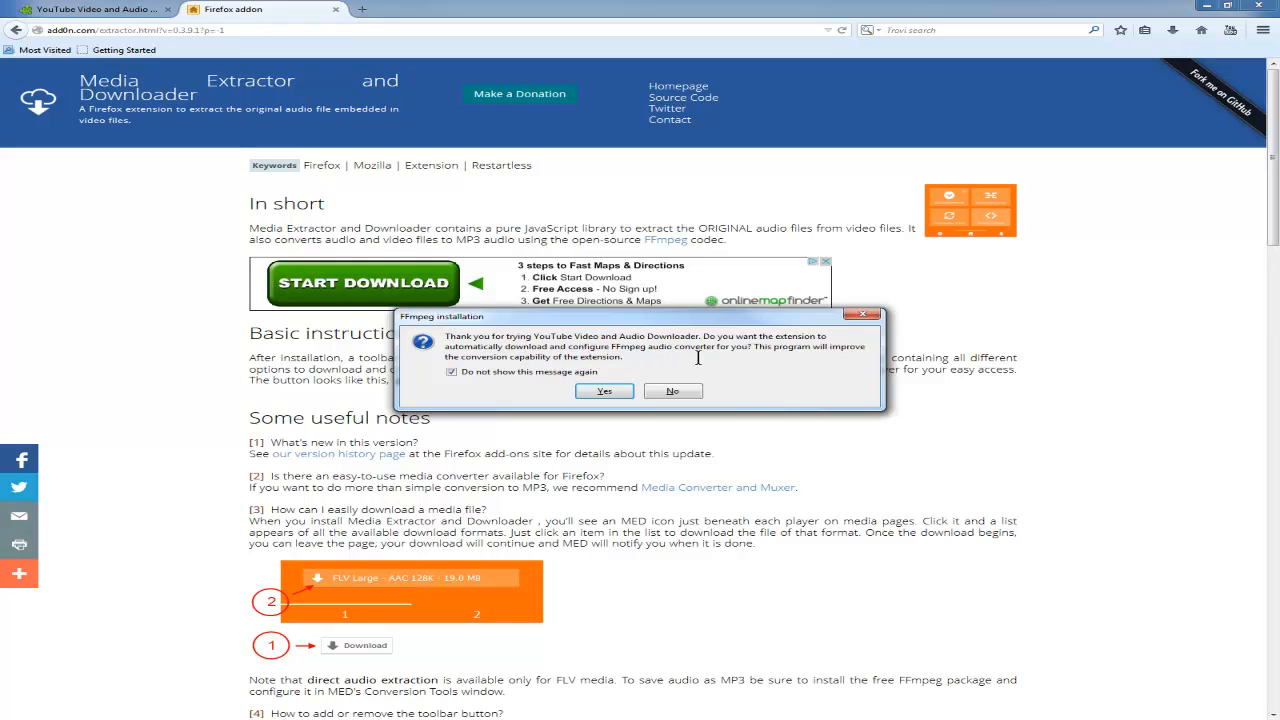
mouse_move(724, 360)
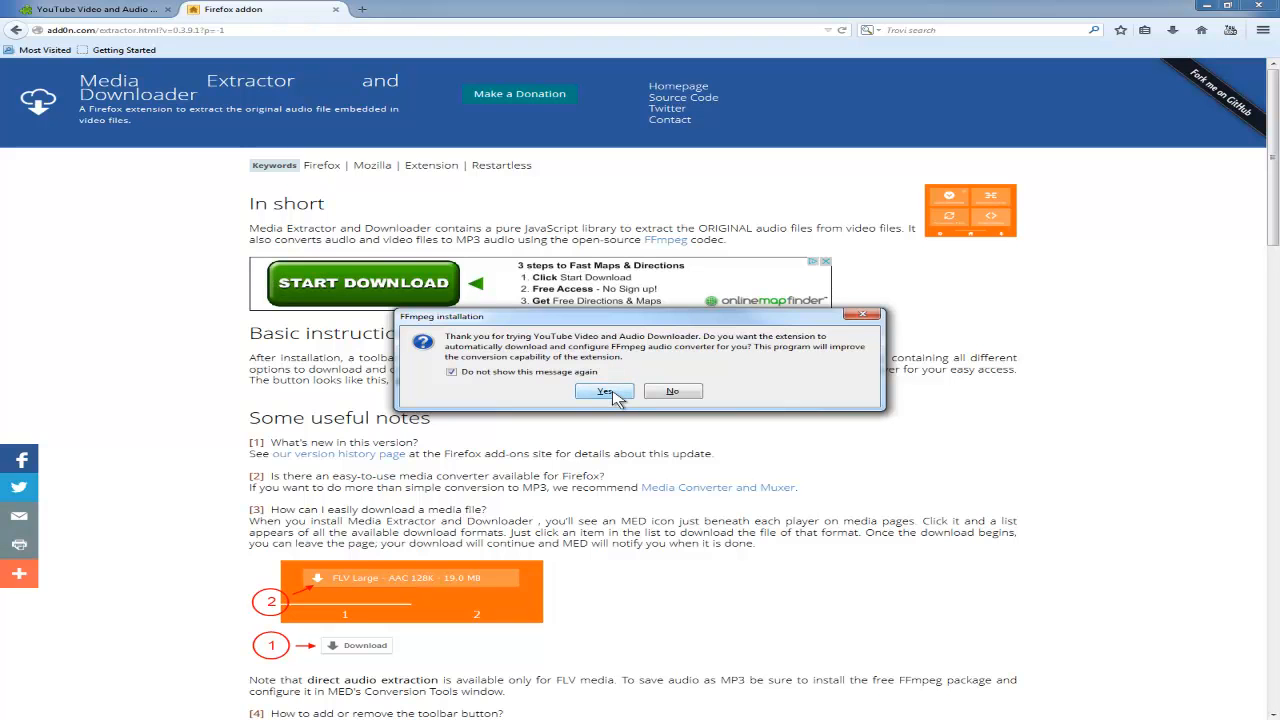
Answer Yes to the FFmpeg installation dialog to download and configure the converter
left_click(604, 390)
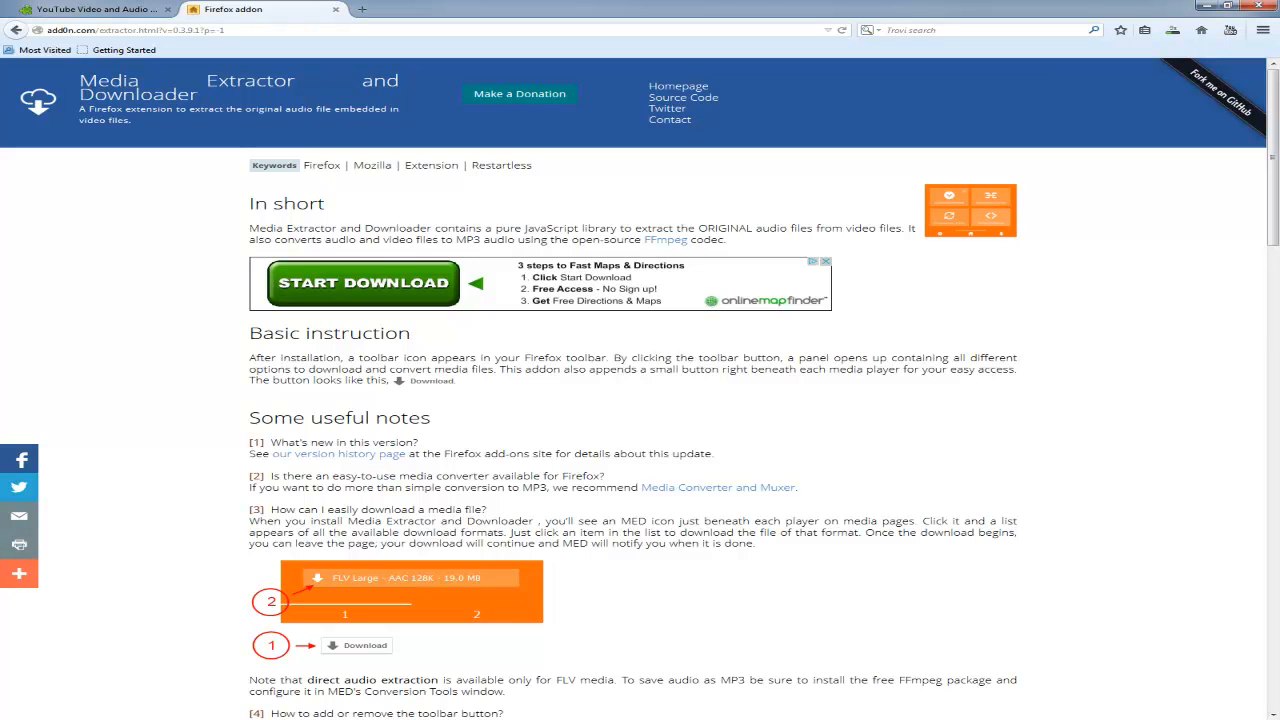
mouse_move(88, 504)
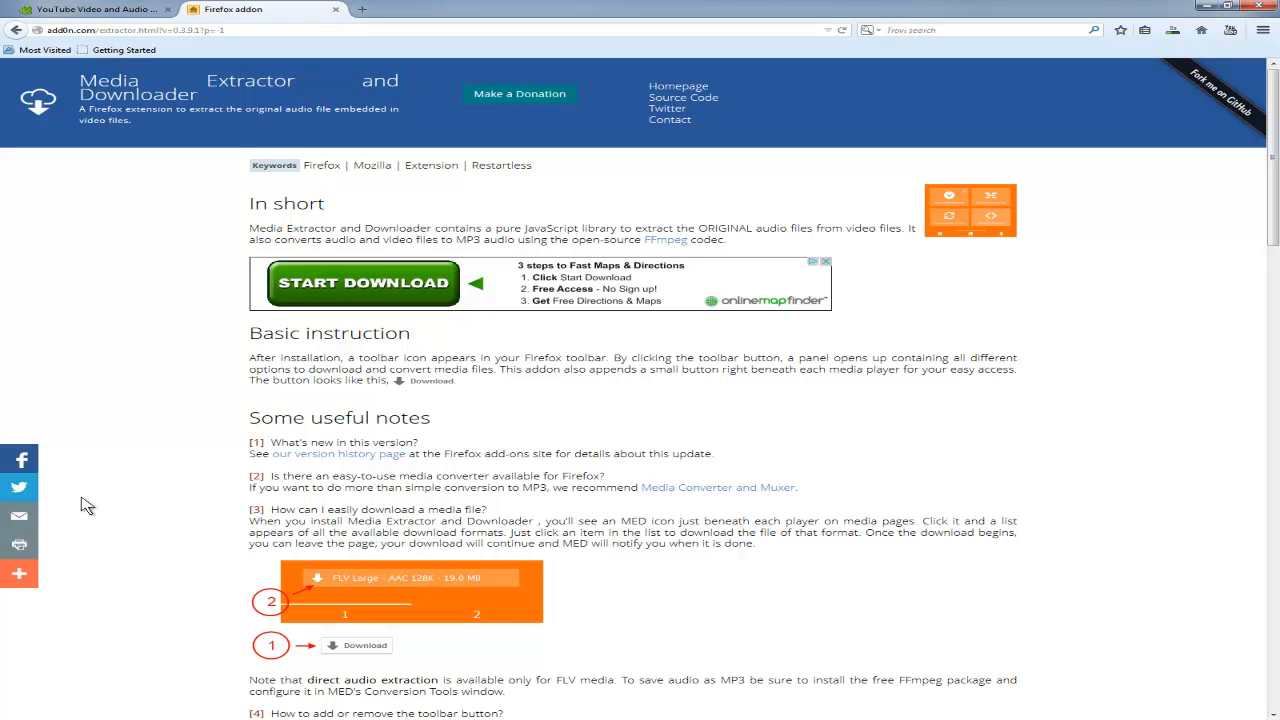
mouse_move(1184, 84)
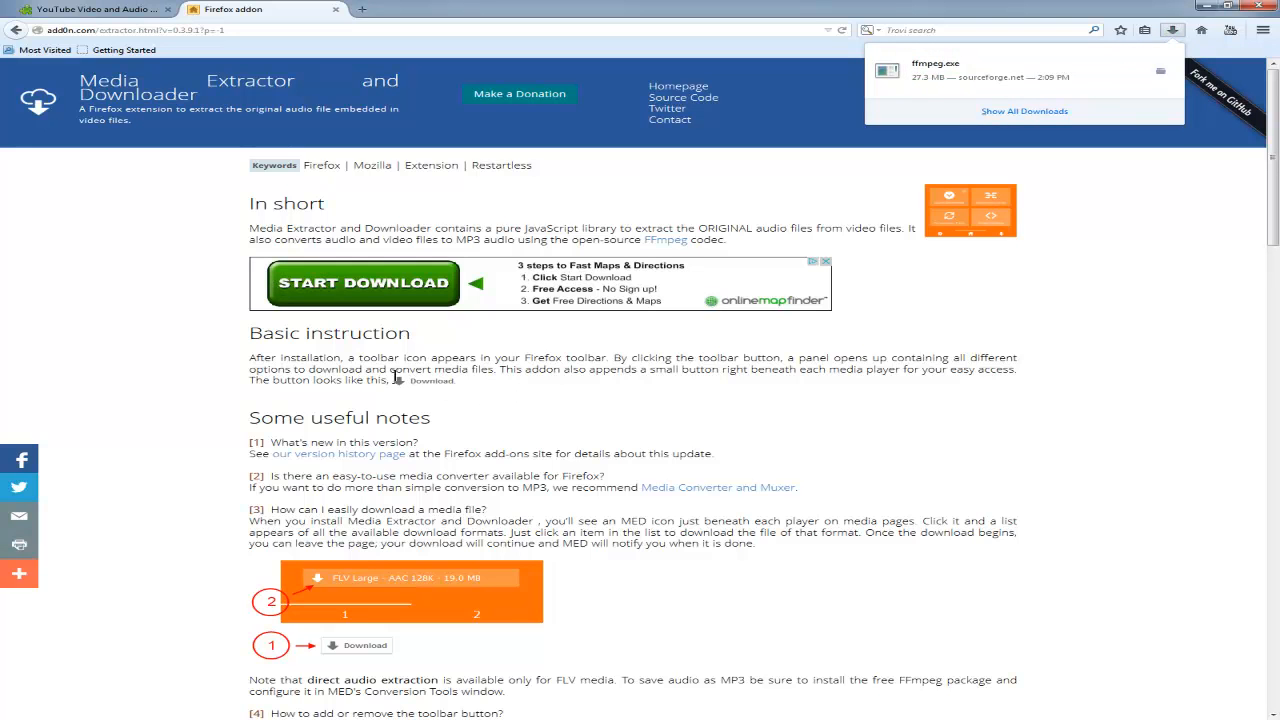
mouse_move(360, 374)
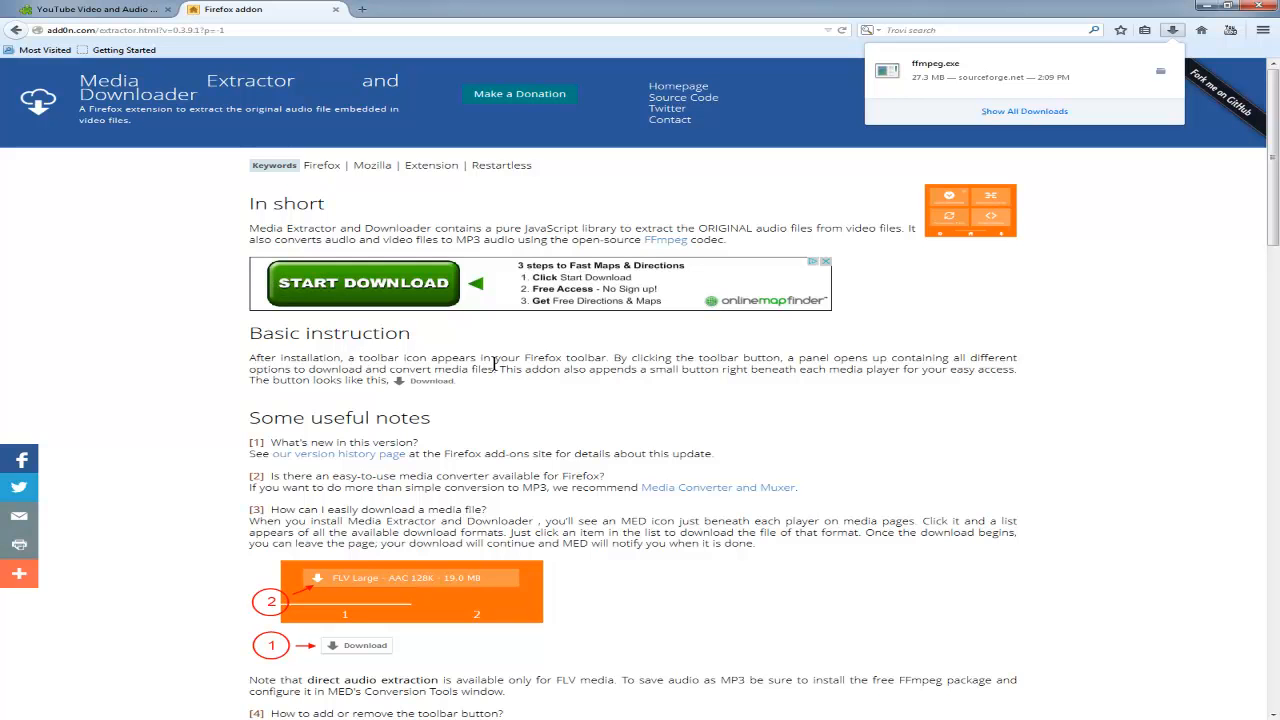
mouse_move(644, 358)
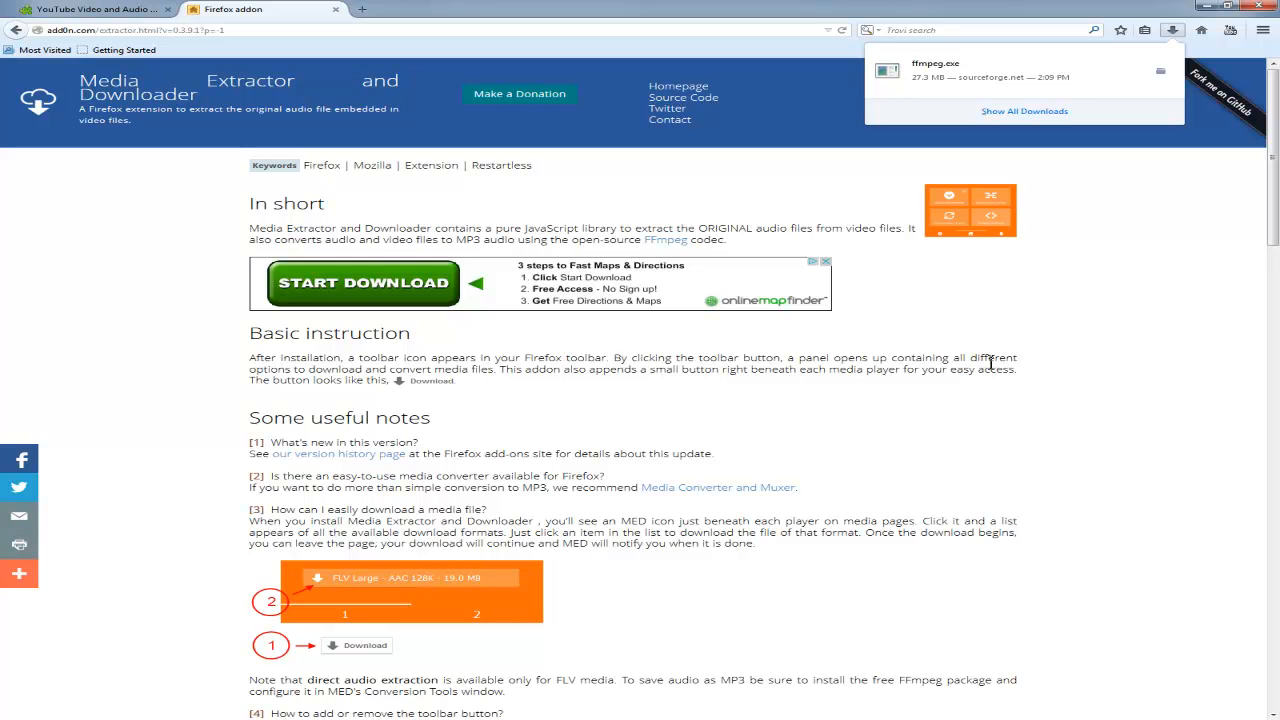
mouse_move(402, 374)
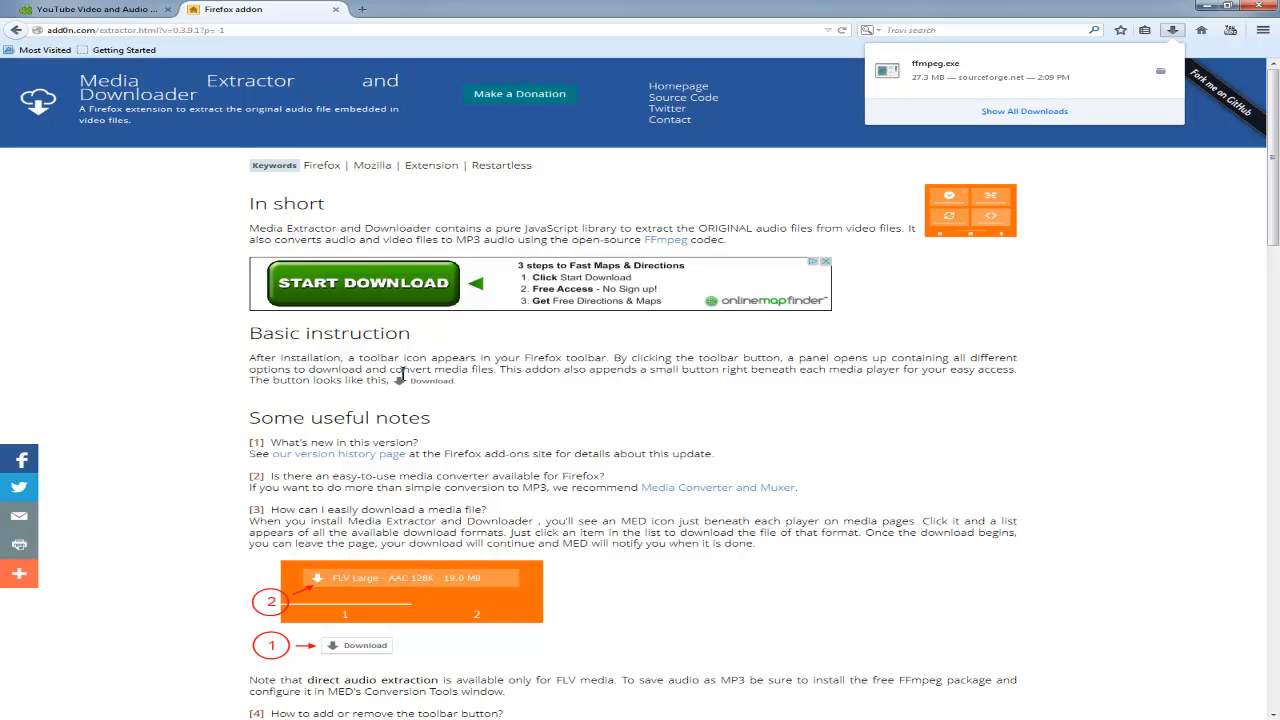
mouse_move(478, 388)
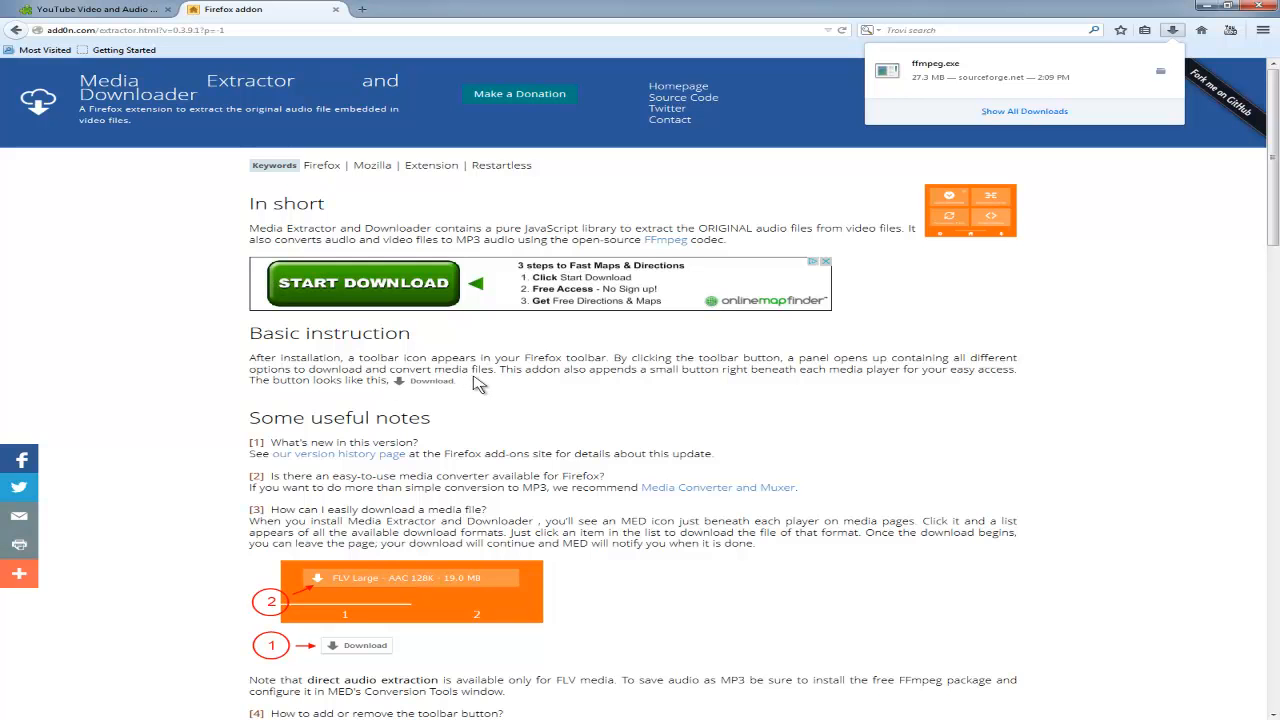
mouse_move(604, 400)
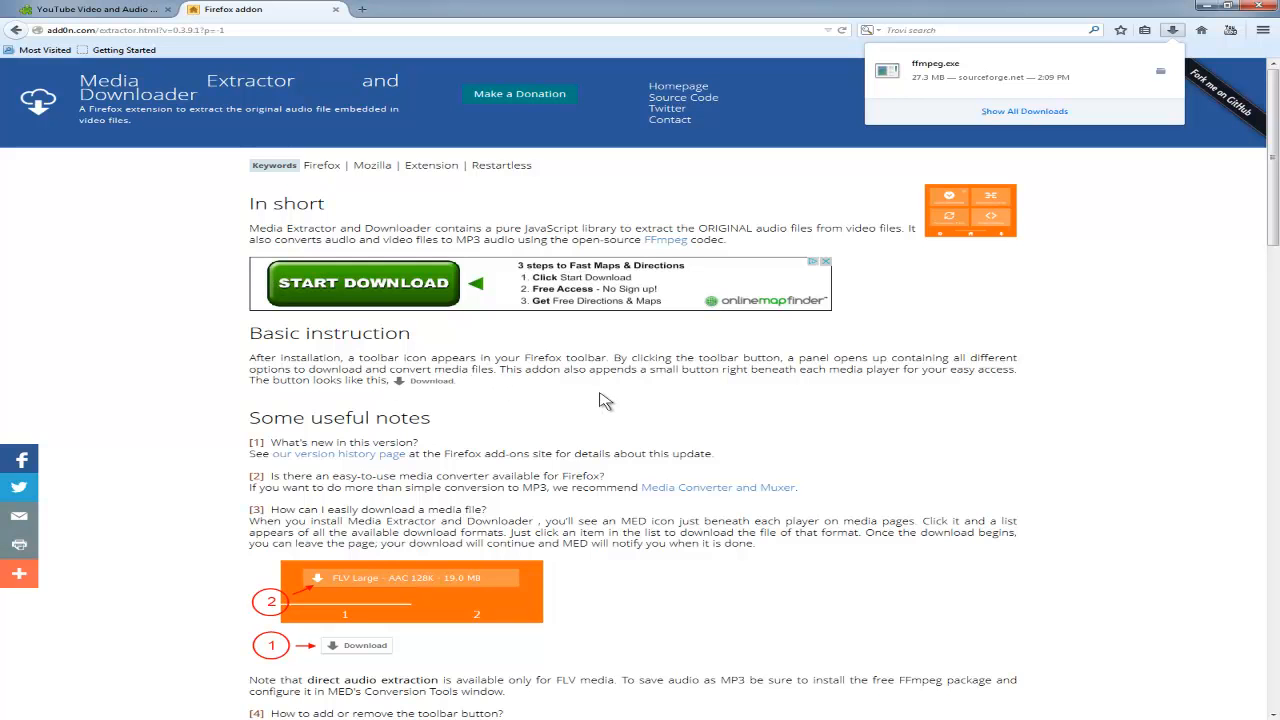
mouse_move(932, 332)
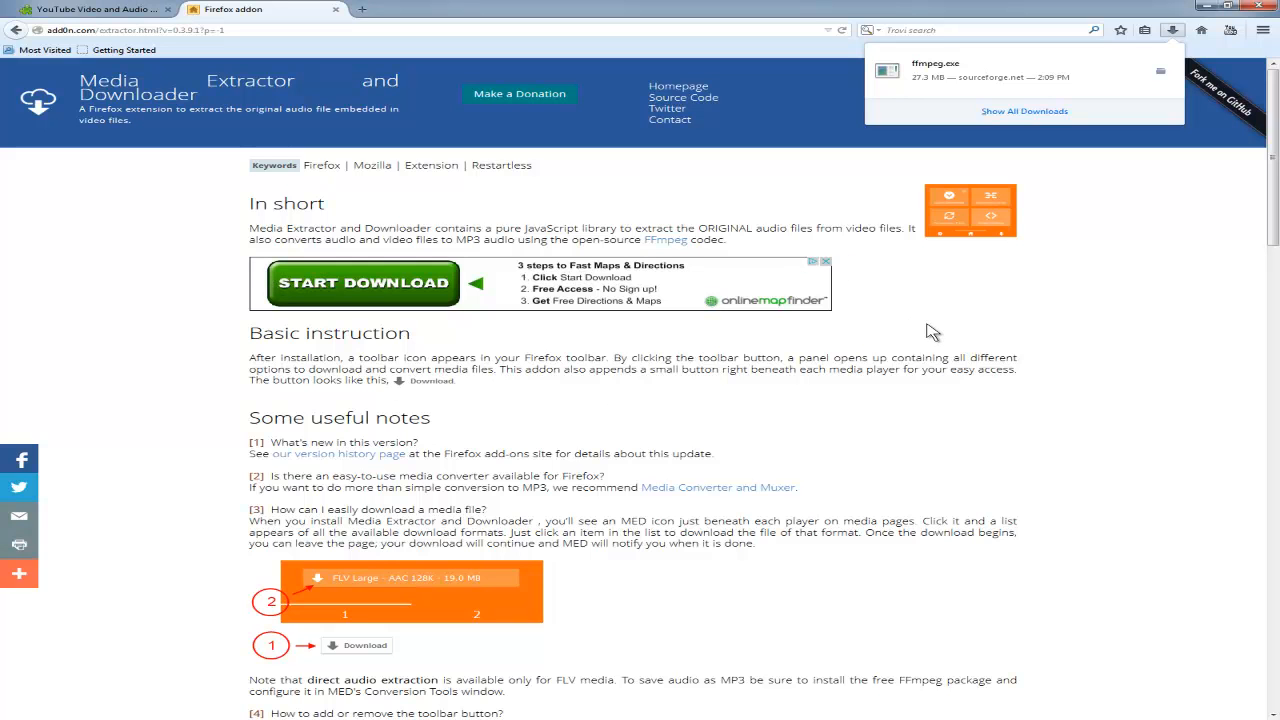
mouse_move(1060, 336)
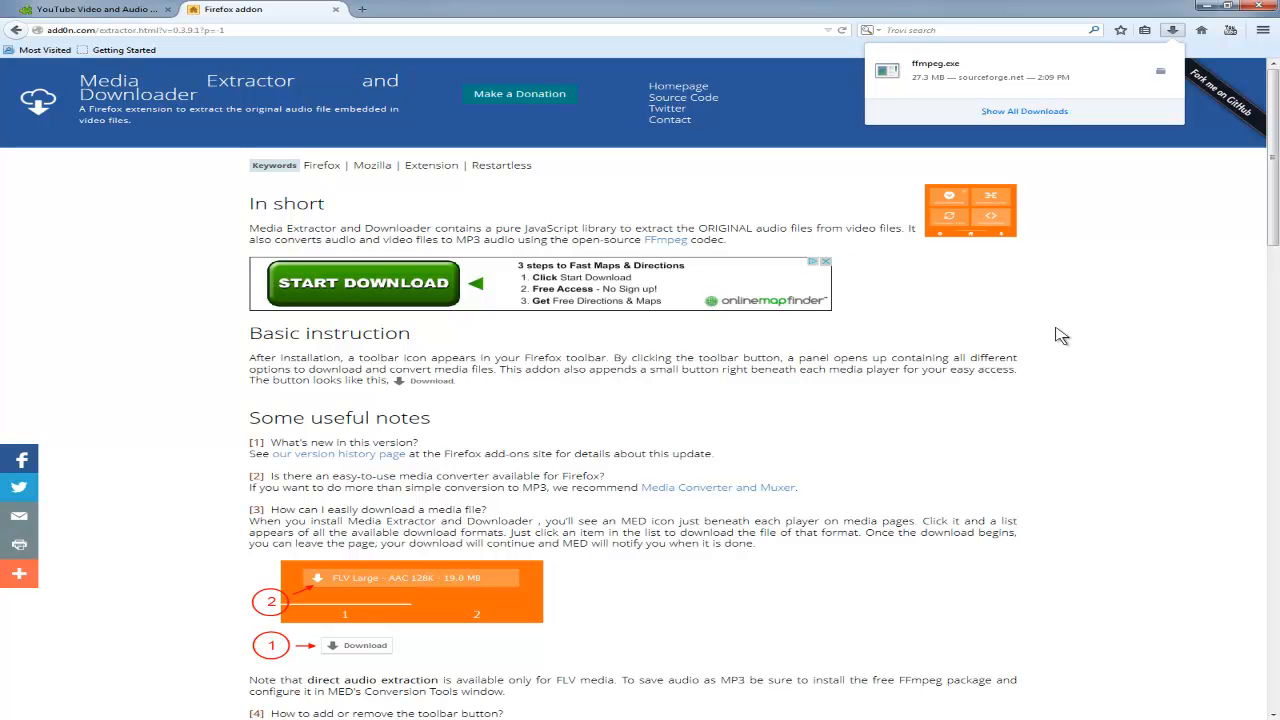
Scroll through the add-on's Basic instruction section after ffmpeg.exe finishes downloading
scroll("down", 3)
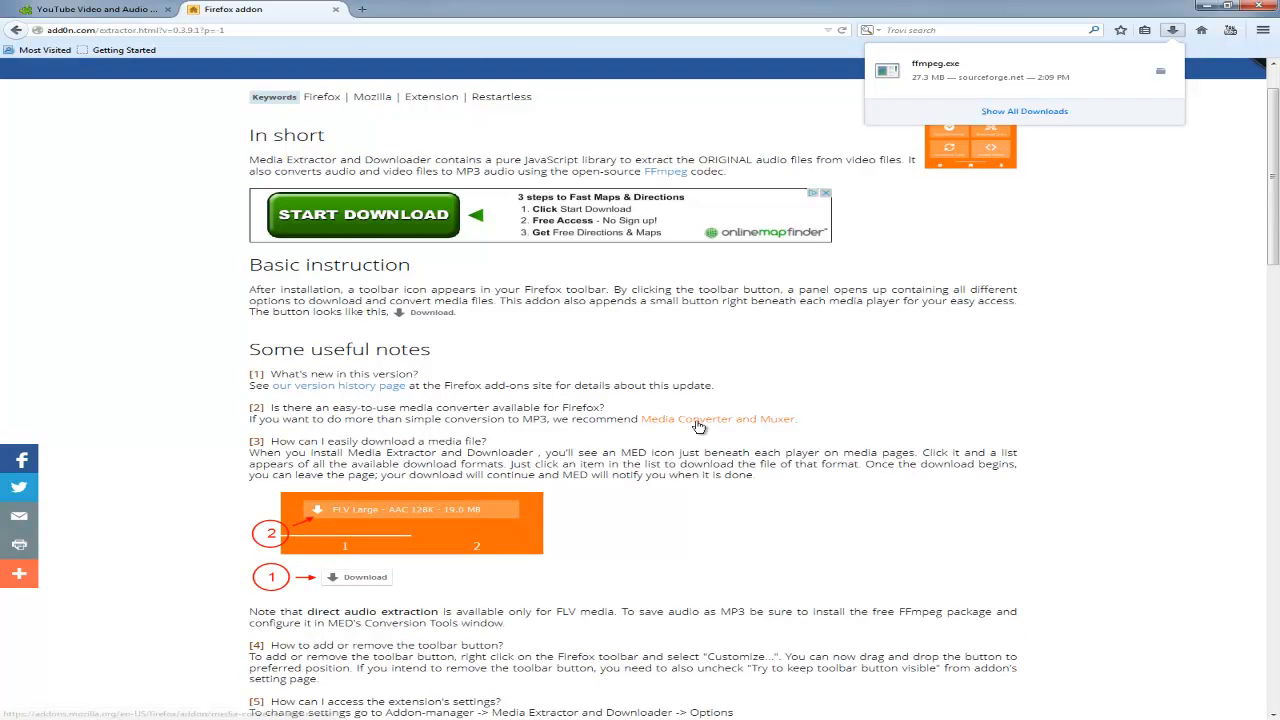
scroll("down", 3)
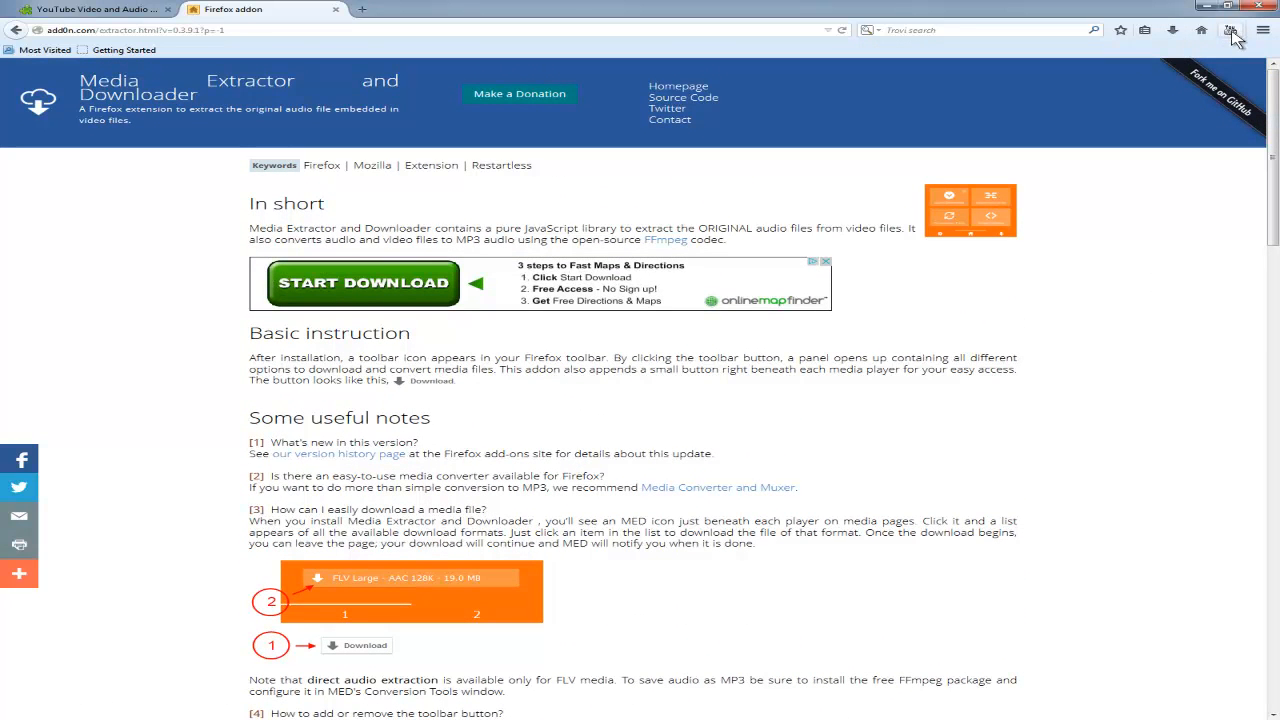
mouse_move(1230, 30)
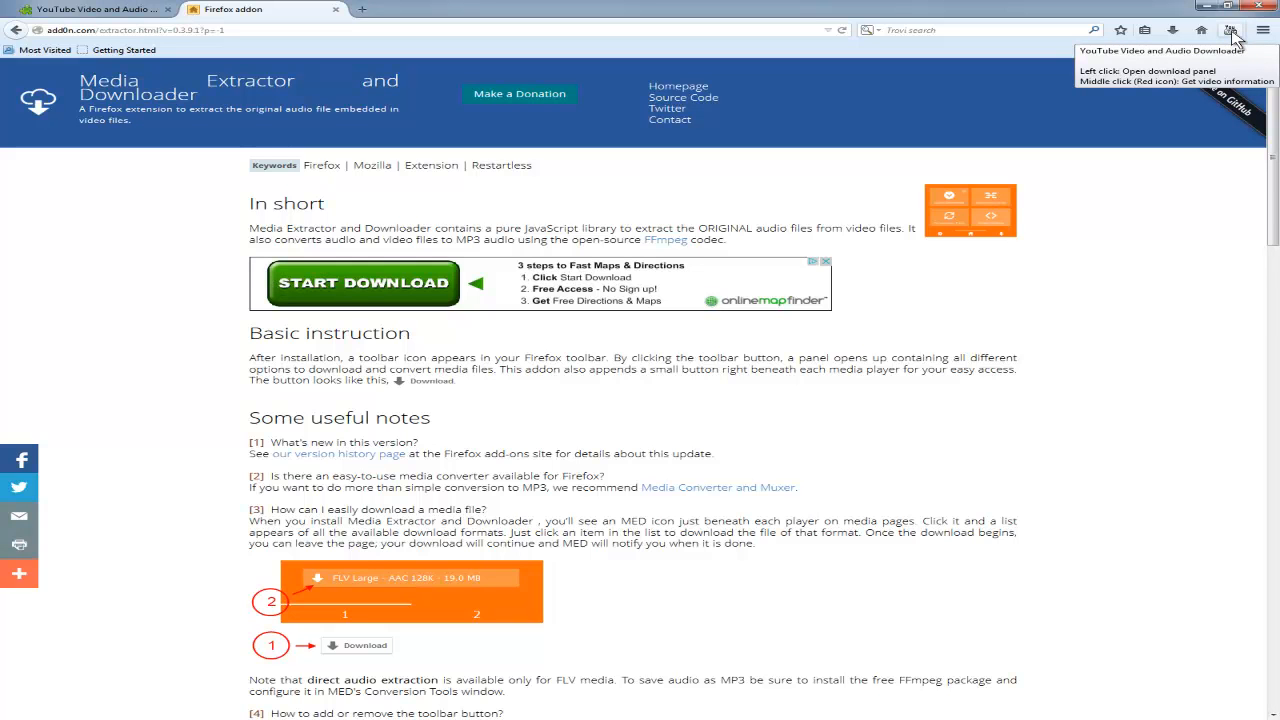
mouse_move(1230, 30)
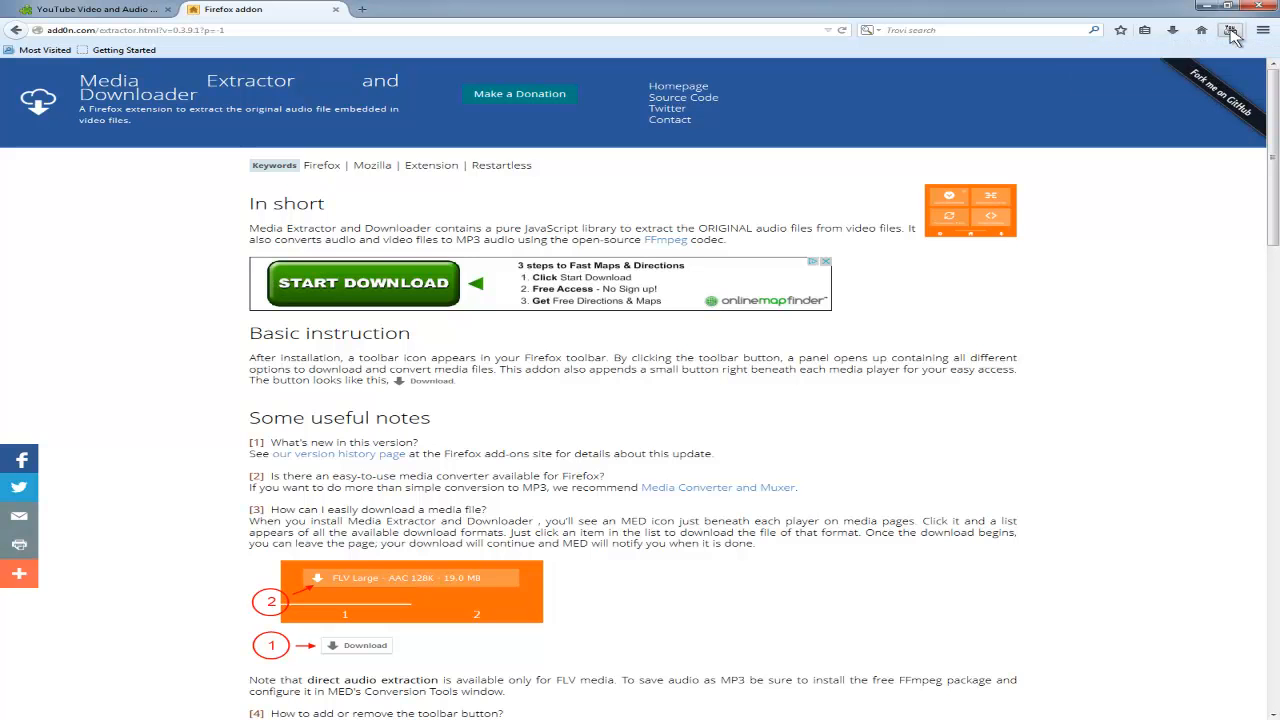
Open YouTube in a new tab from the media downloader add-on panel
left_click(1230, 32)
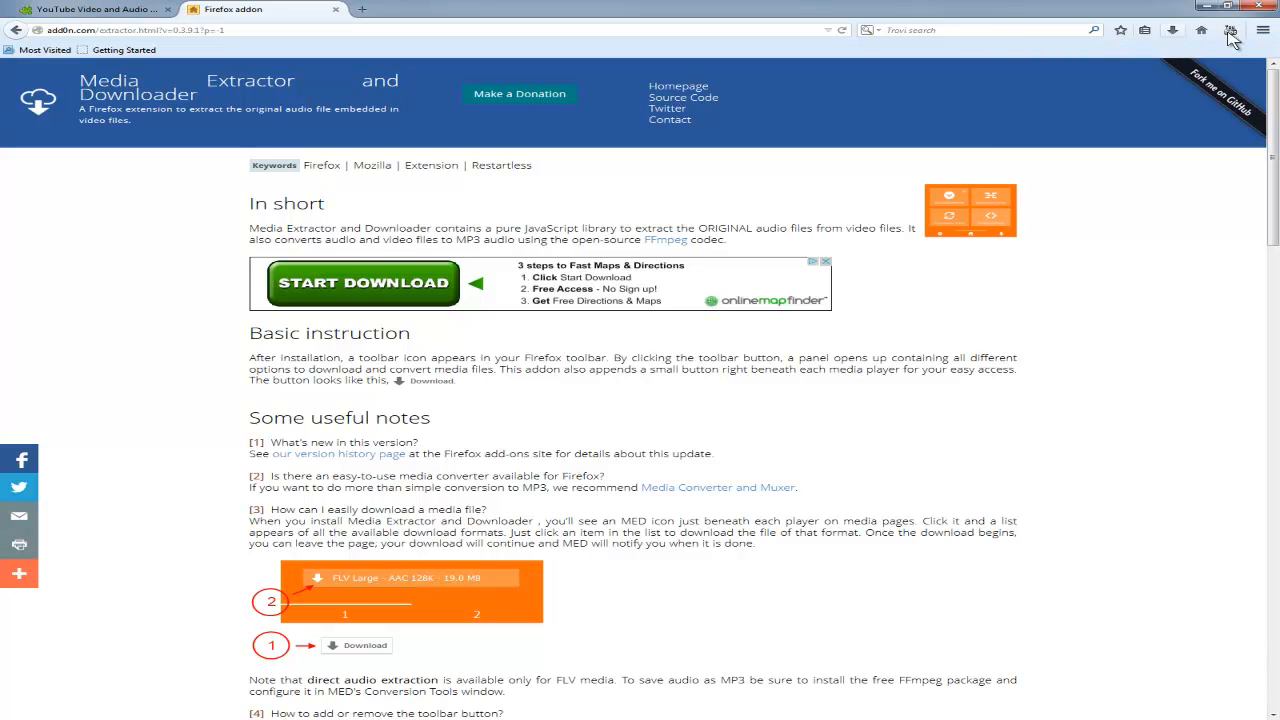
left_click(1232, 30)
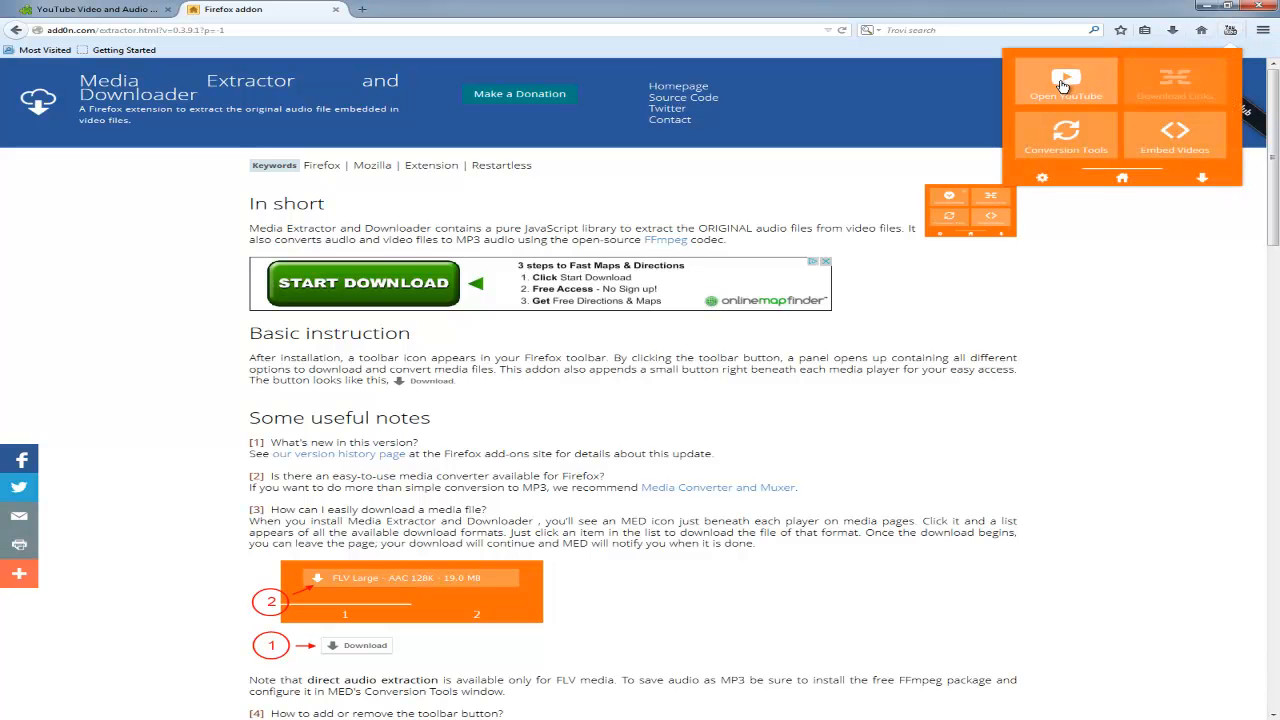
left_click(1064, 80)
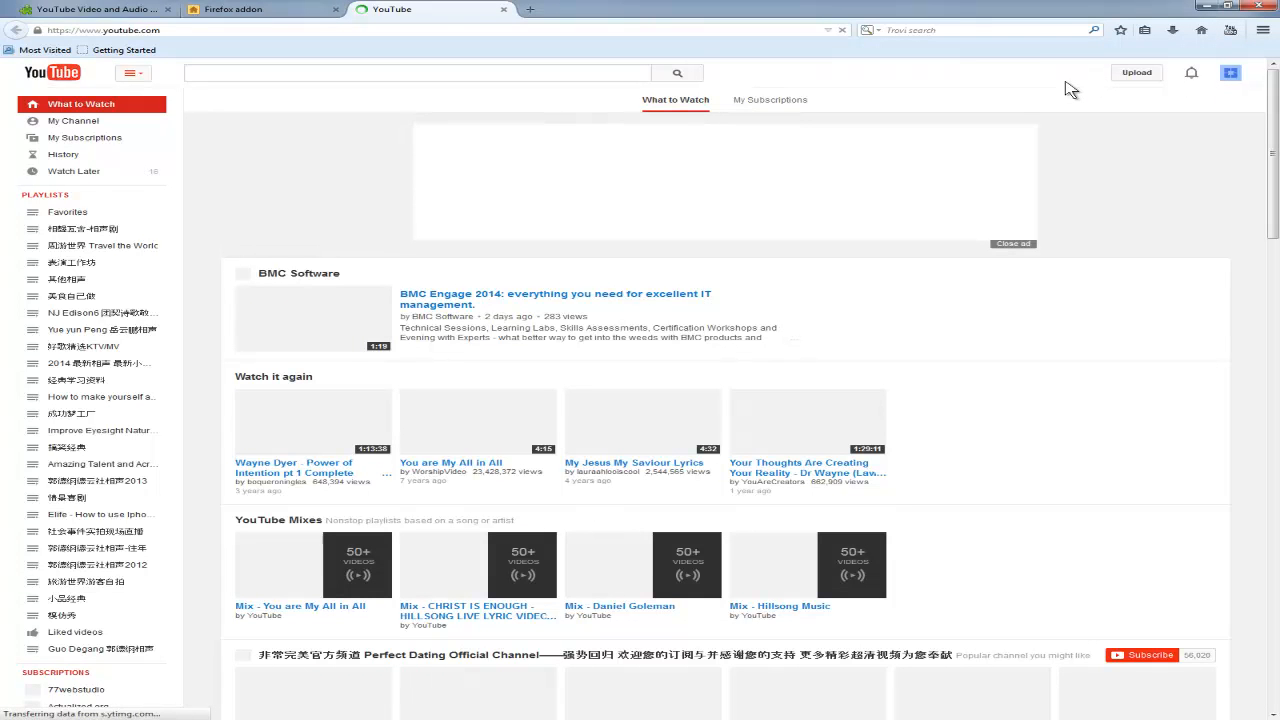
Search YouTube for 'in christ alone owl city' and choose the WITH LYRICS video result
left_click(418, 72)
type("in ch")
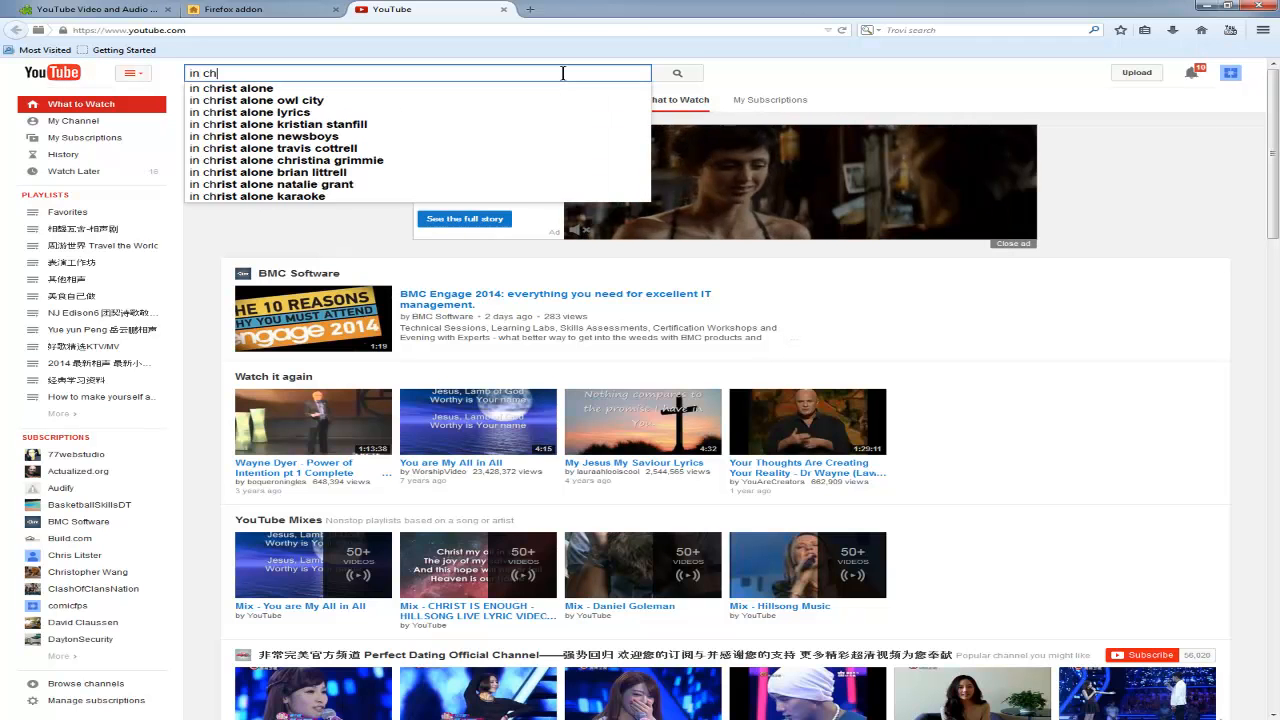
type("rist alone owl city")
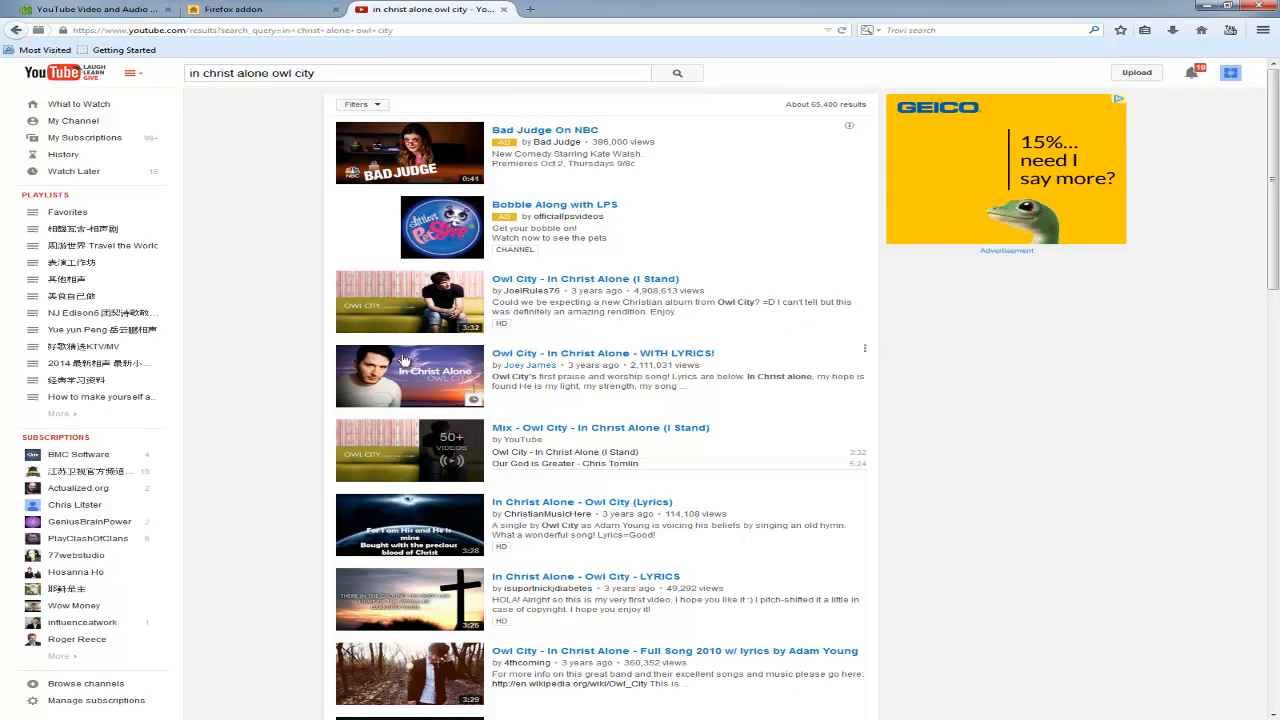
left_click(408, 376)
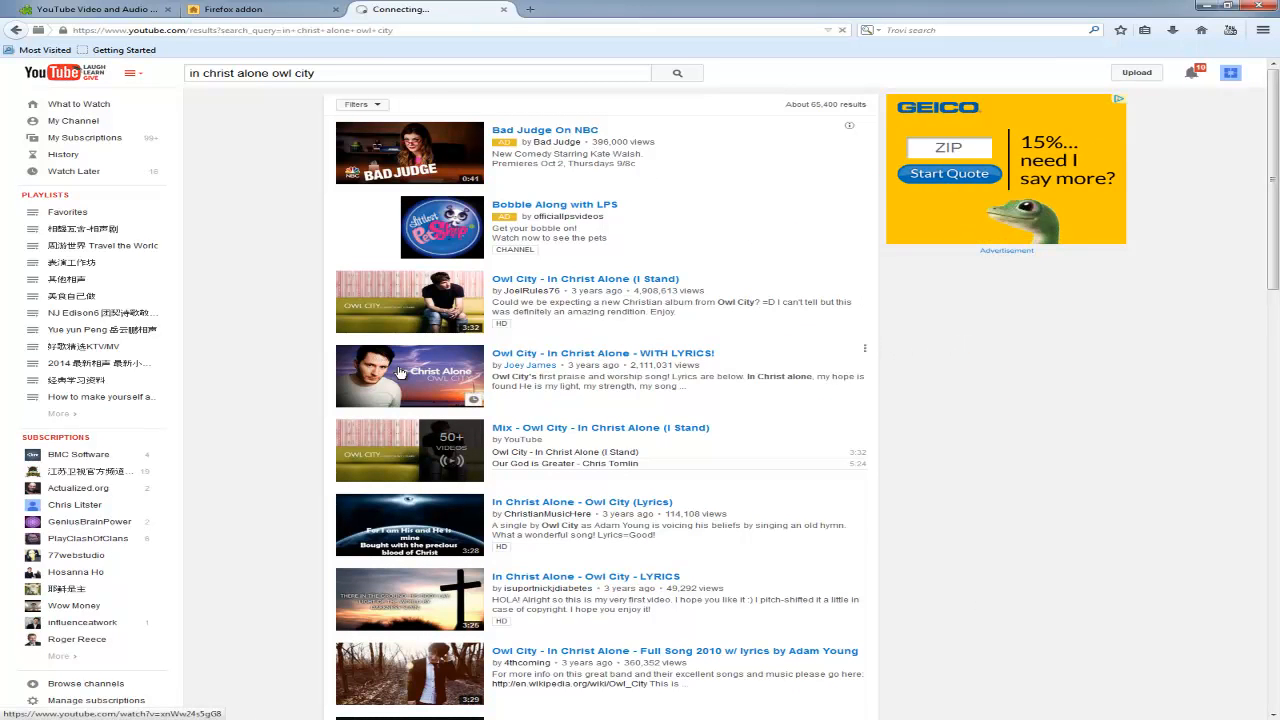
Load the Owl City - In Christ Alone - WITH LYRICS! watch page
left_click(408, 376)
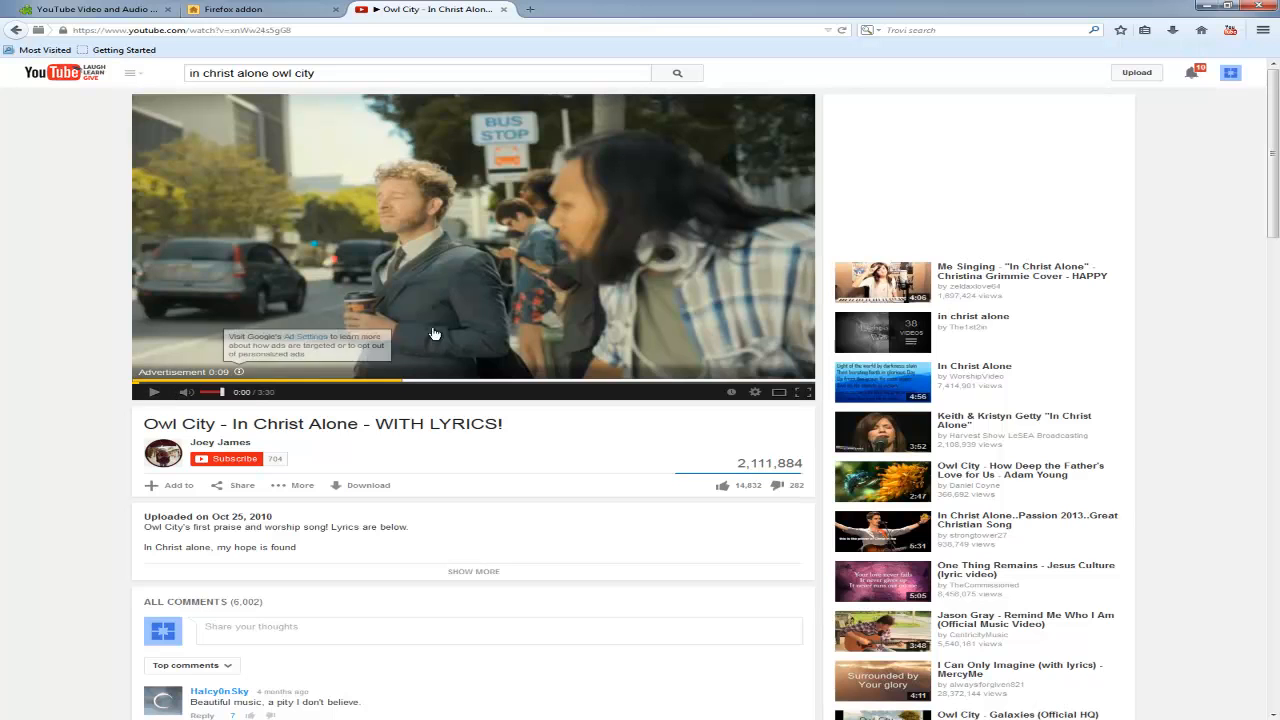
mouse_move(436, 244)
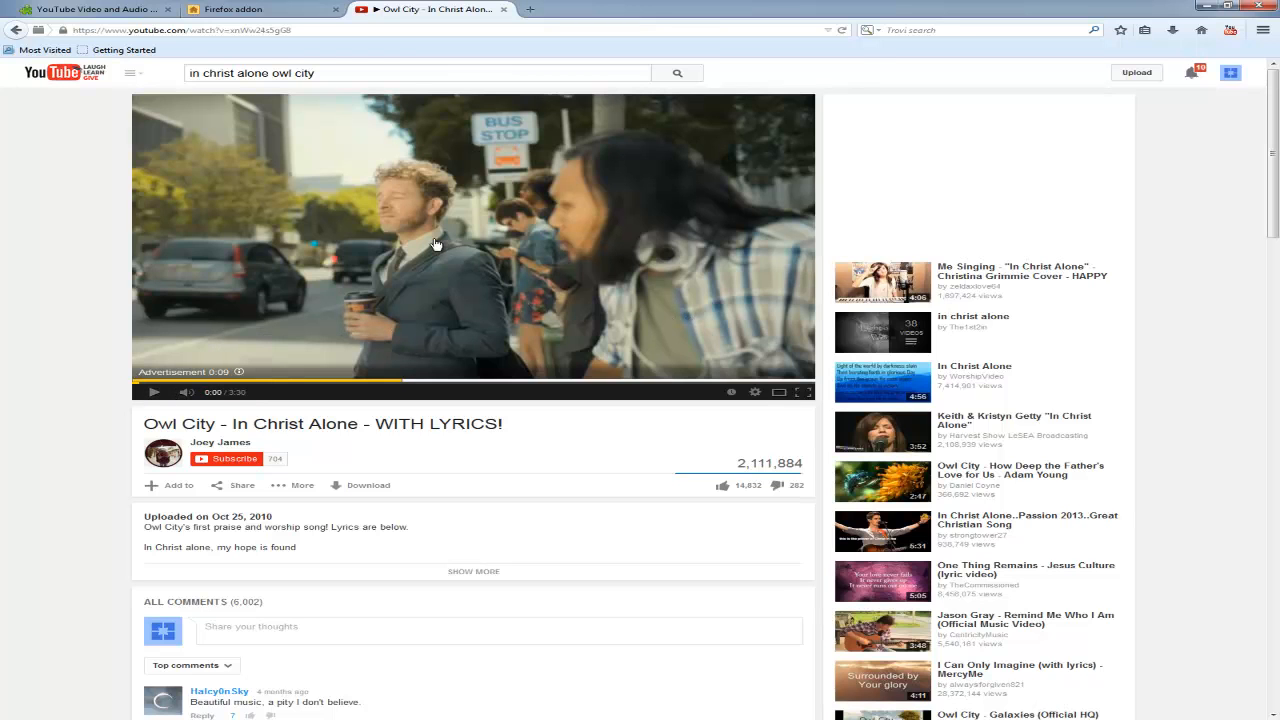
mouse_move(648, 204)
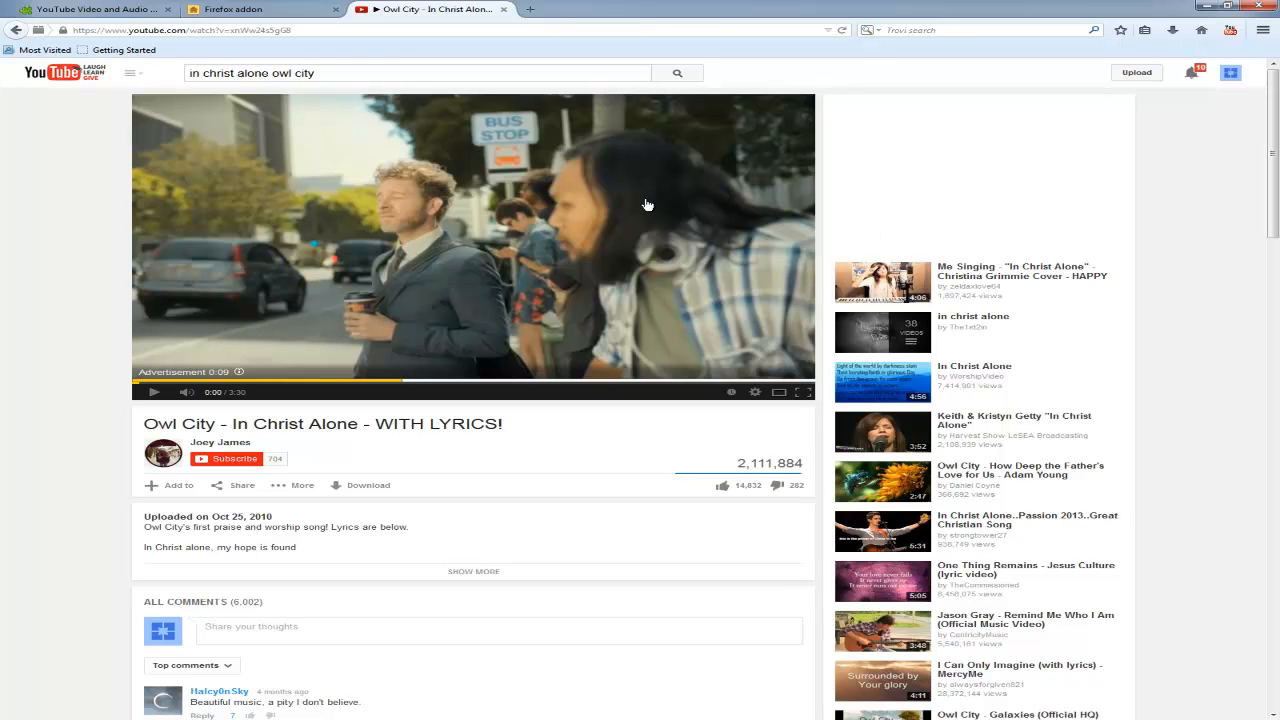
mouse_move(1176, 138)
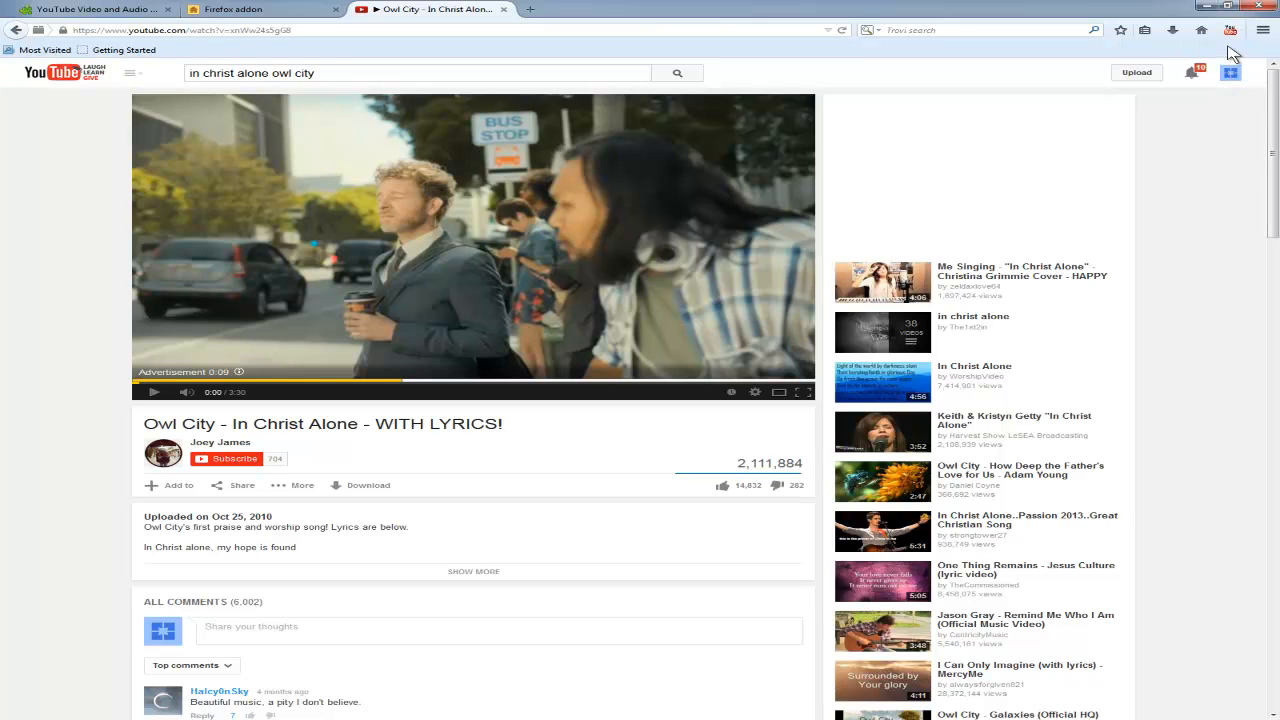
Quick Download the video from the add-on panel, accepting the audio file, then check active downloads
left_click(1232, 30)
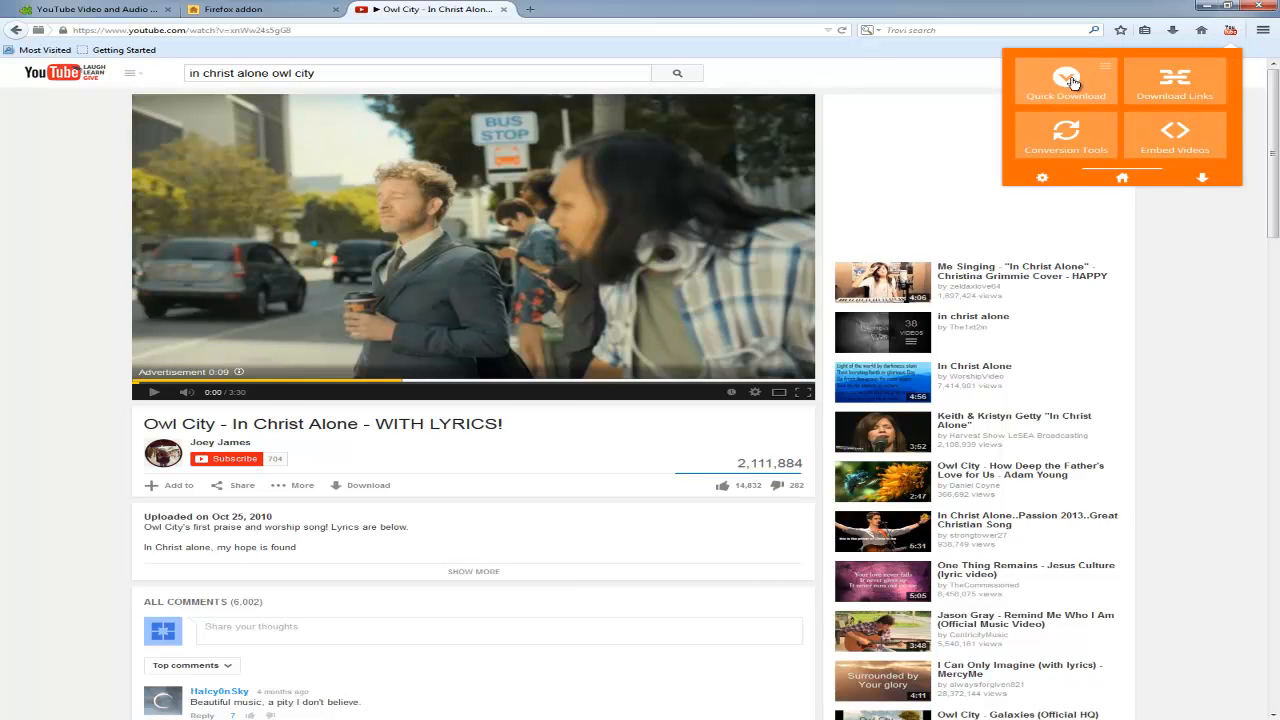
left_click(1064, 80)
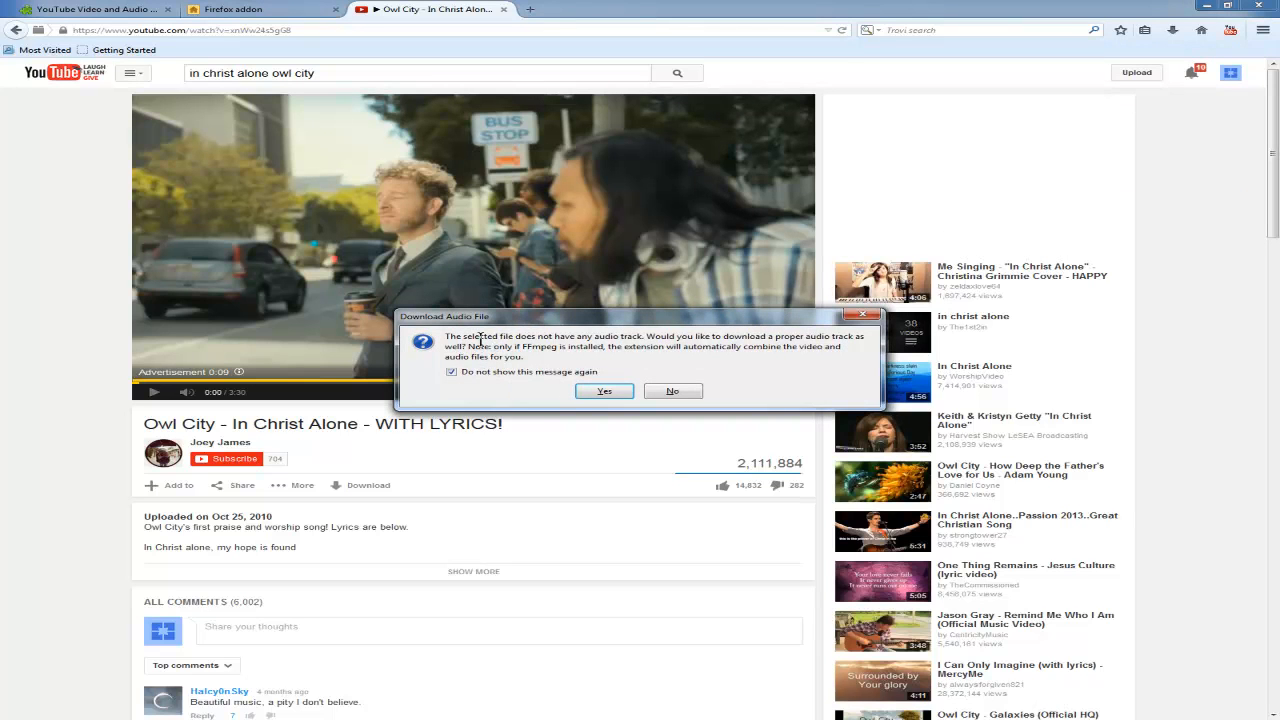
mouse_move(608, 344)
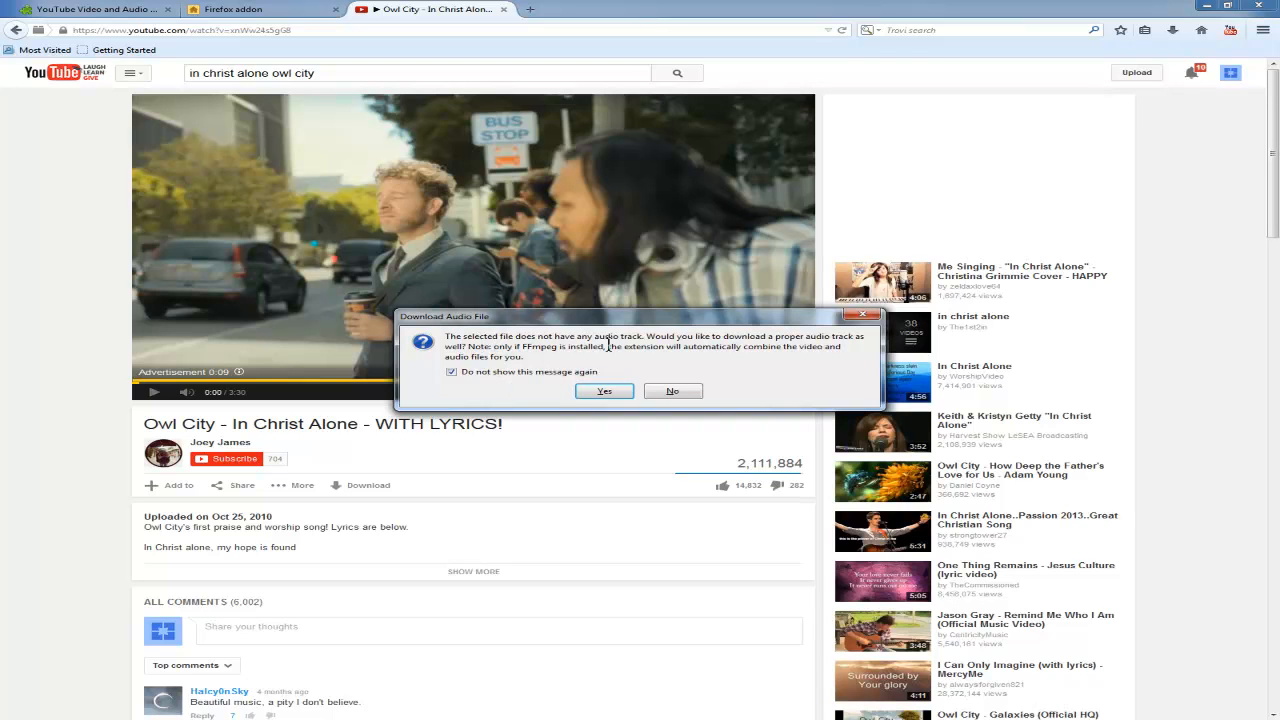
mouse_move(712, 352)
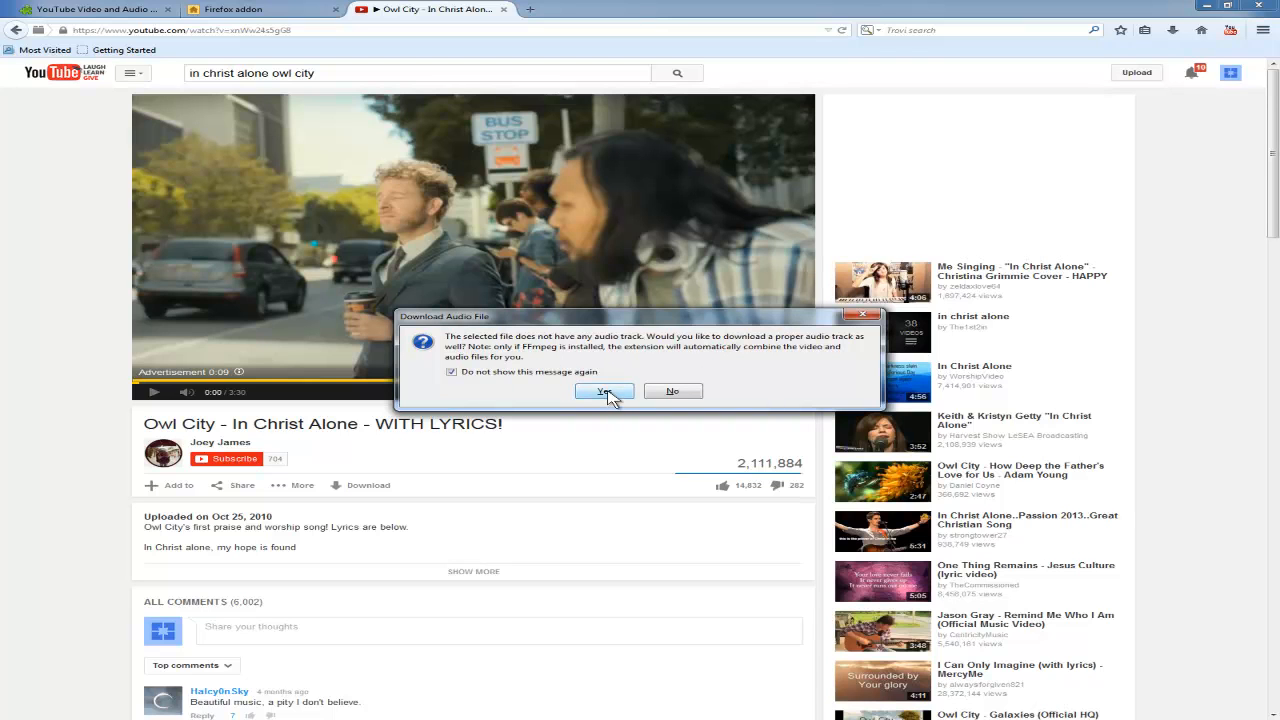
left_click(604, 390)
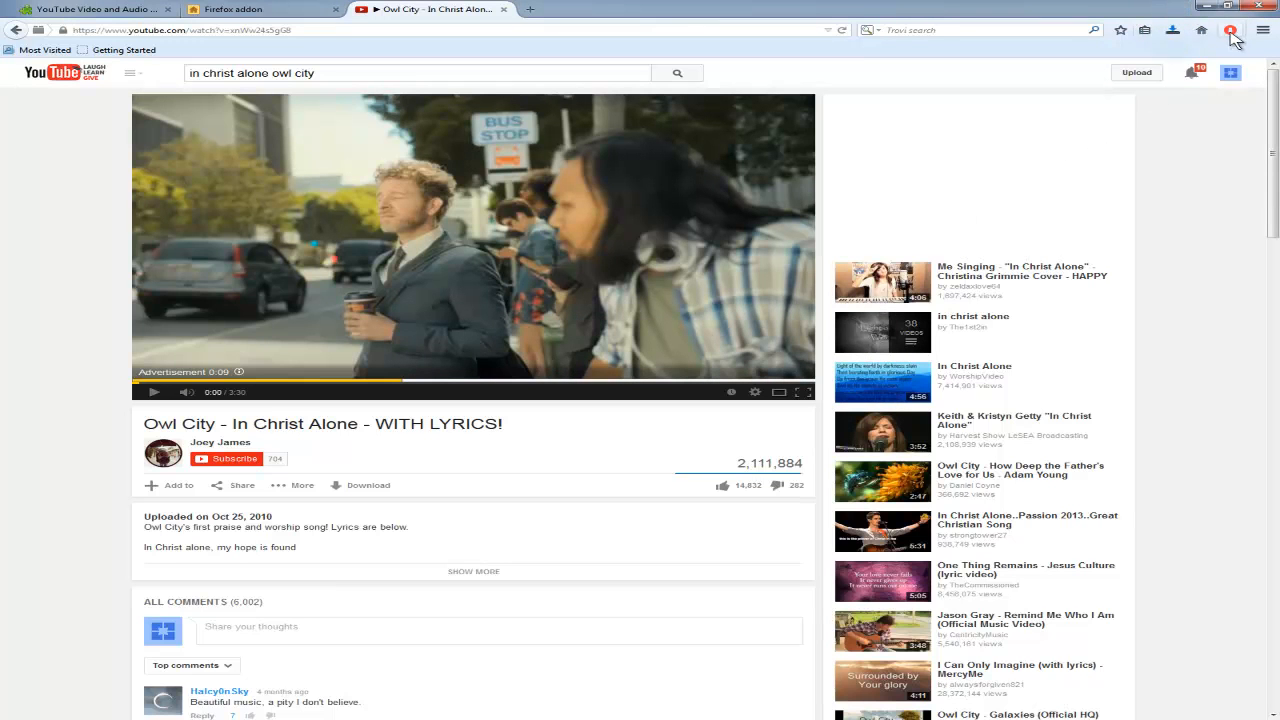
left_click(1200, 30)
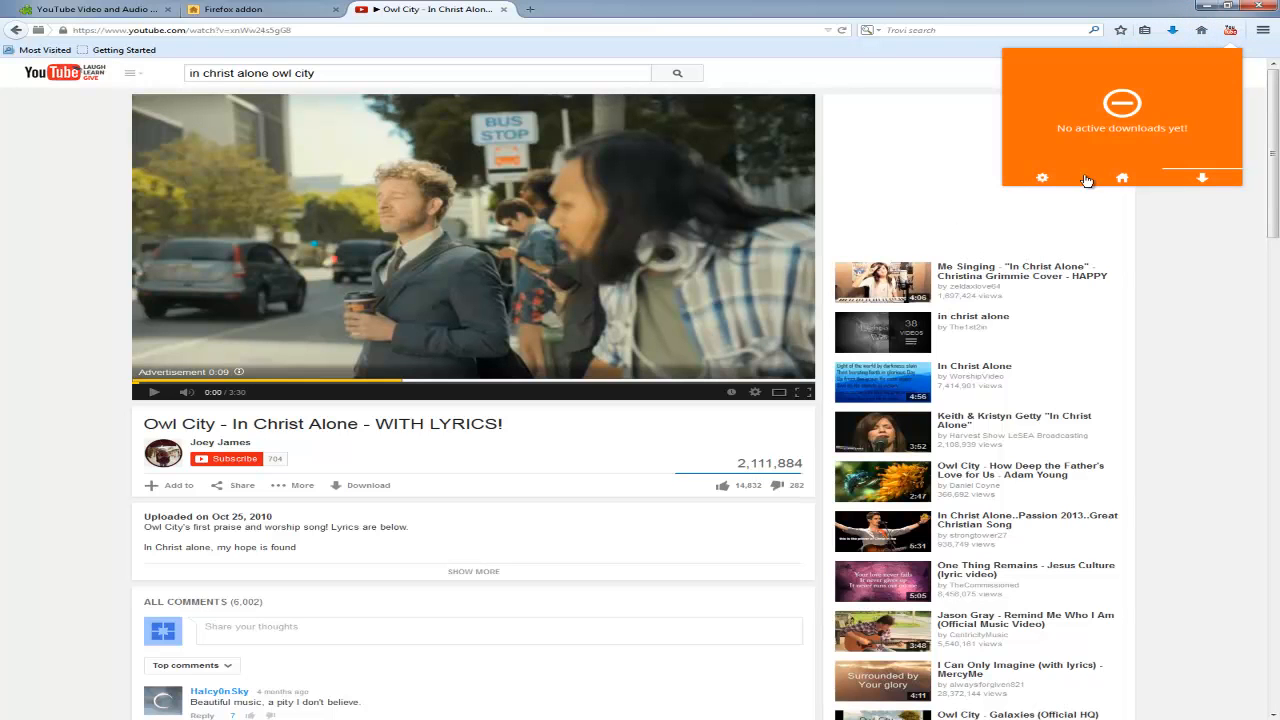
mouse_move(1204, 272)
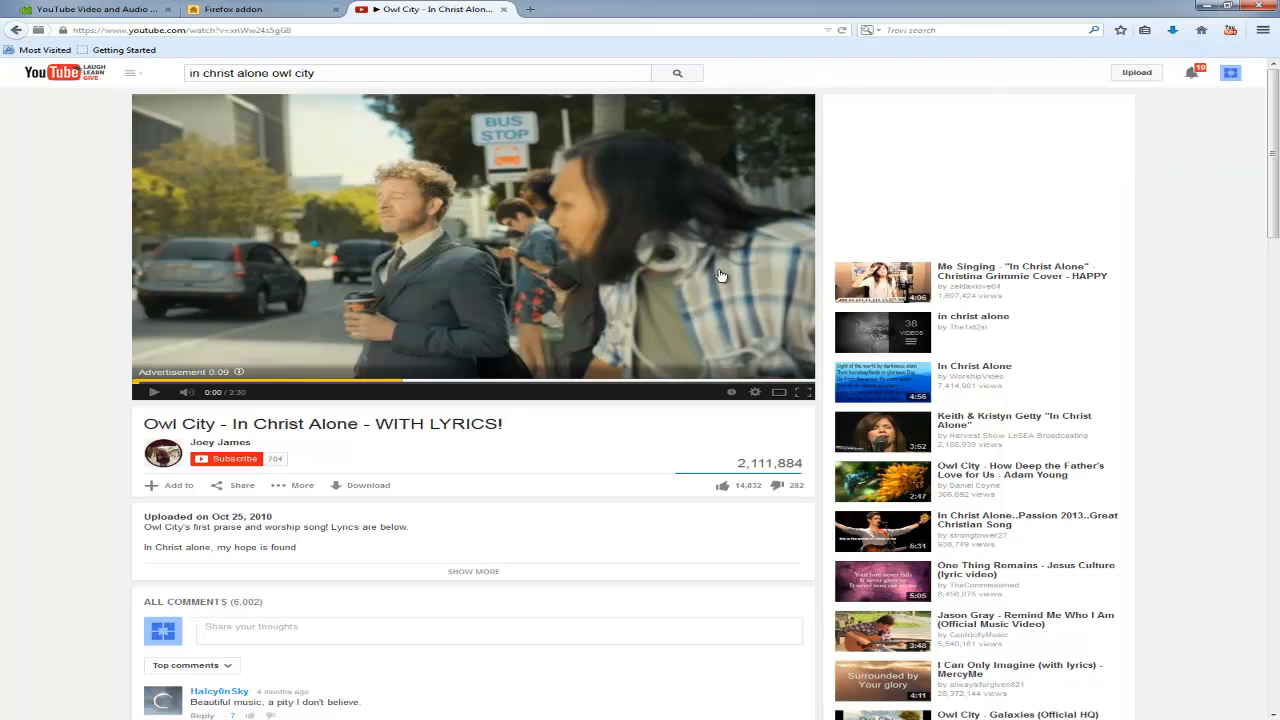
mouse_move(156, 392)
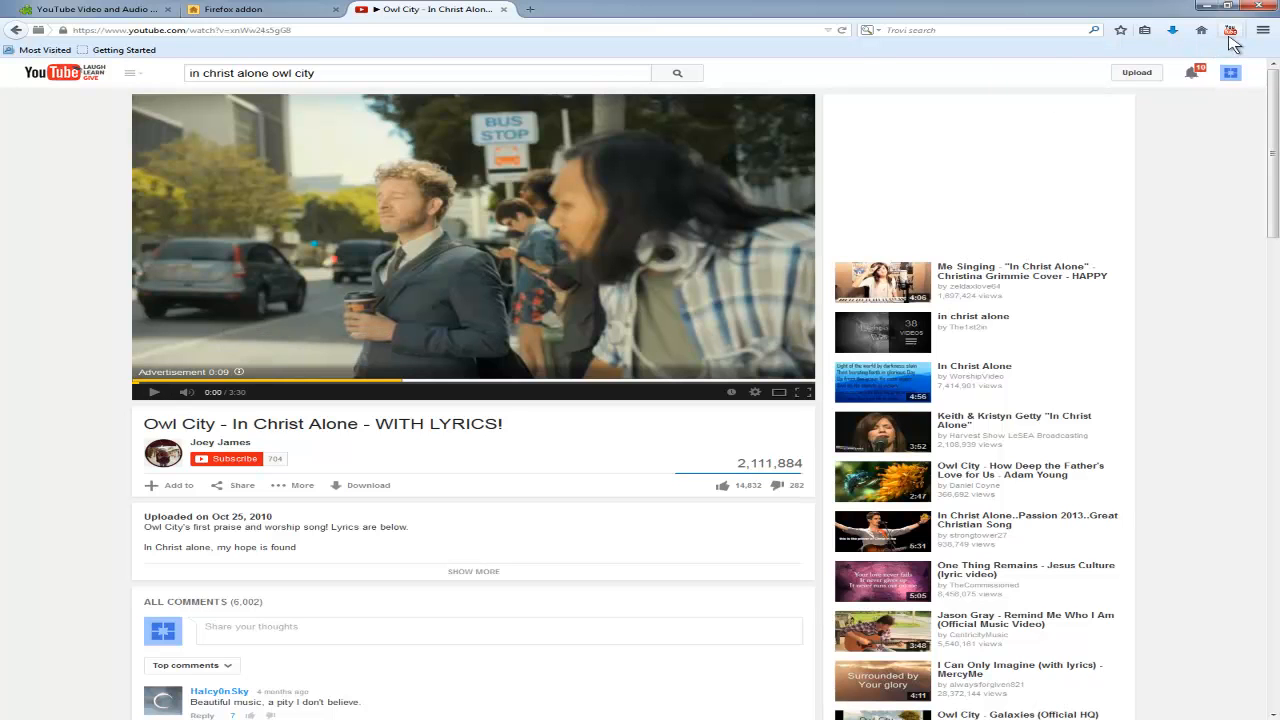
Drag the downloaded Owl City video file to the desktop's top-left corner
left_click(1232, 30)
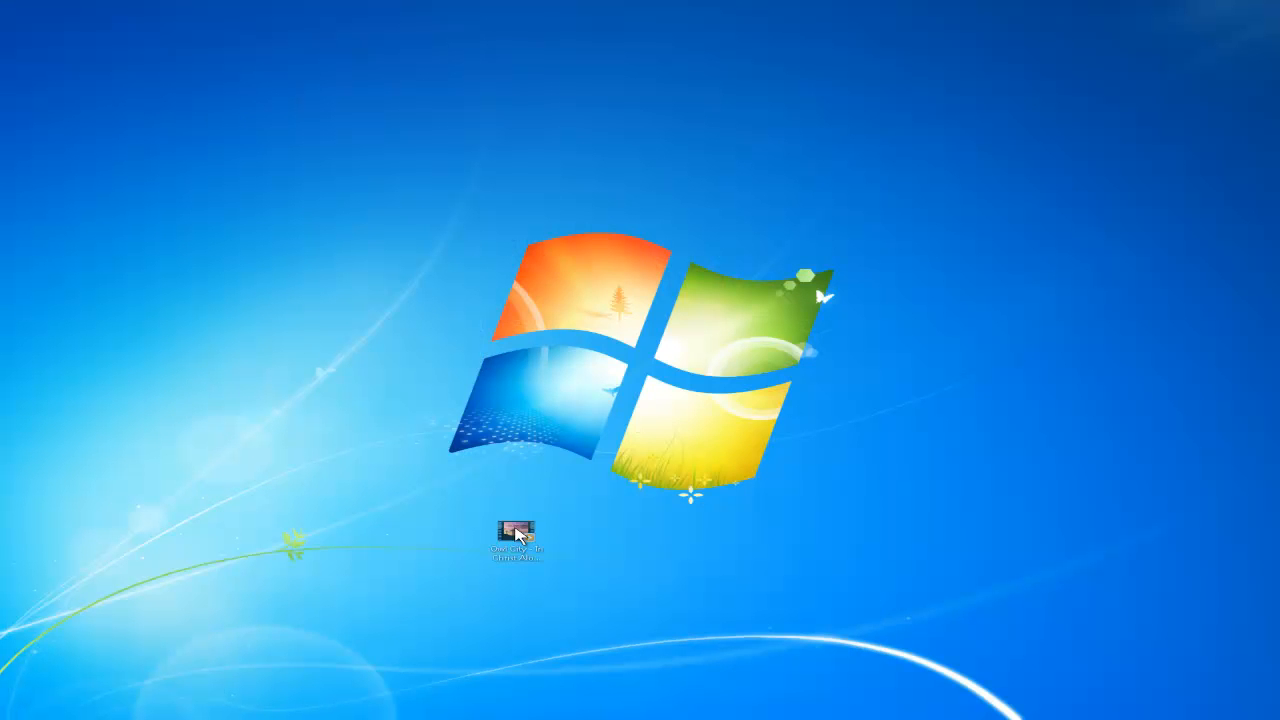
left_click_drag(516, 528, 32, 32)
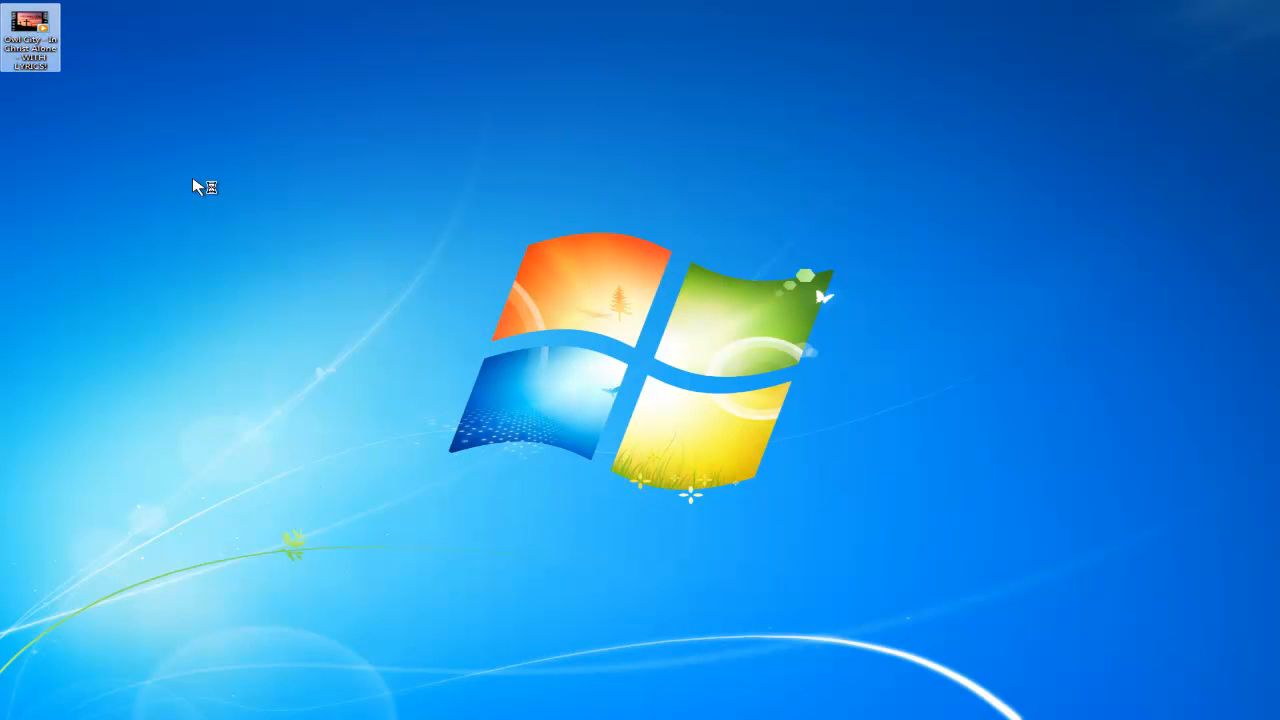
mouse_move(62, 50)
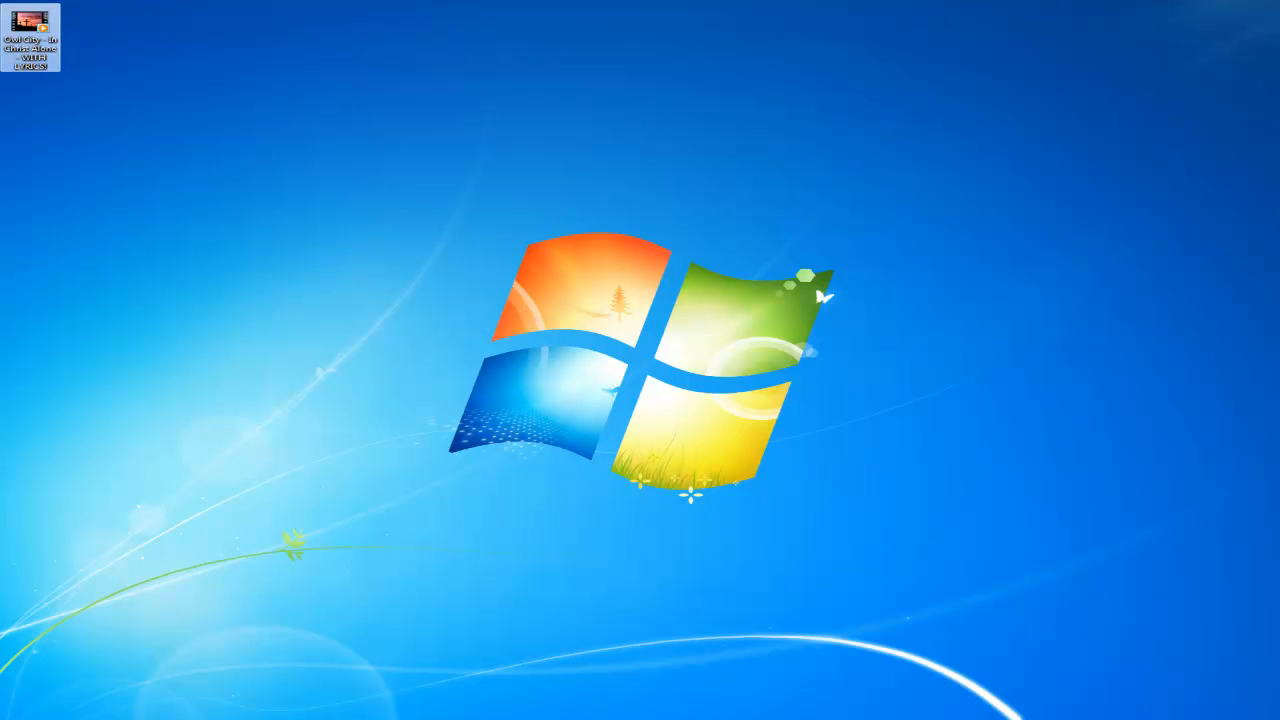
Play the downloaded Owl City video in Windows Media Player, then close the player
double_click(32, 32)
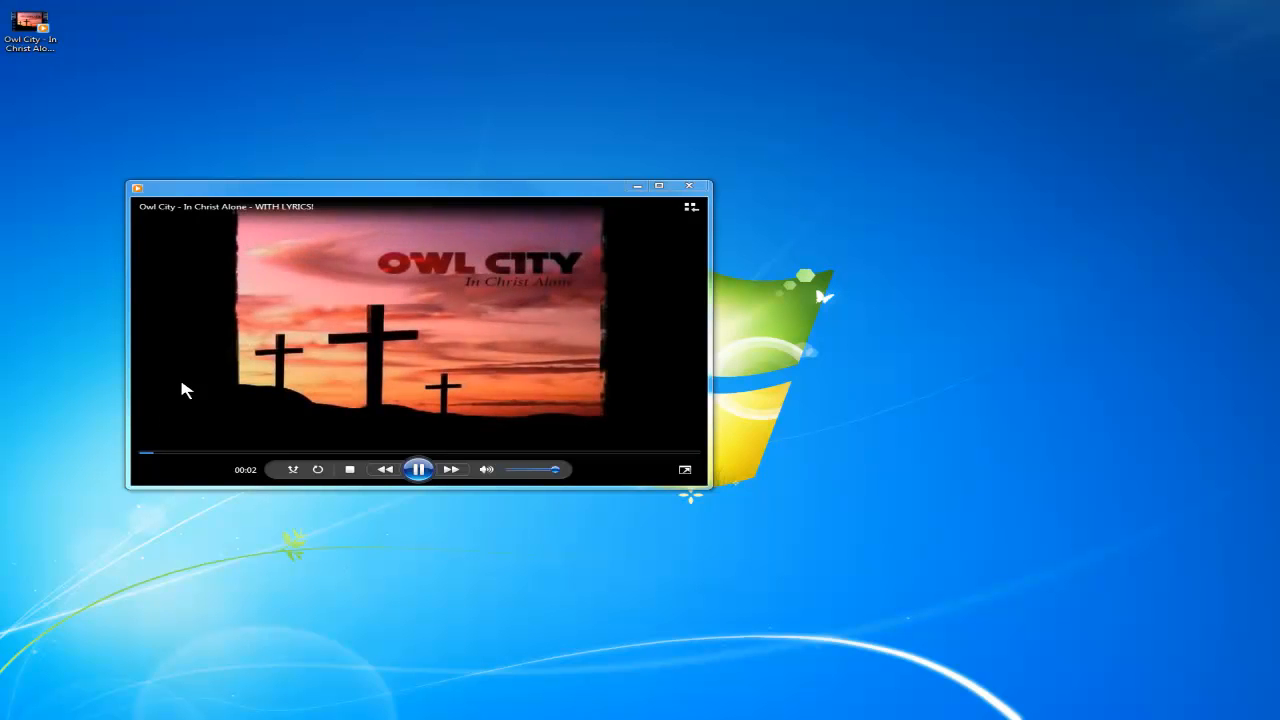
mouse_move(200, 476)
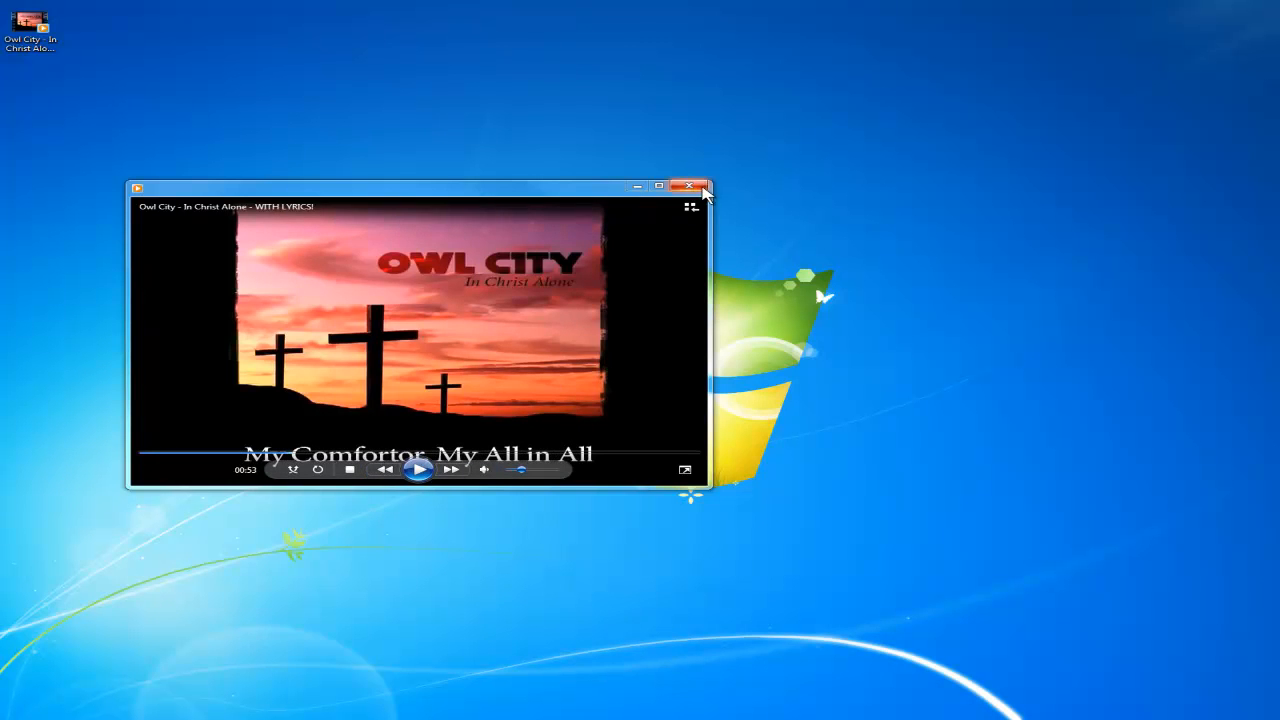
left_click(688, 186)
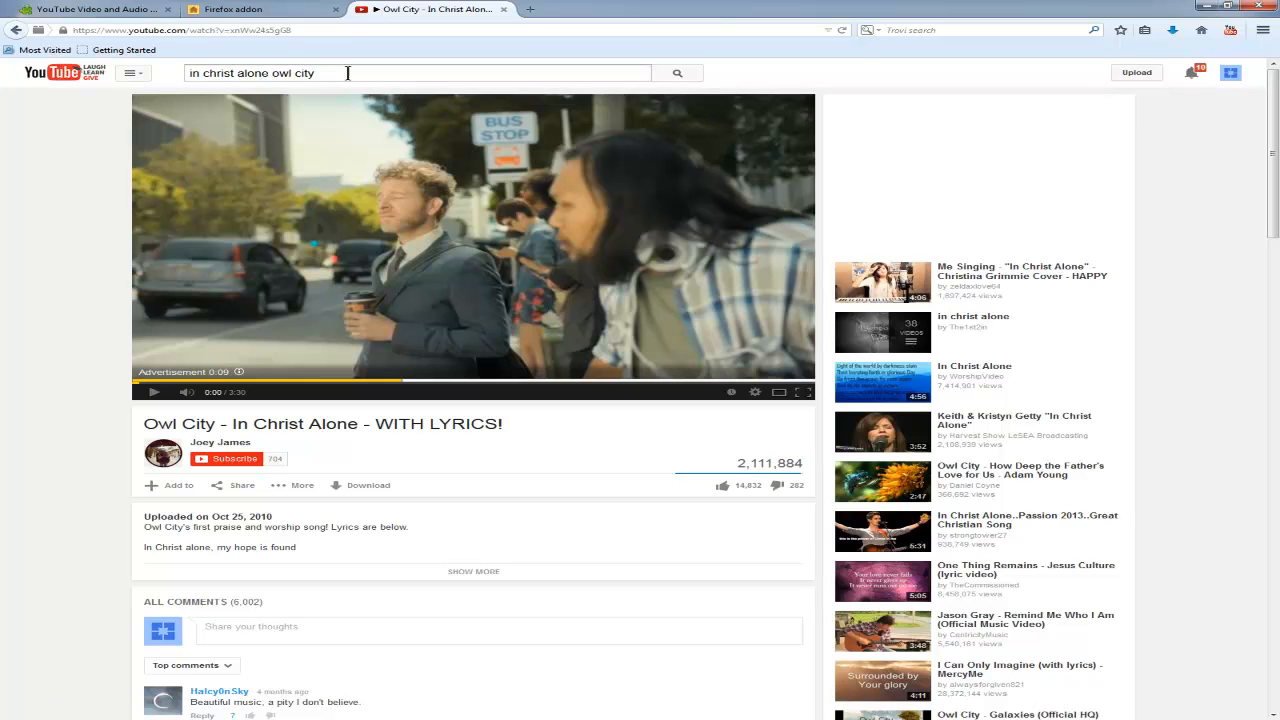
Replace the YouTube search query with '10000 reasons' and show its results
triple_click(264, 72)
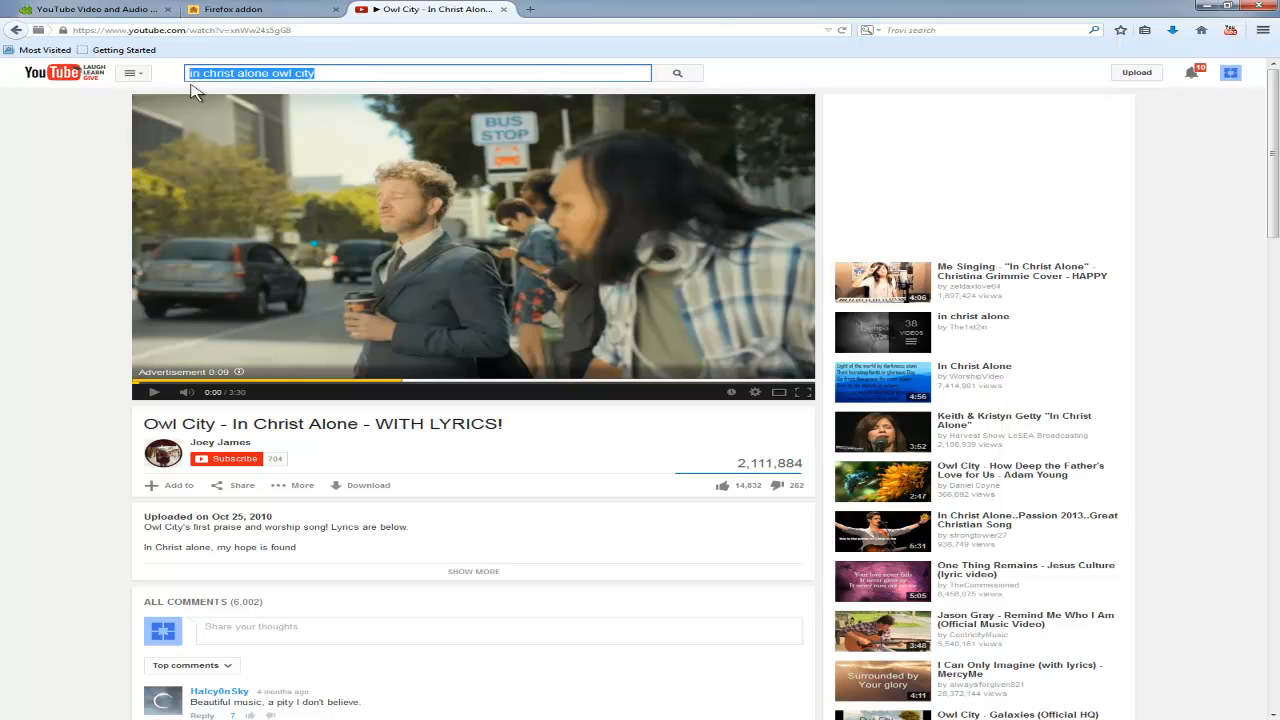
mouse_move(378, 96)
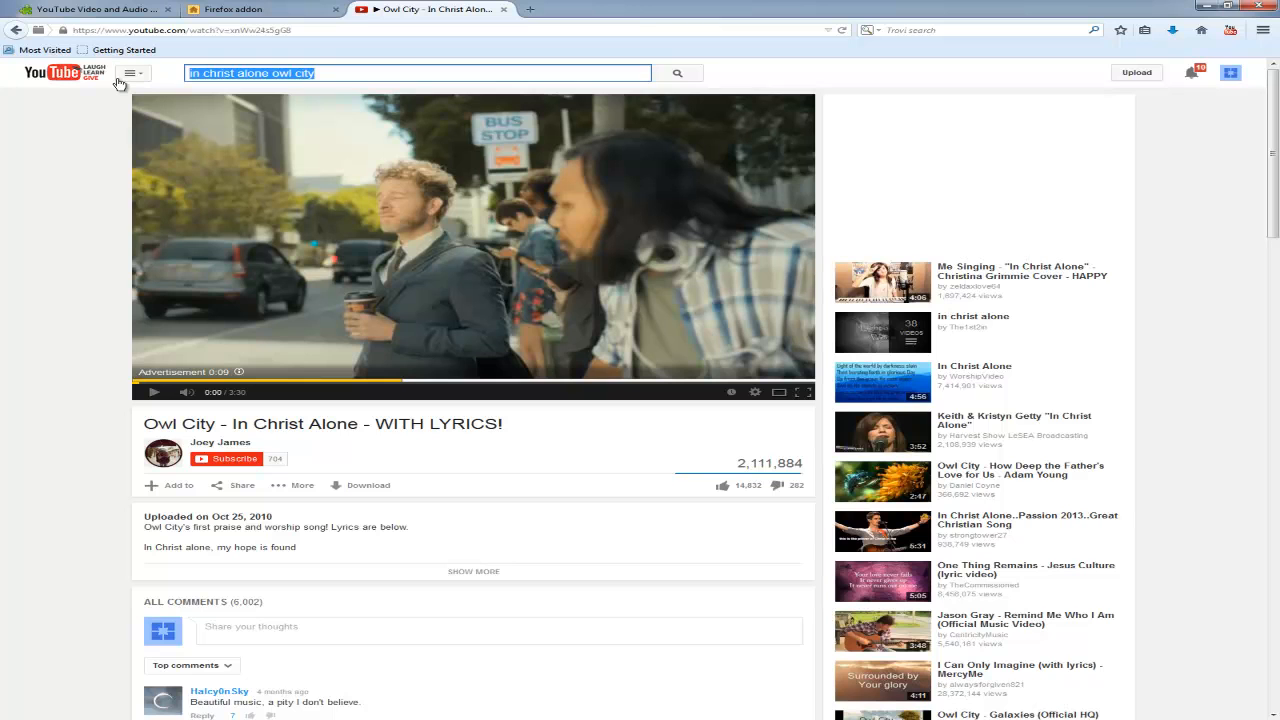
type("1")
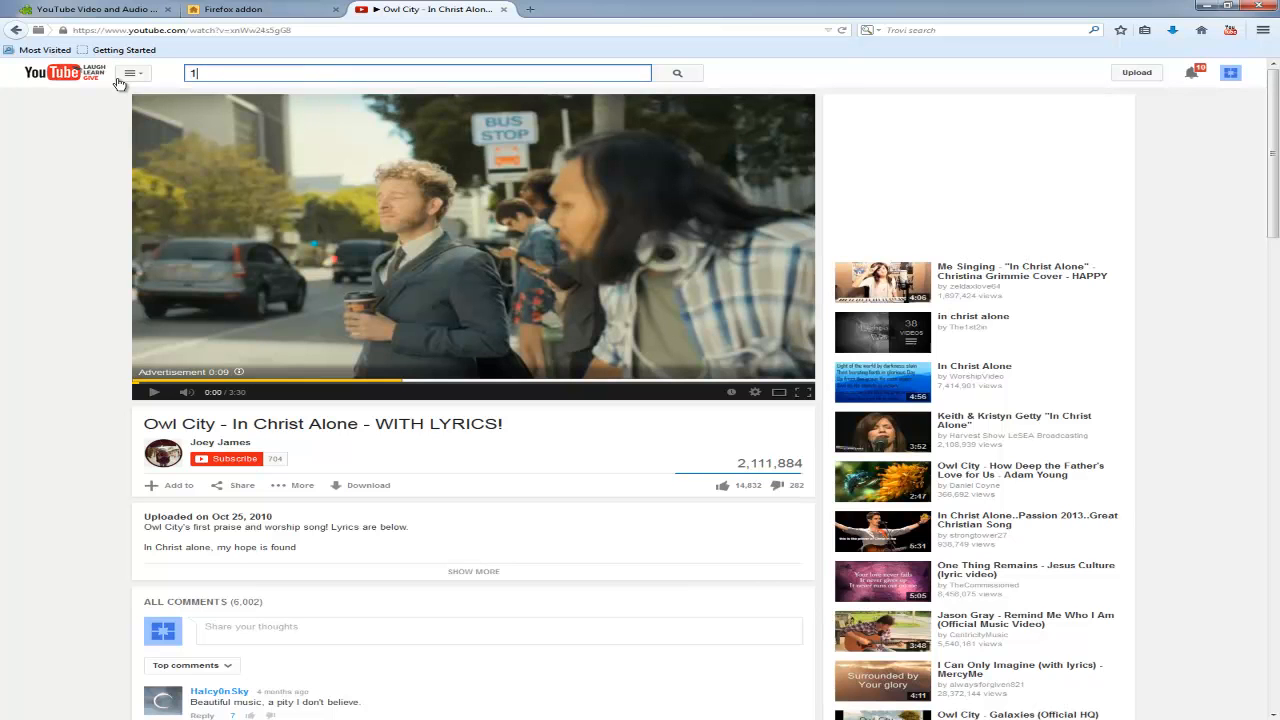
type("0000 reasons")
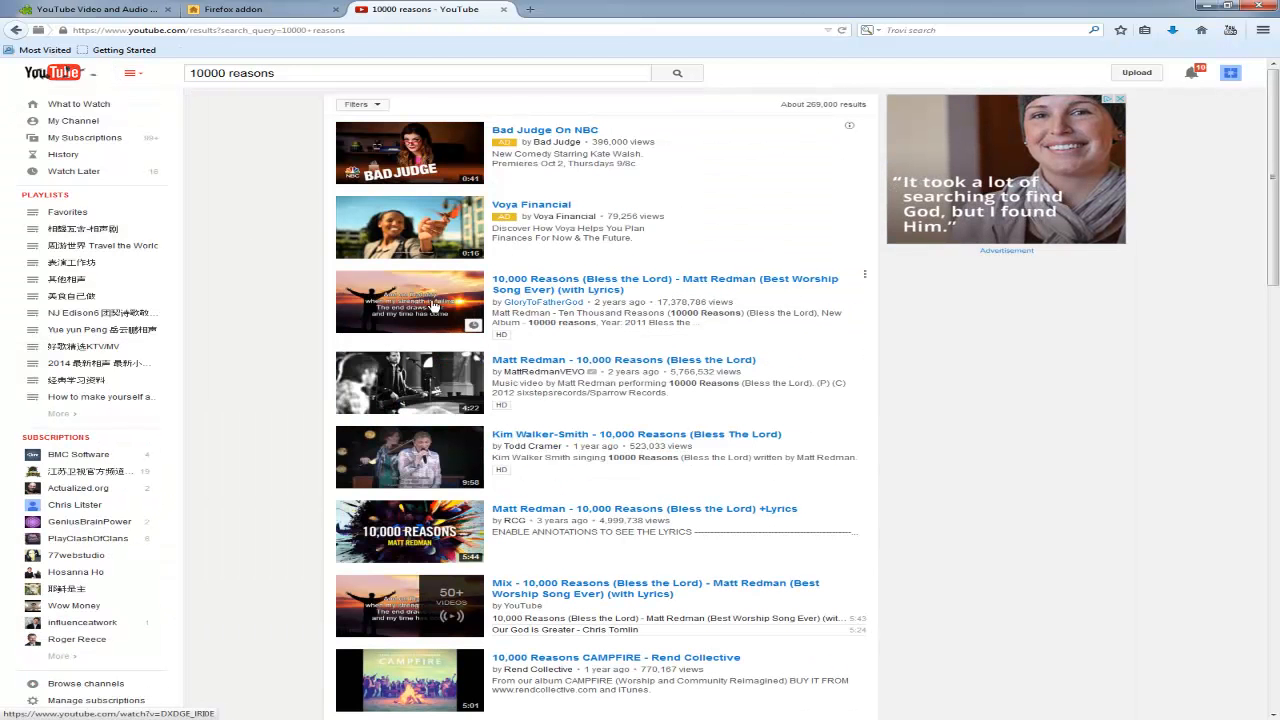
Open both 10,000 Reasons lyric videos in new tabs and switch to the Bless the Lord tab
right_click(408, 300)
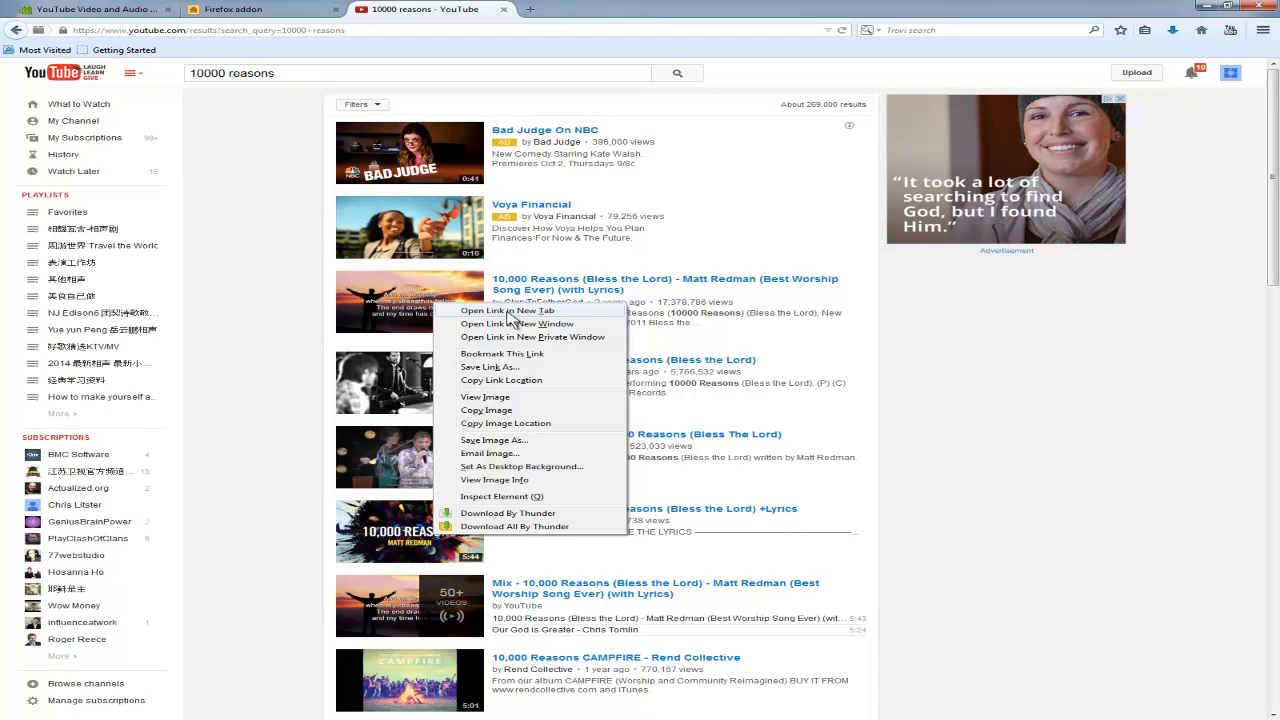
left_click(508, 312)
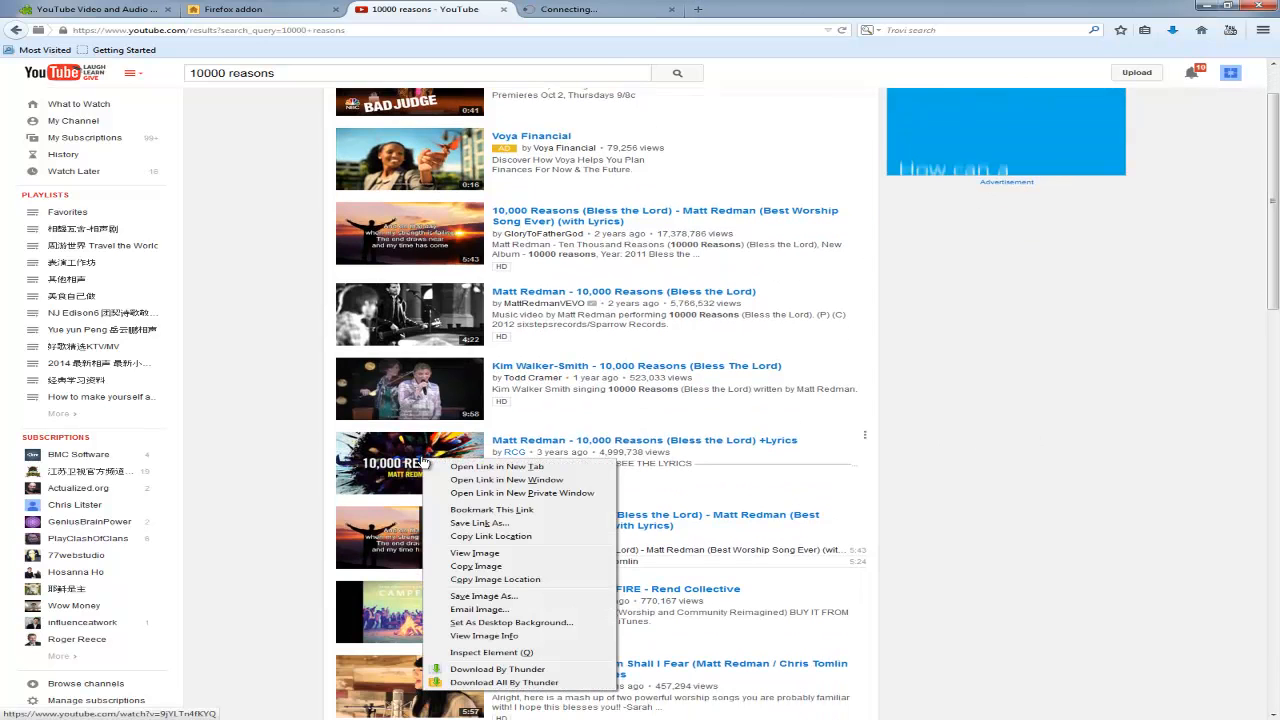
left_click(496, 468)
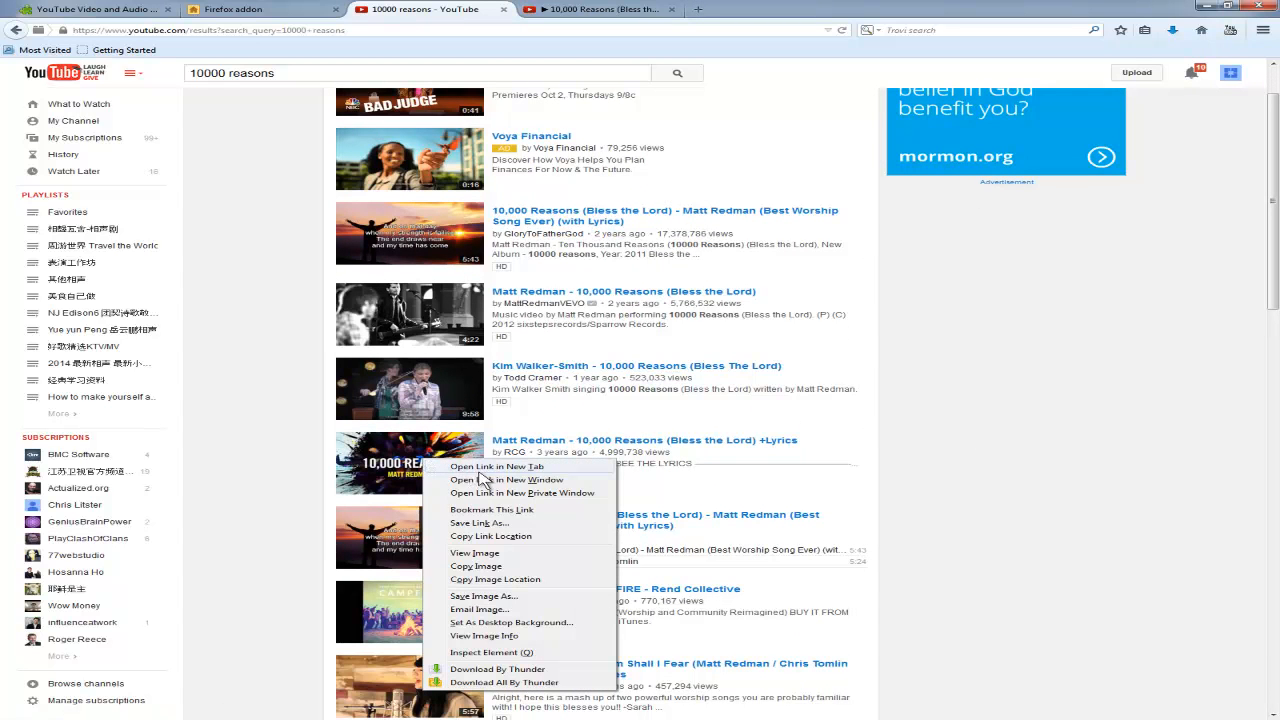
left_click(496, 466)
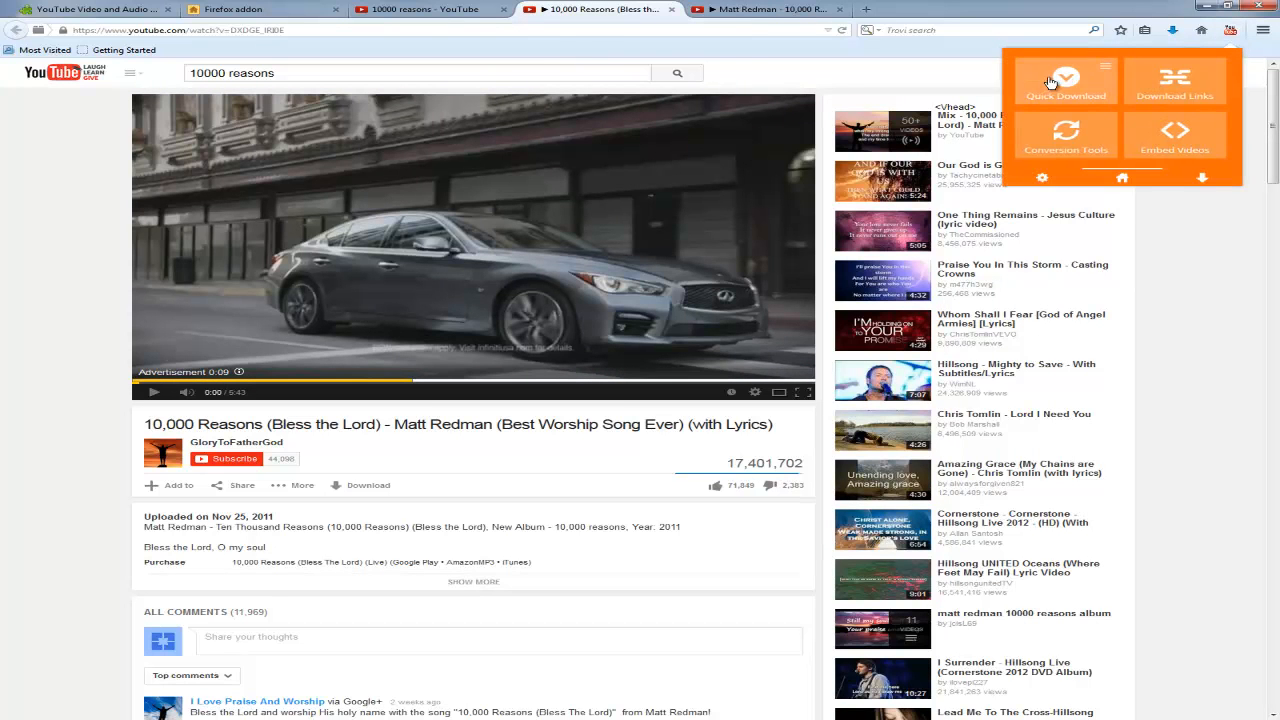
Quick-download the Bless the Lord video, then move to the Matt Redman +Lyrics tab's downloader panel
left_click(1064, 80)
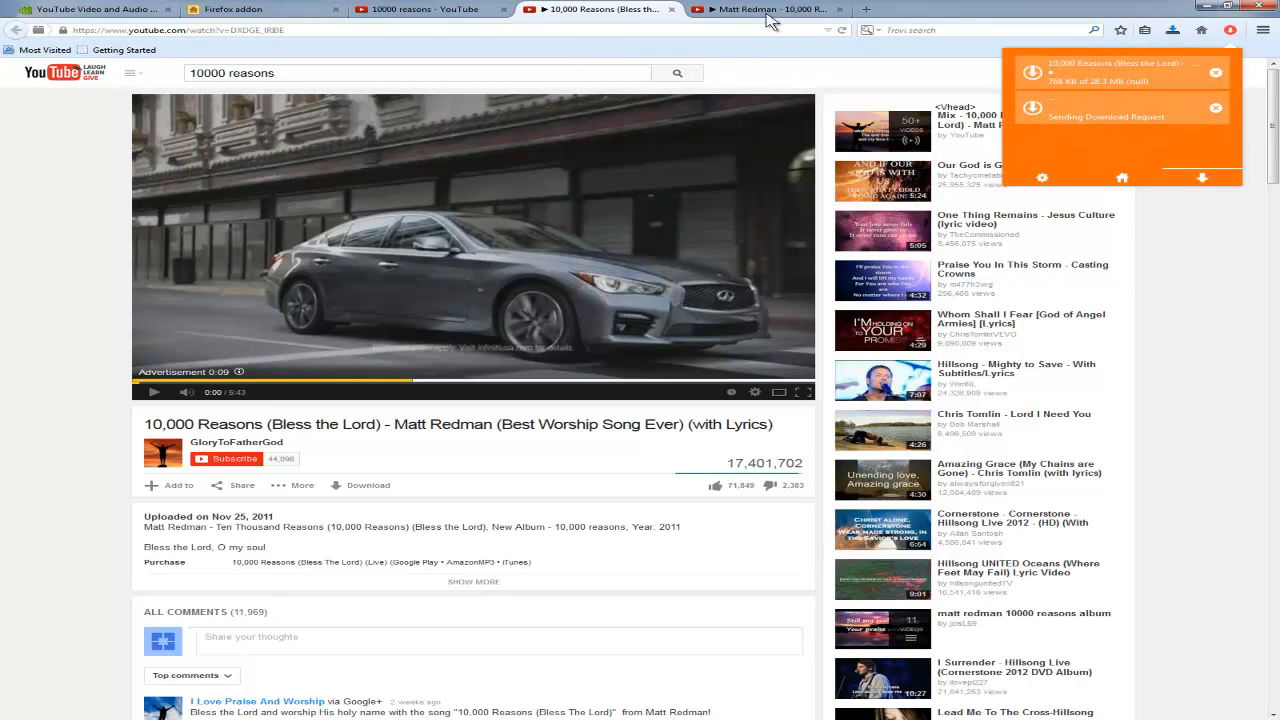
left_click(760, 8)
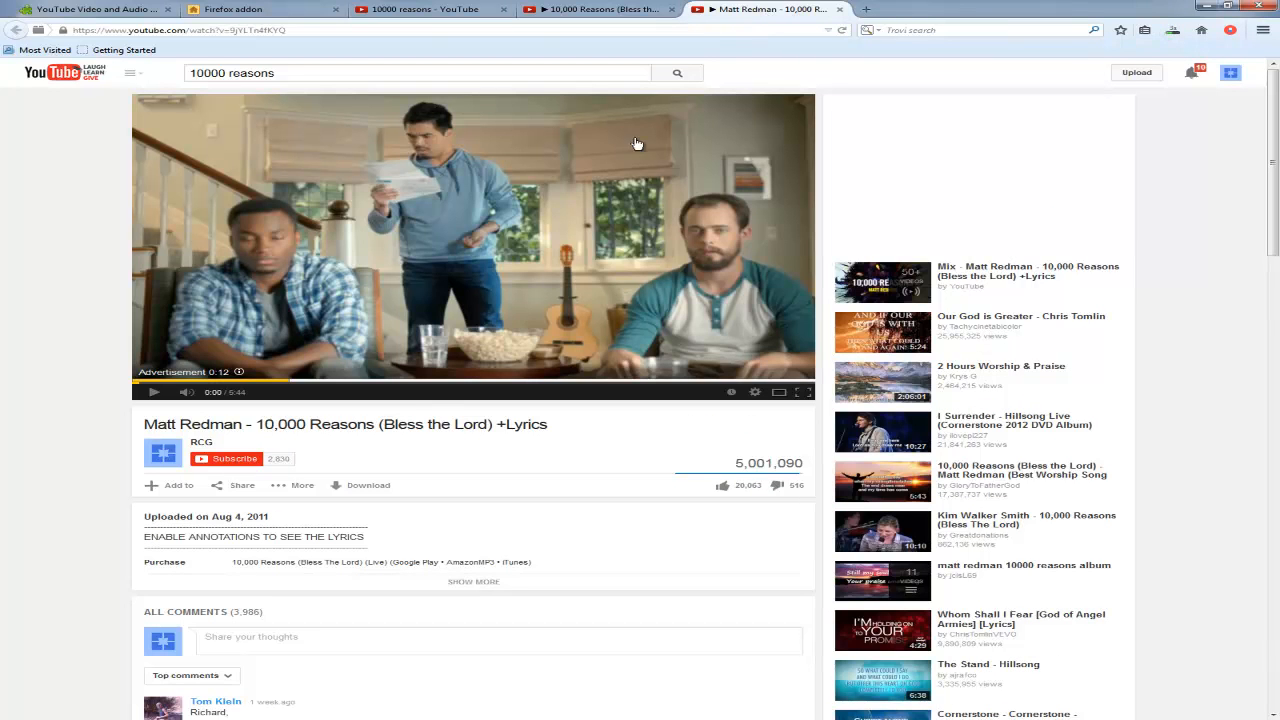
left_click(1232, 30)
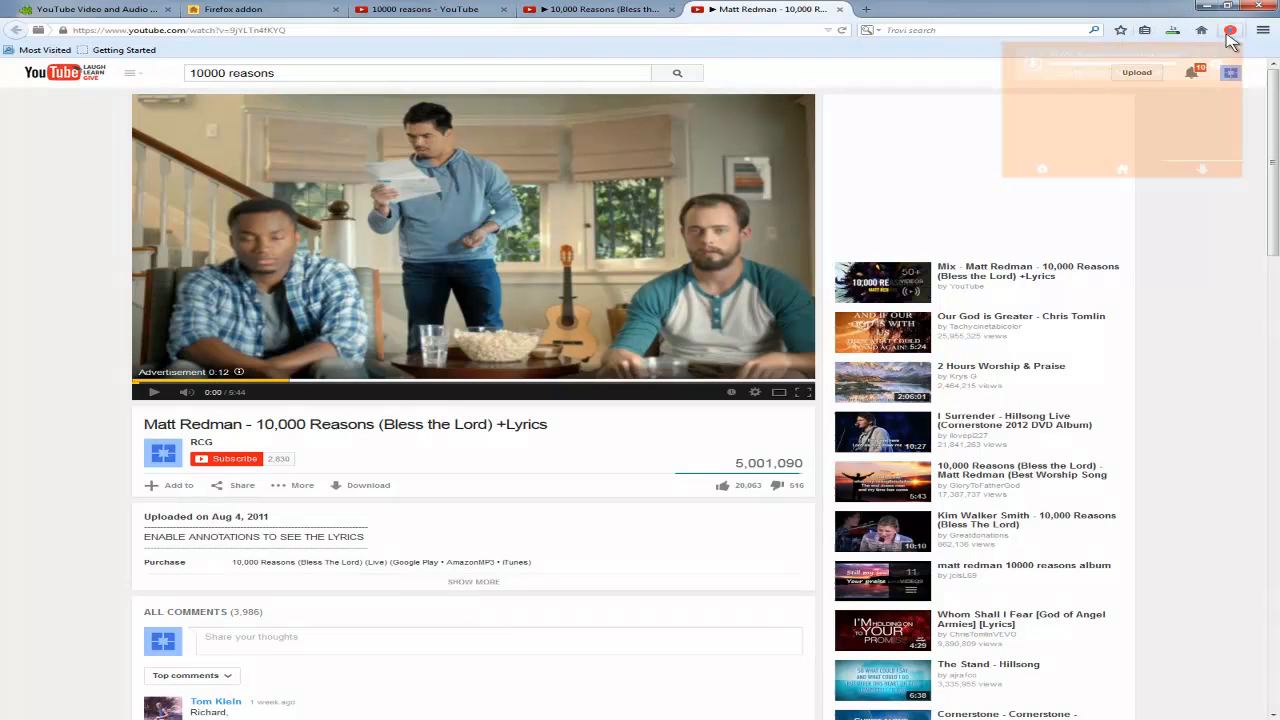
Check the active downloads list, then quick-download the +Lyrics video as well
left_click(1232, 30)
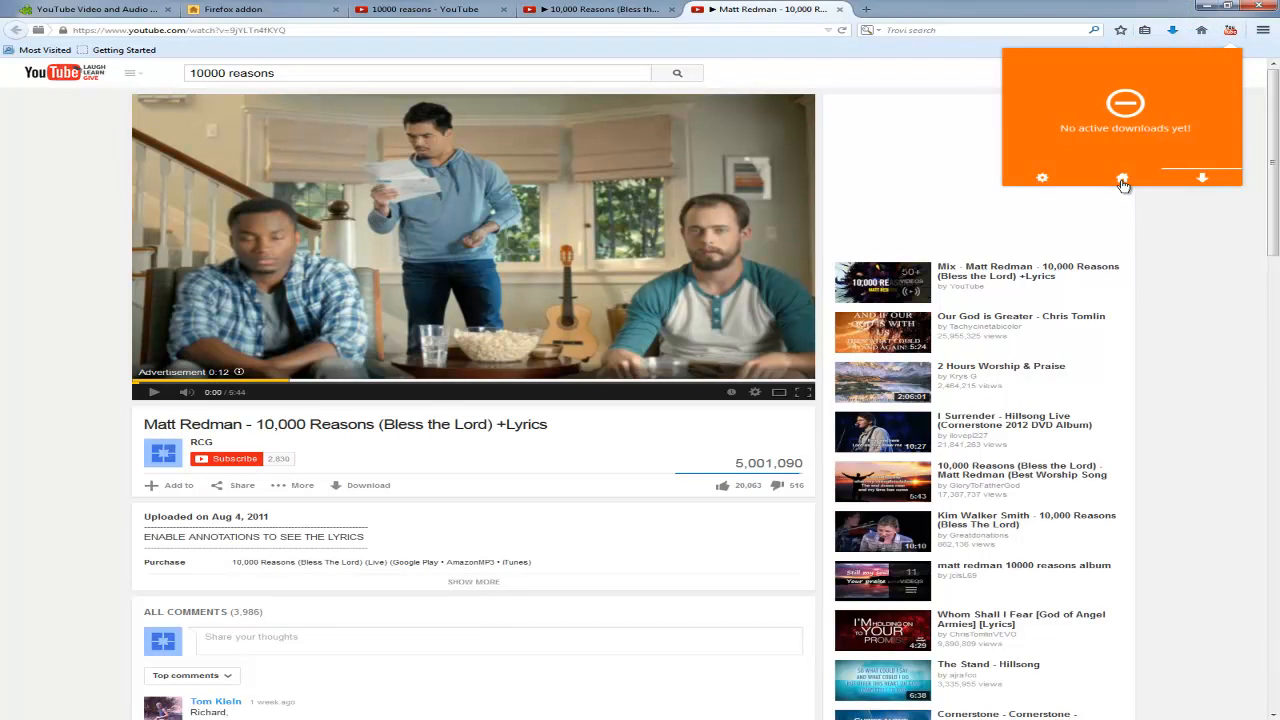
left_click(1122, 178)
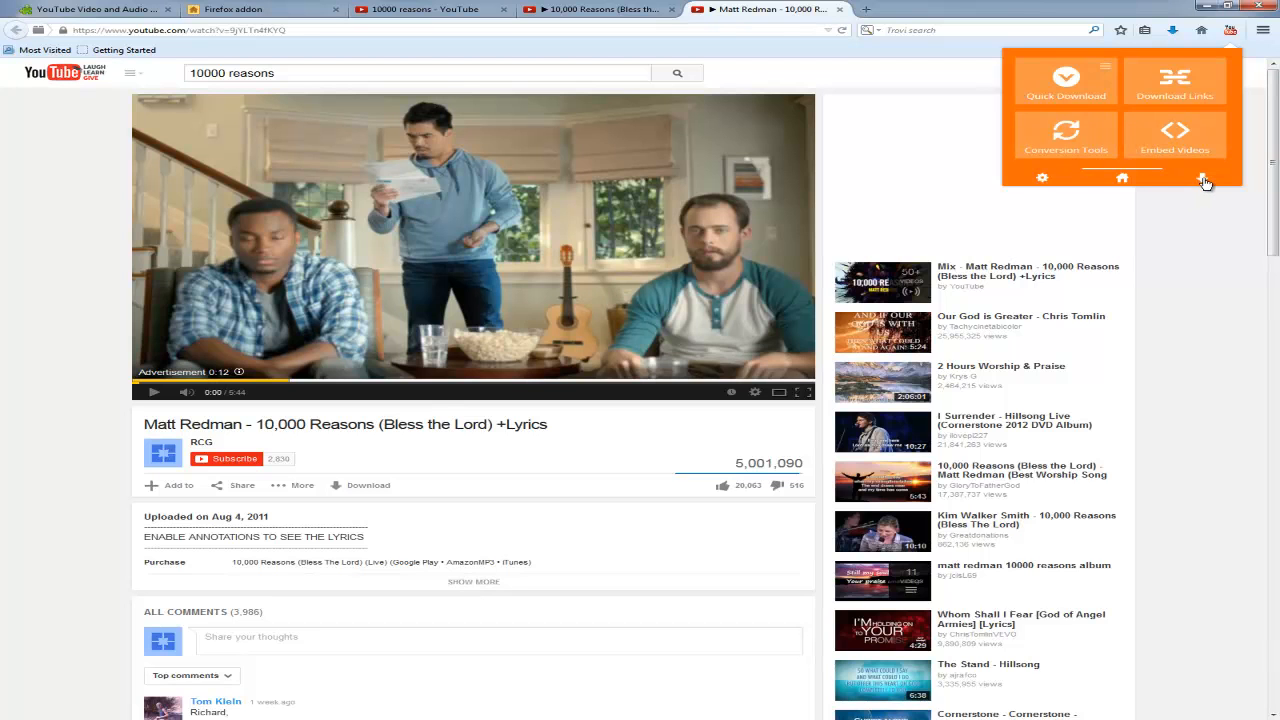
left_click(1200, 178)
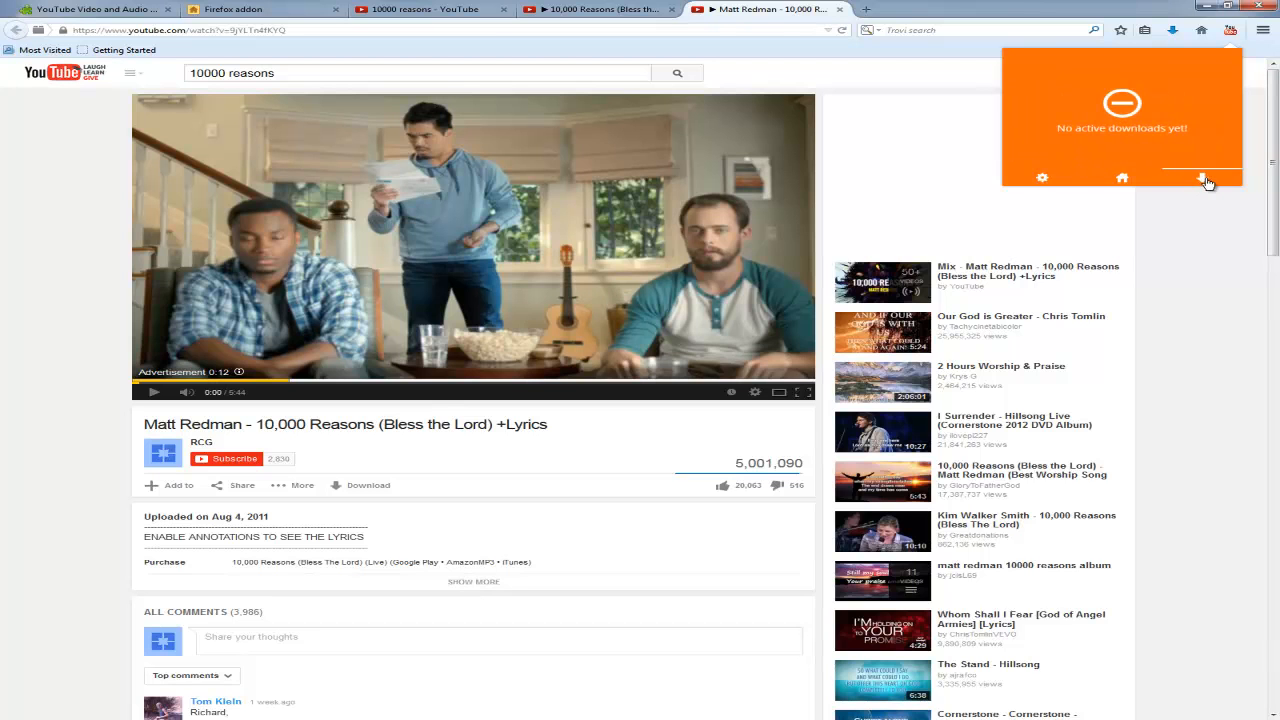
left_click(1206, 178)
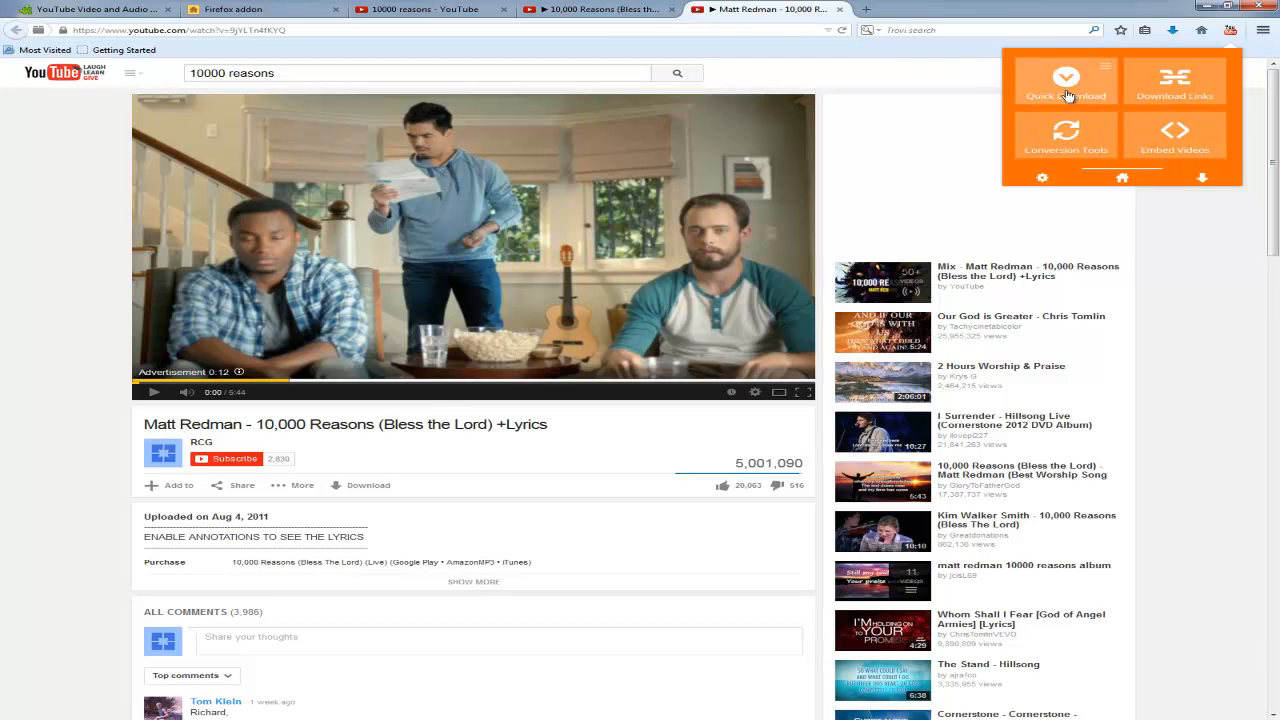
left_click(1064, 80)
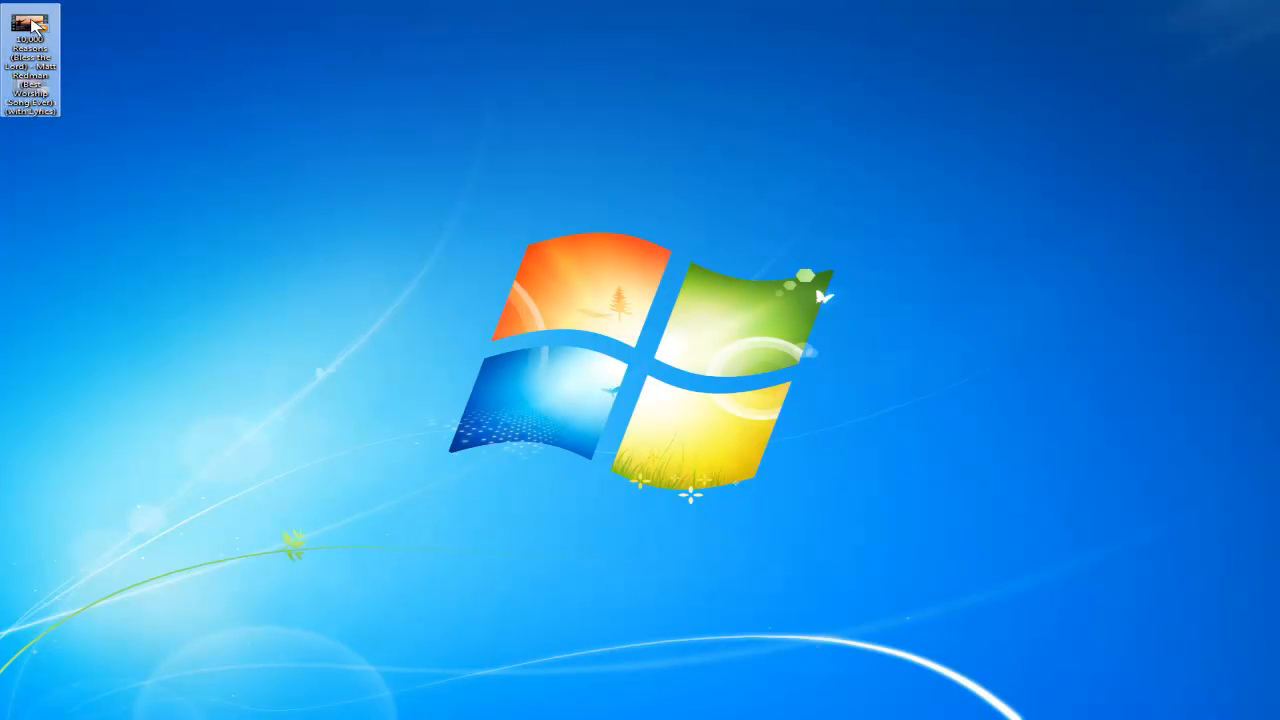
Play the downloaded 10,000 Reasons file from the desktop in Windows Media Player, then close the player
double_click(30, 30)
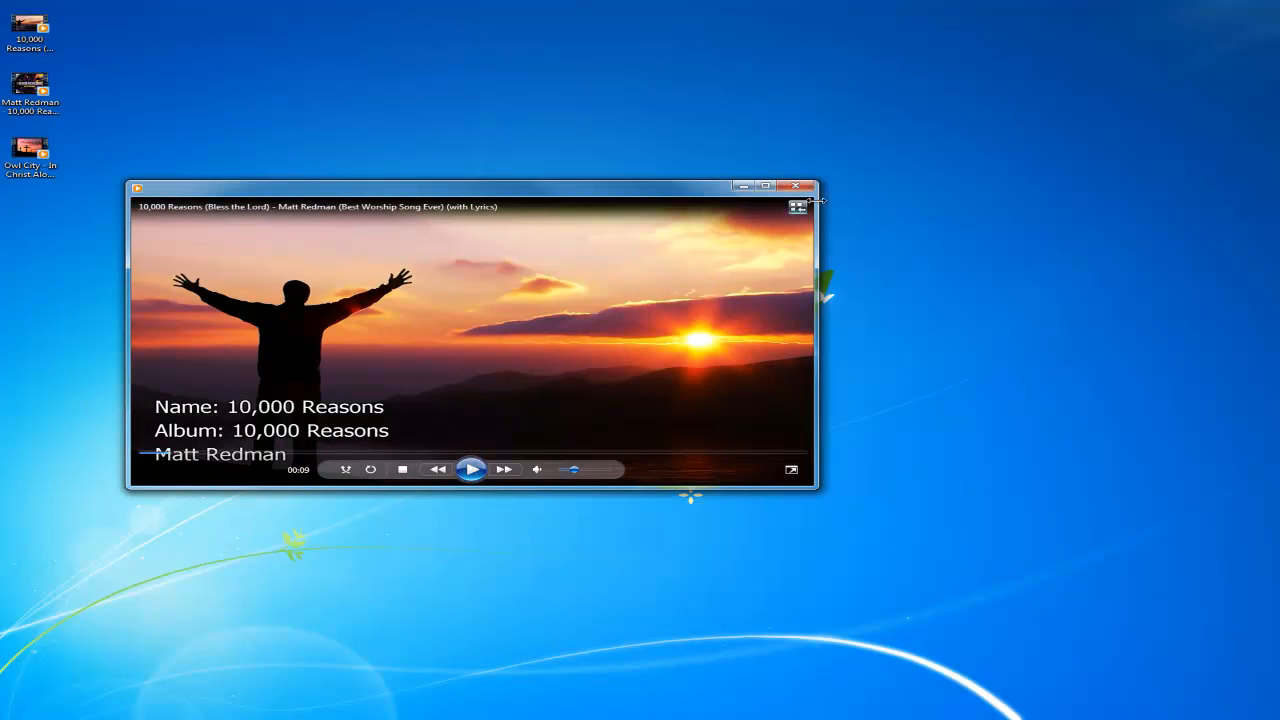
left_click(796, 188)
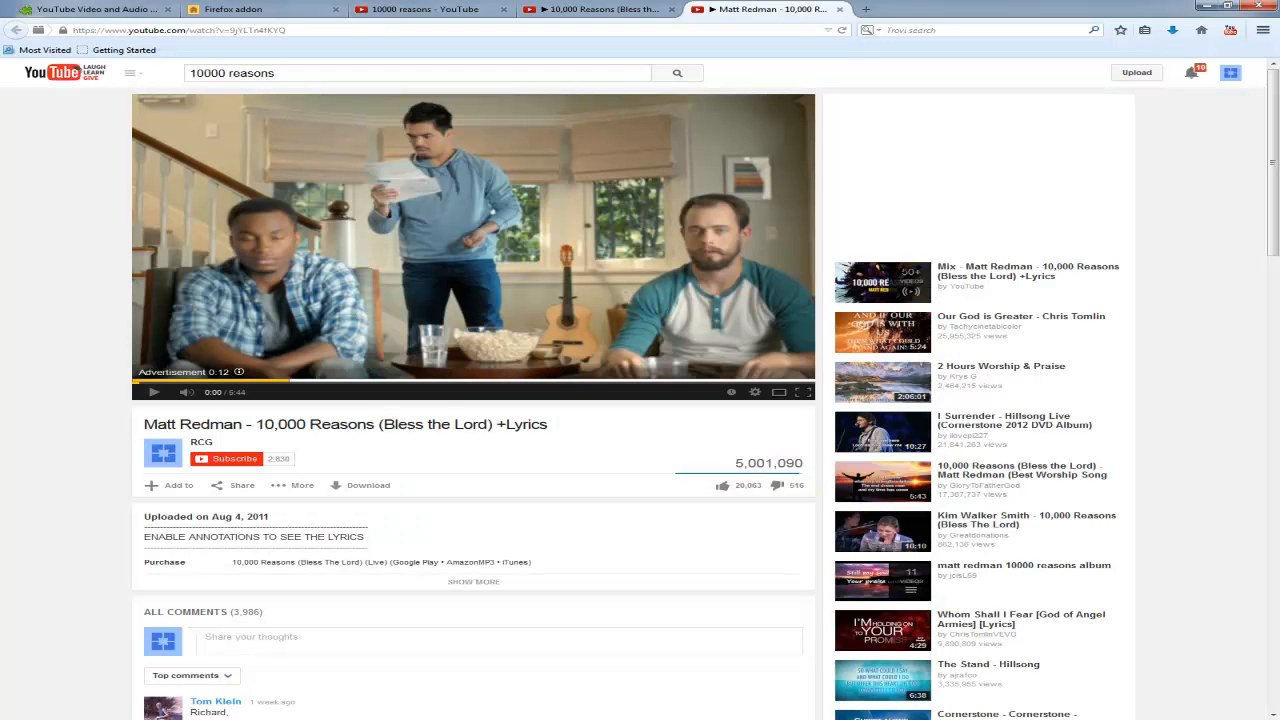
mouse_move(288, 112)
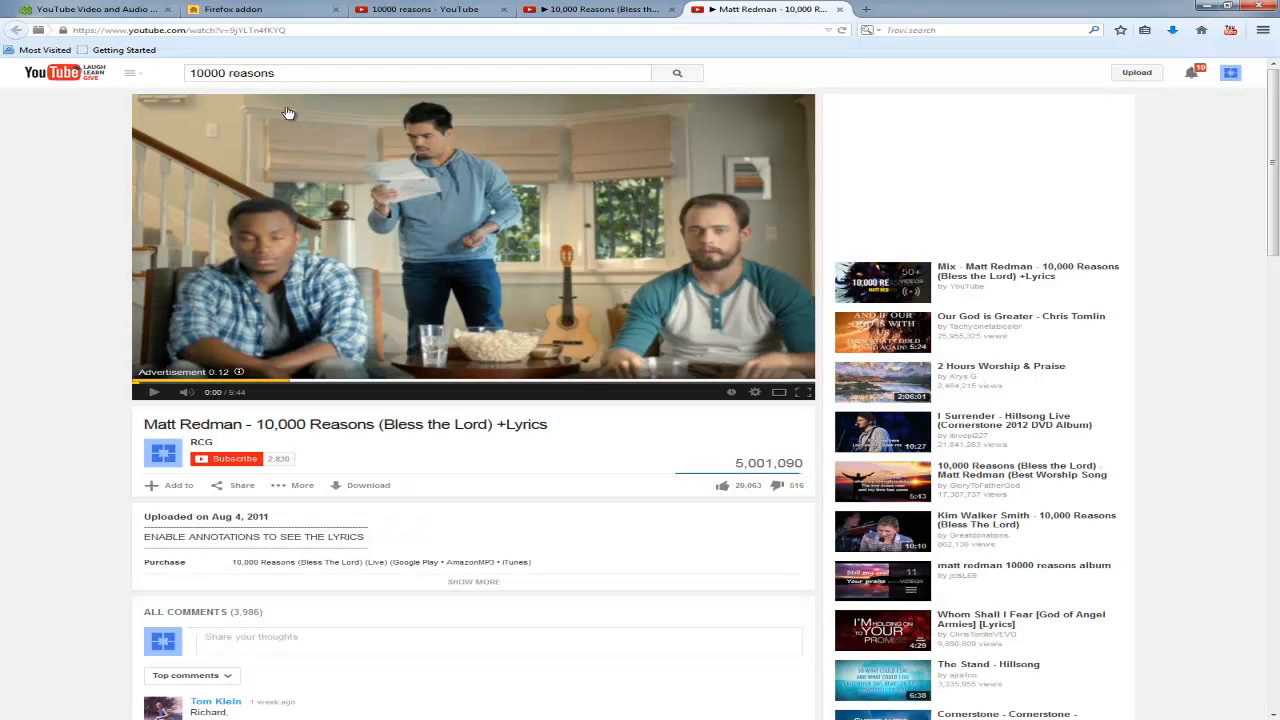
left_click(416, 72)
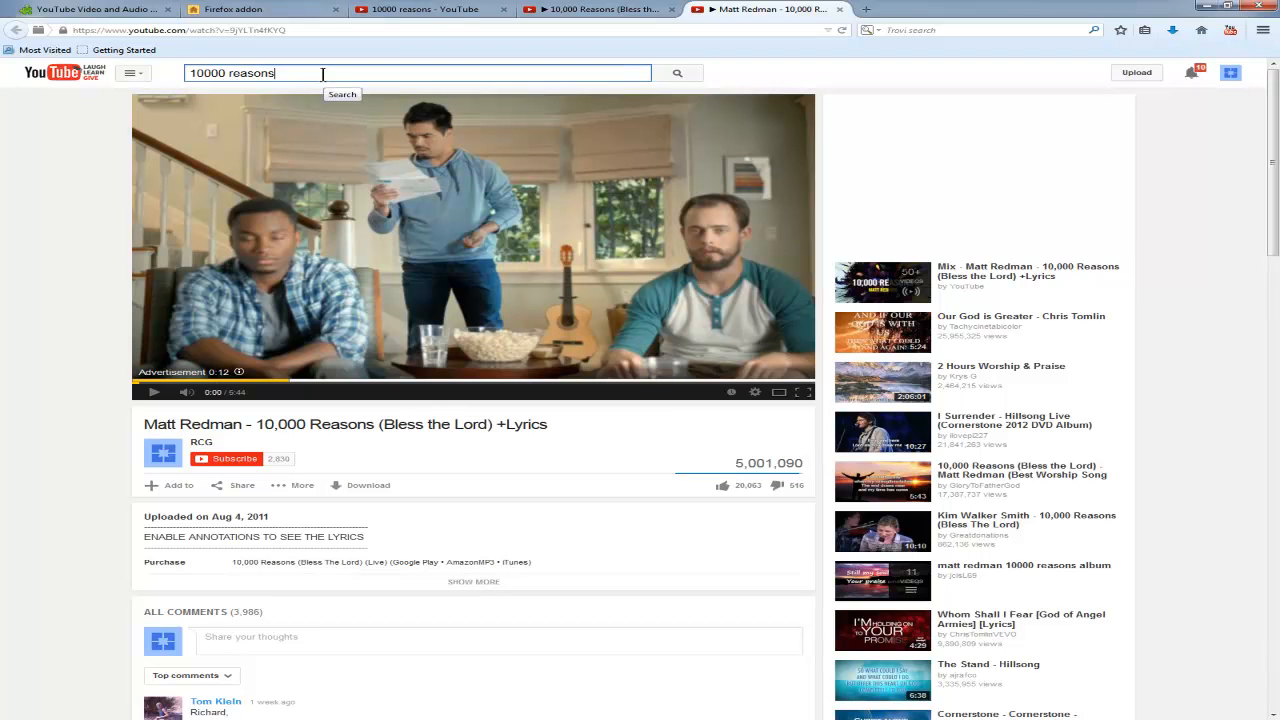
mouse_move(56, 208)
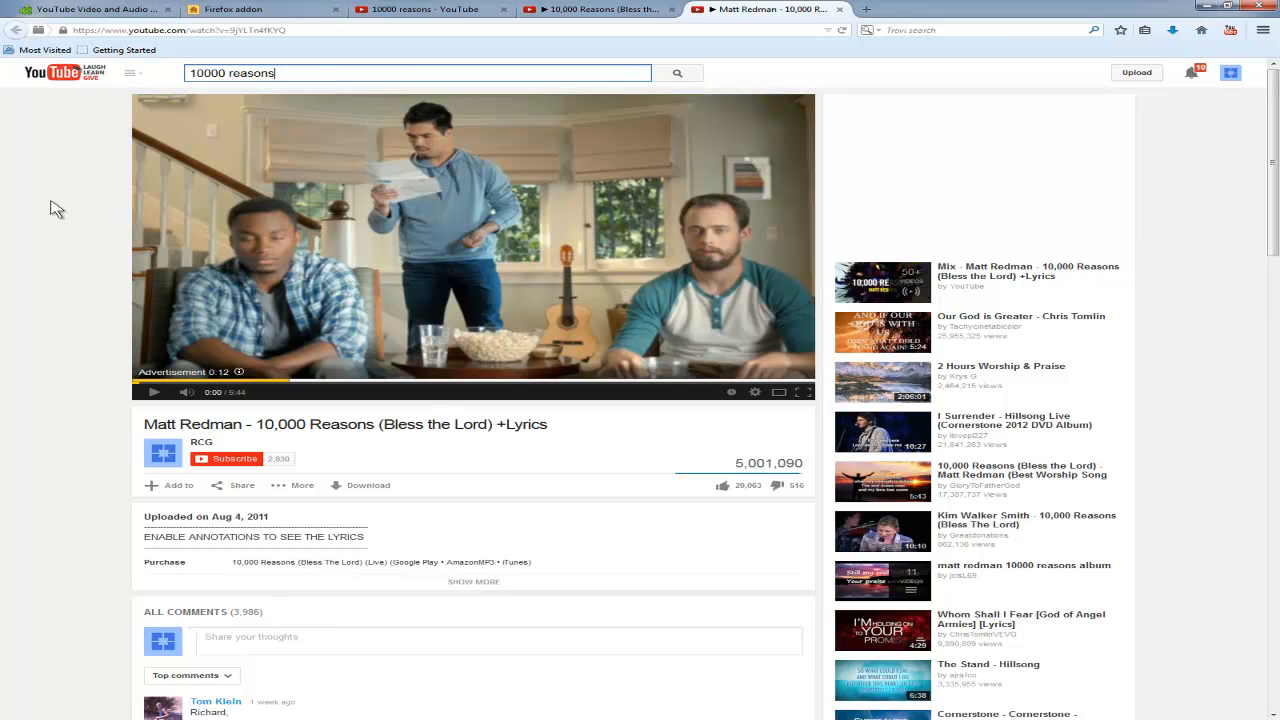